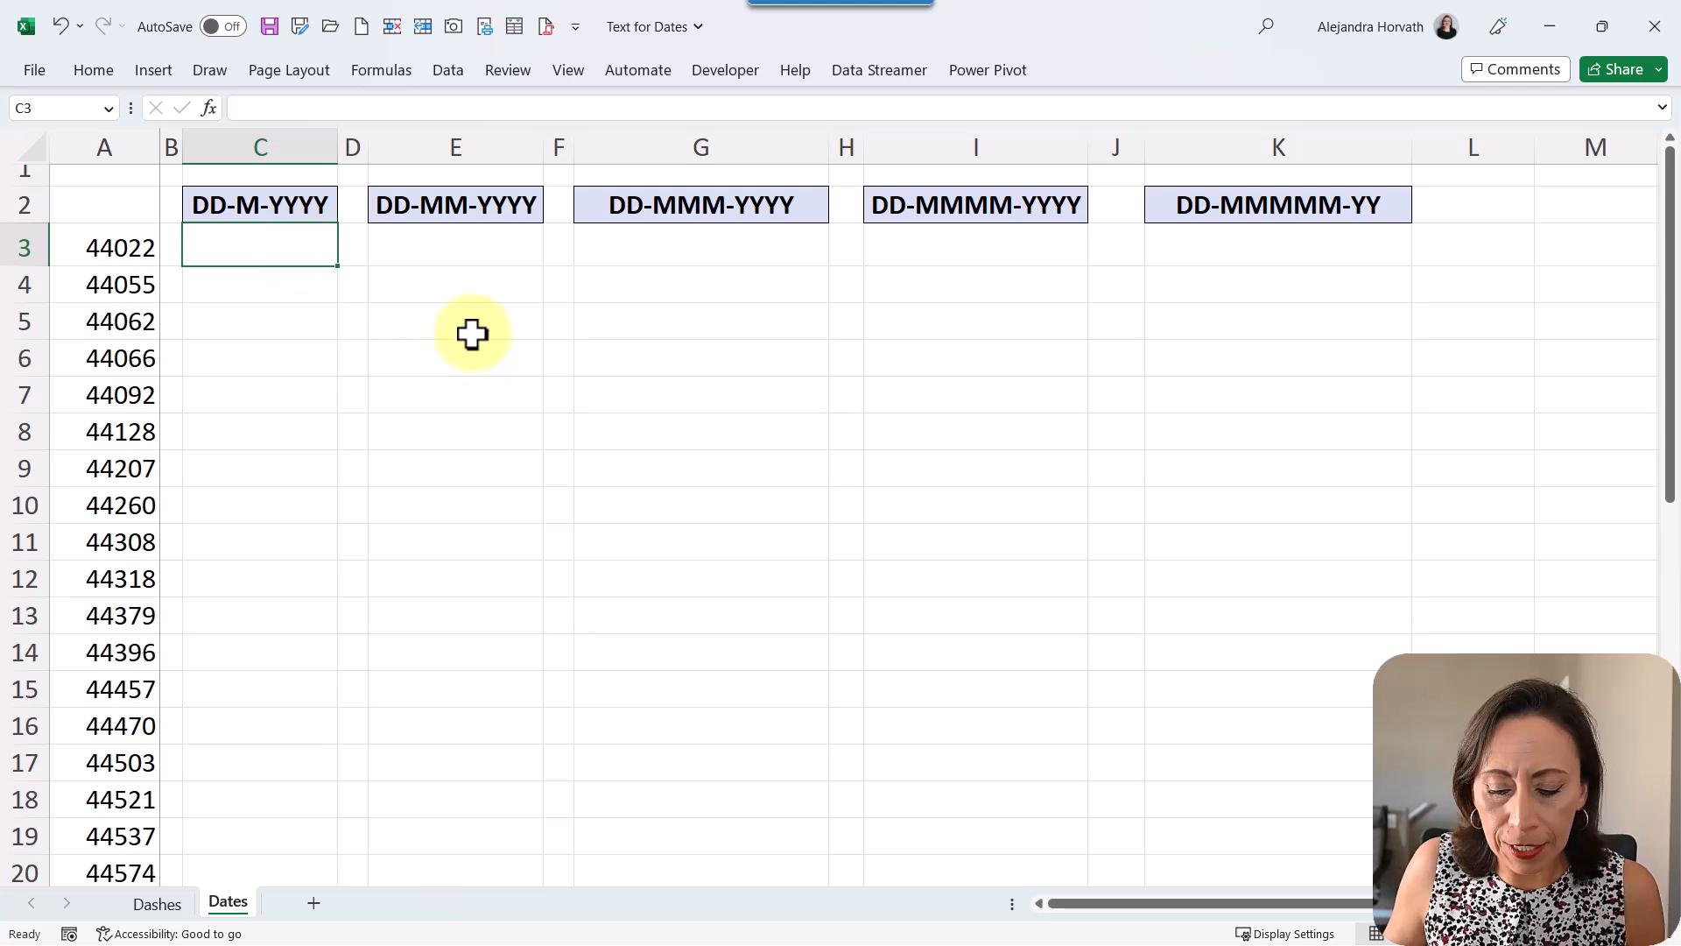
# Enter =TEXT(A3,"DD-M-YYYY") in C3 so the serial number shows as 10-7-2020
pyautogui.write('=text')
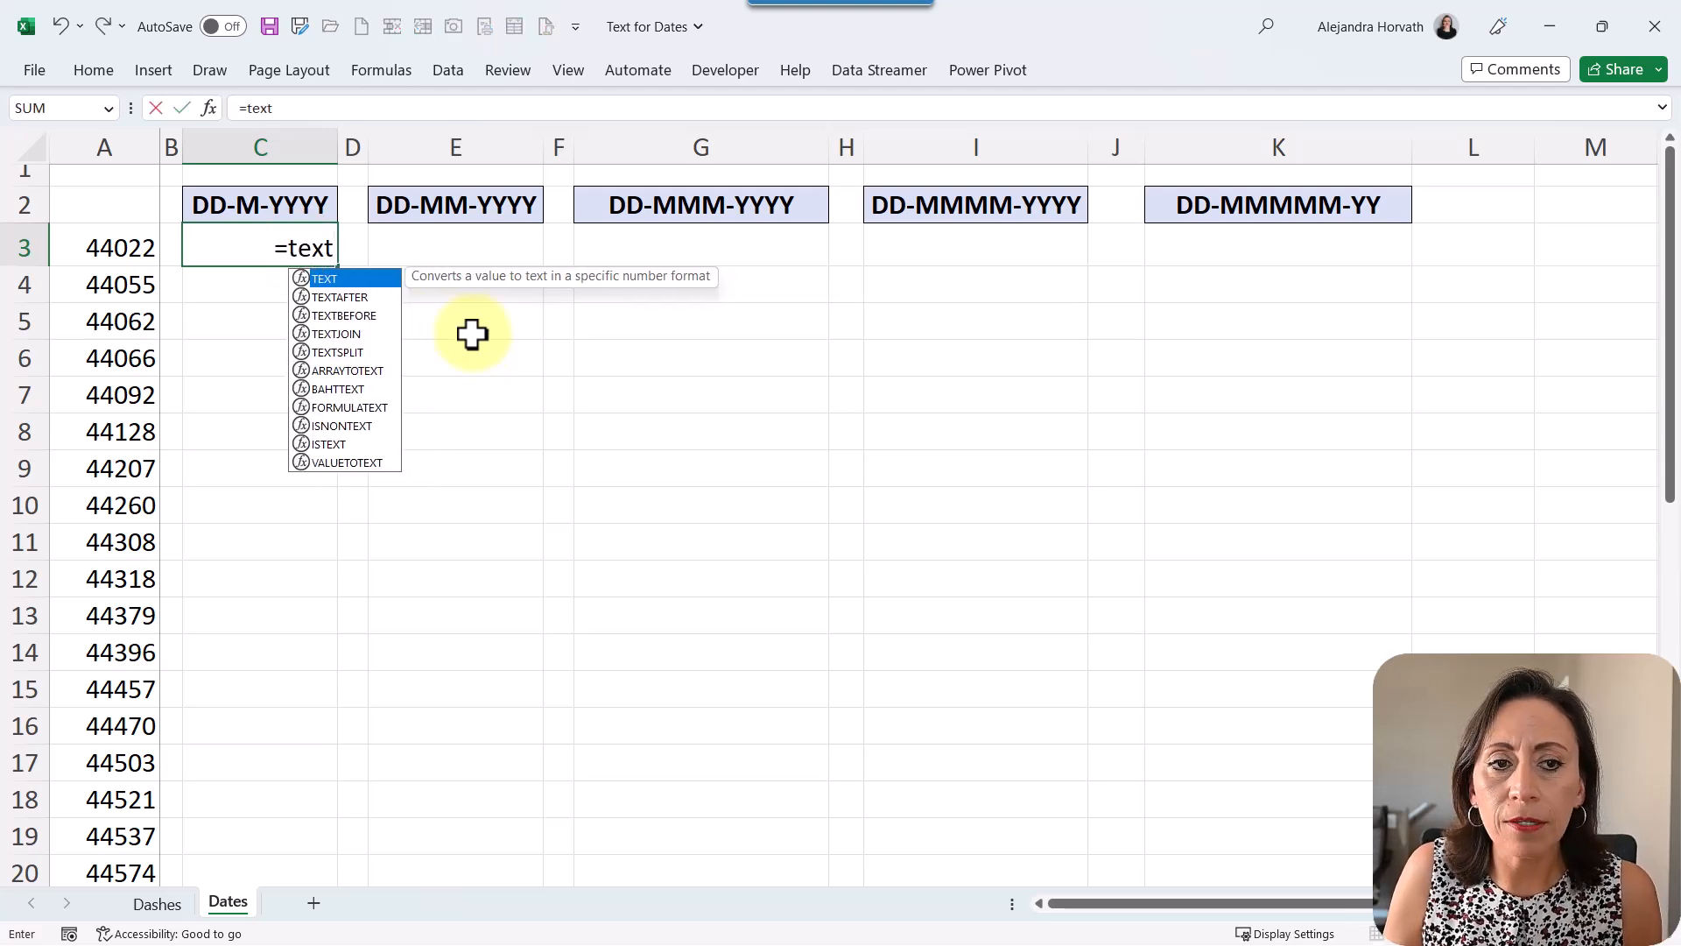
pyautogui.write('(')
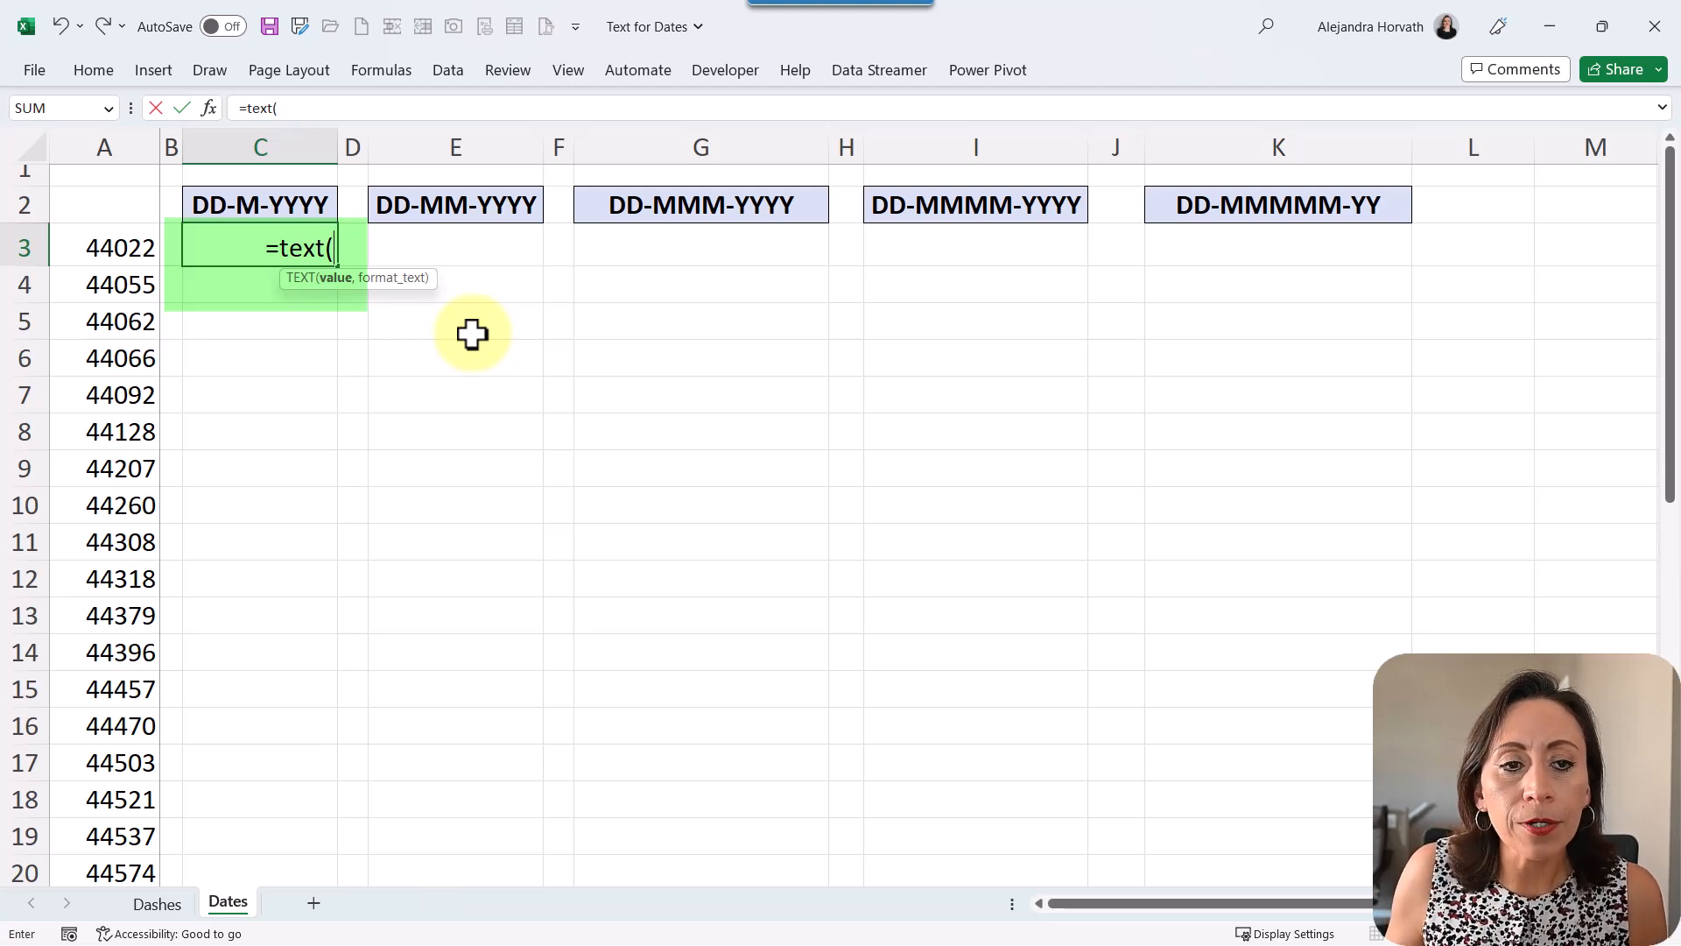
pyautogui.click(103, 247)
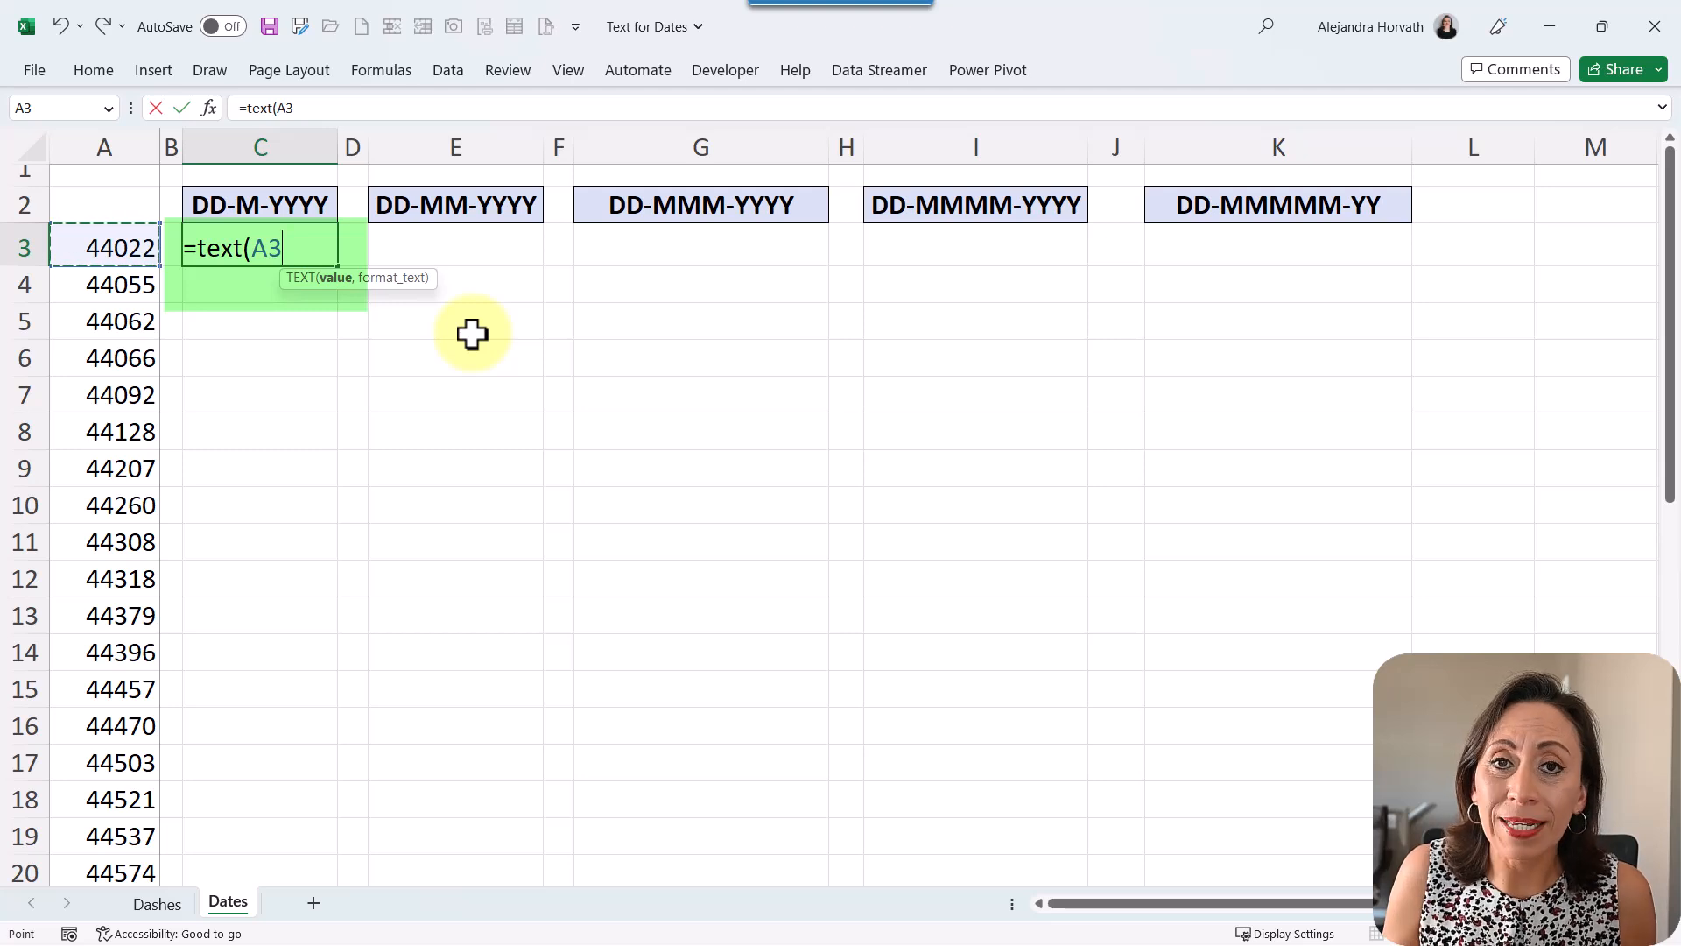
pyautogui.write(',')
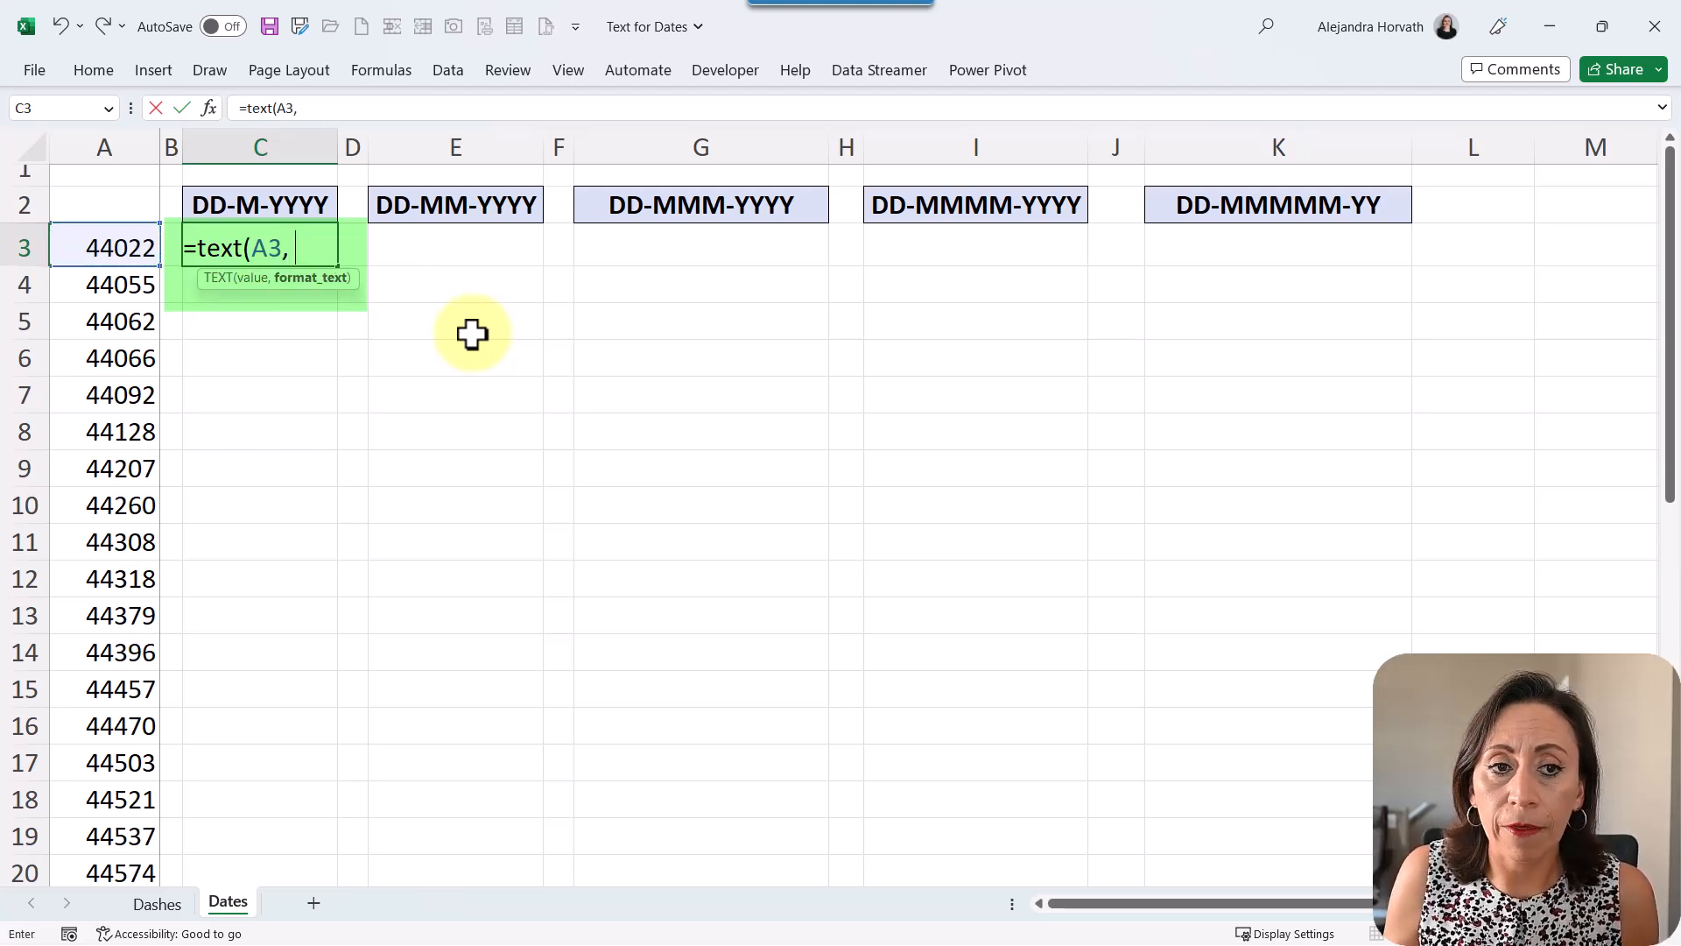
pyautogui.write('"DD')
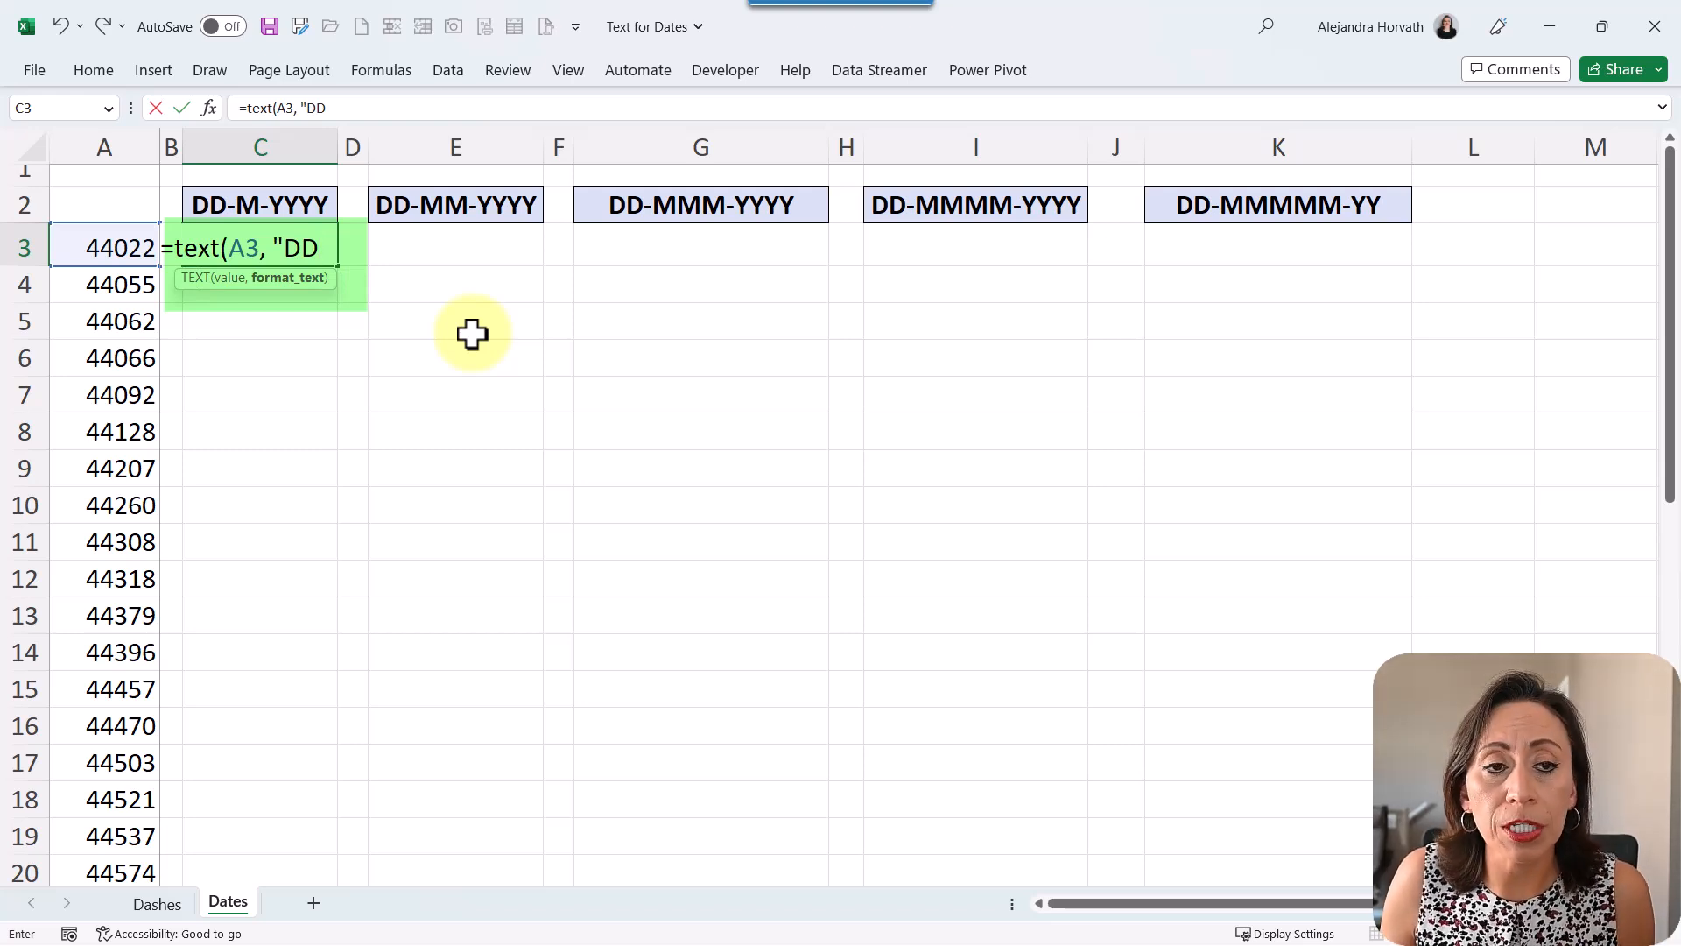
pyautogui.write('-')
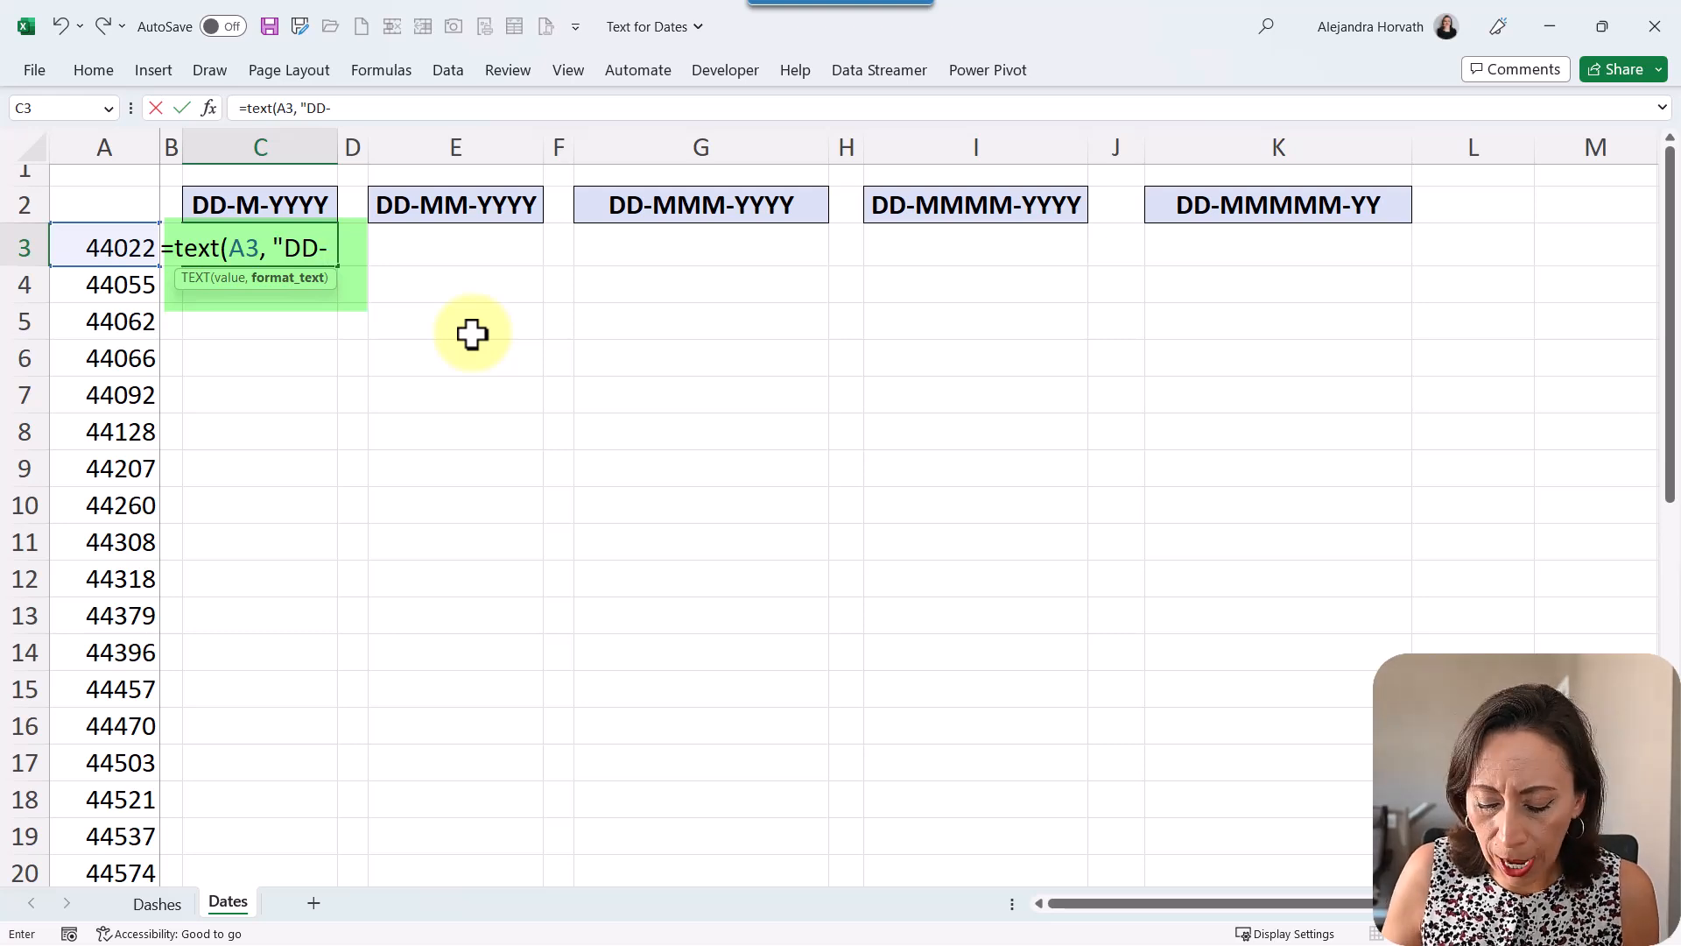
pyautogui.write('M-')
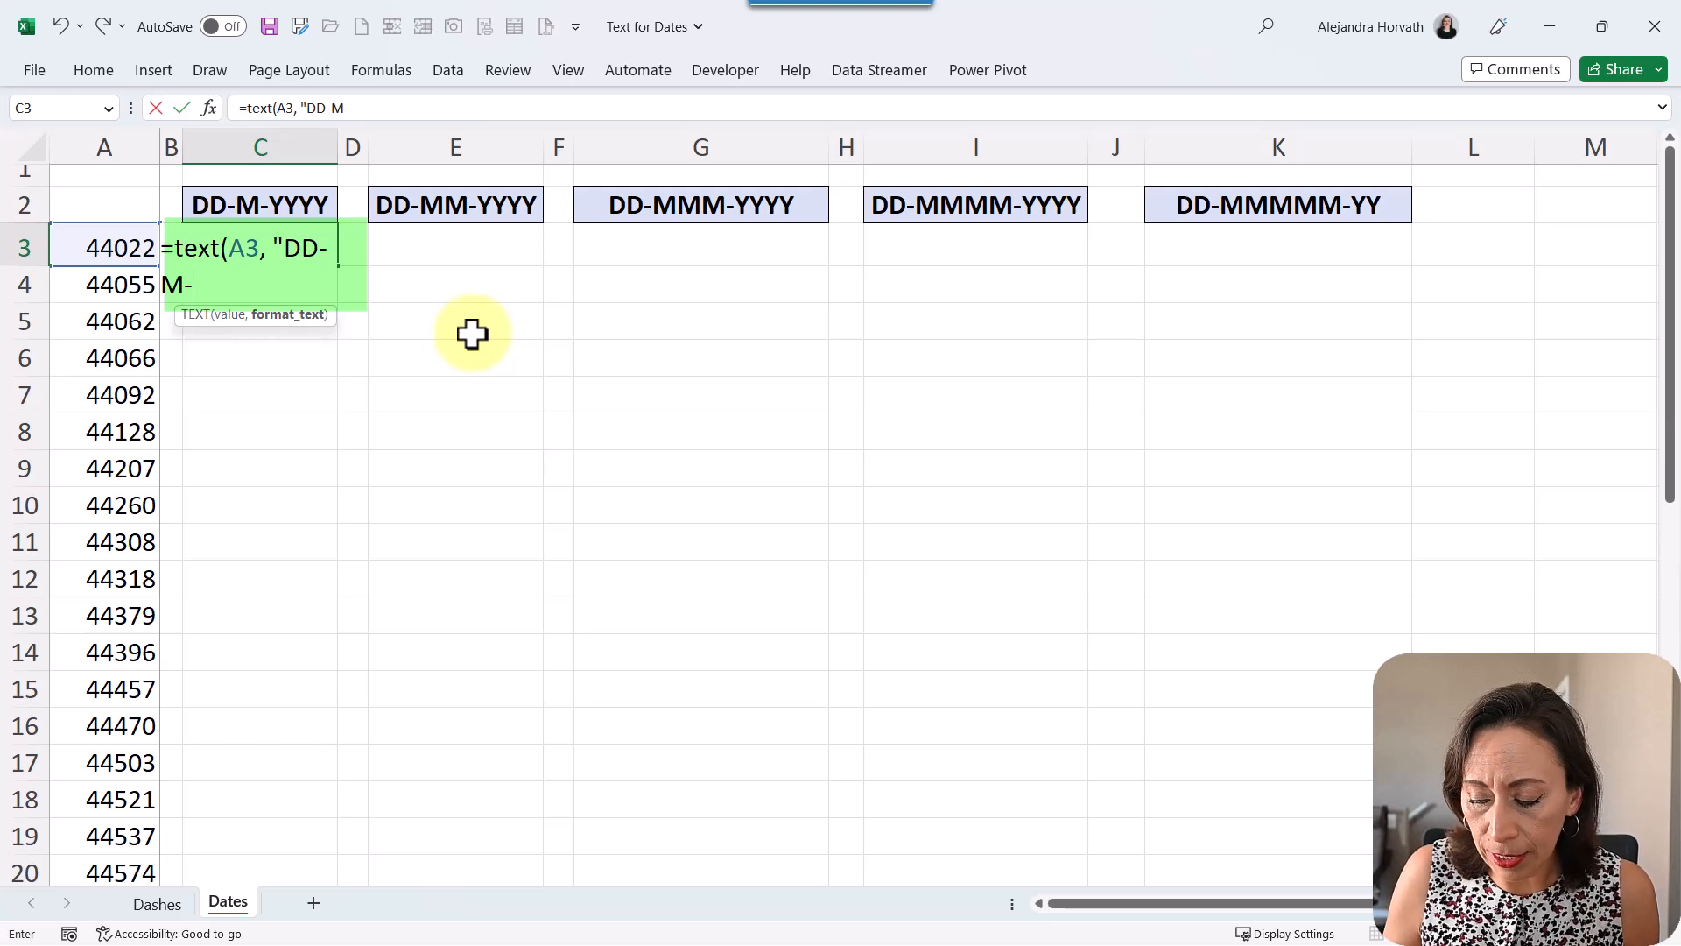
pyautogui.write('YY')
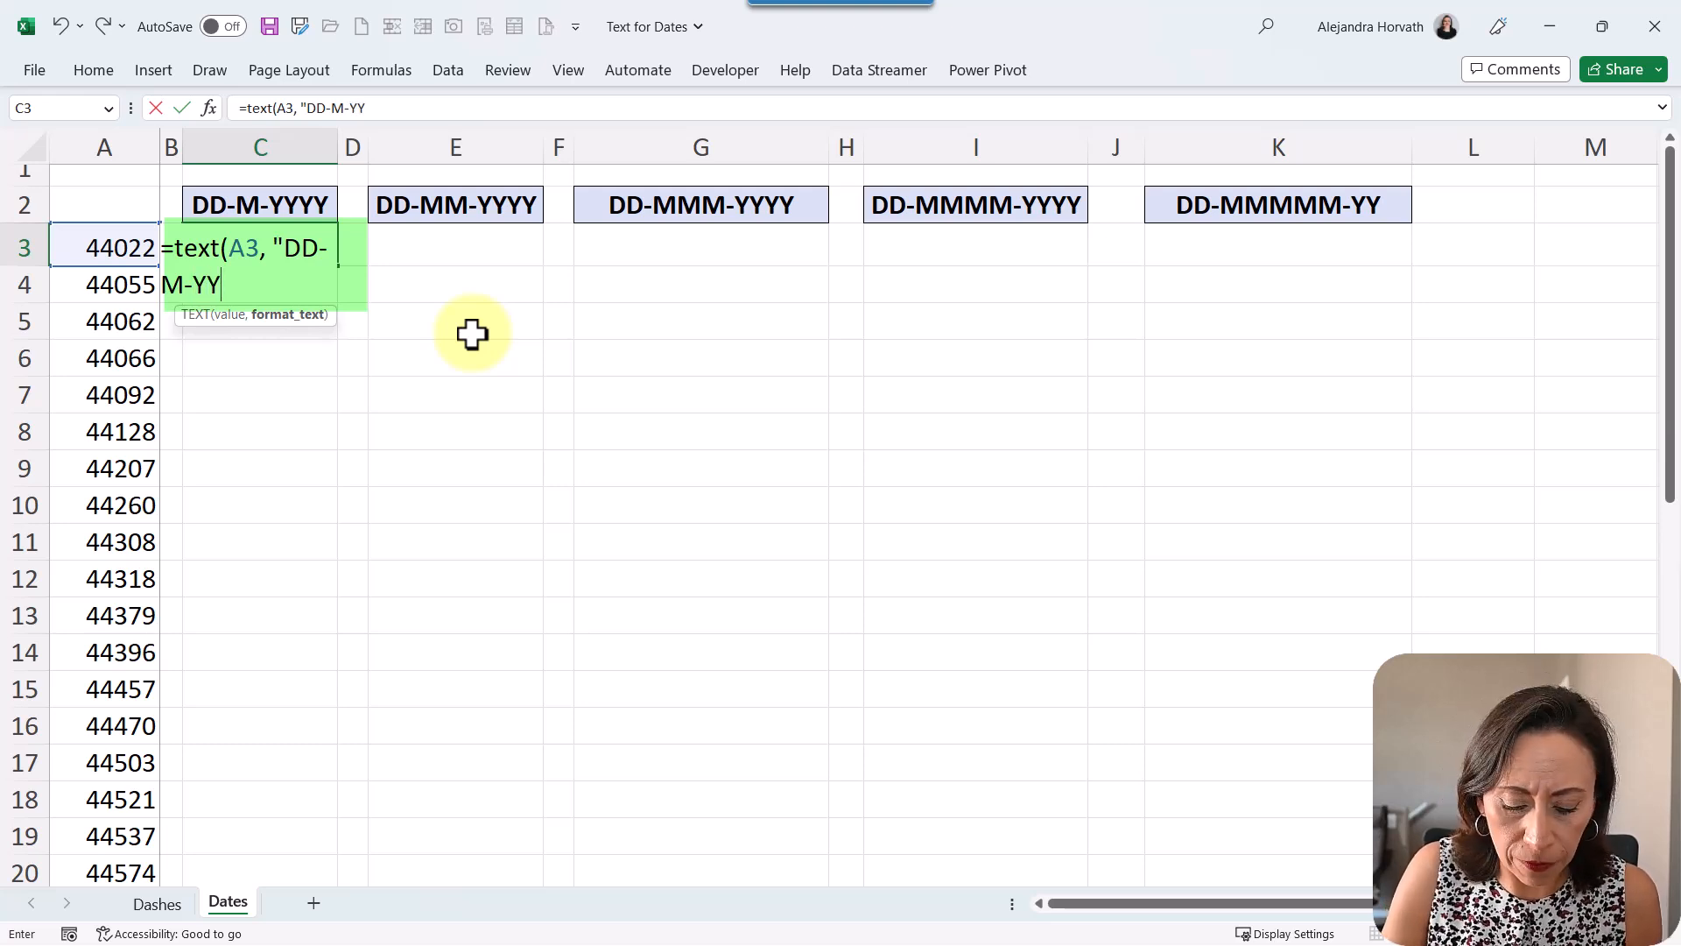
pyautogui.write('YYYY)')
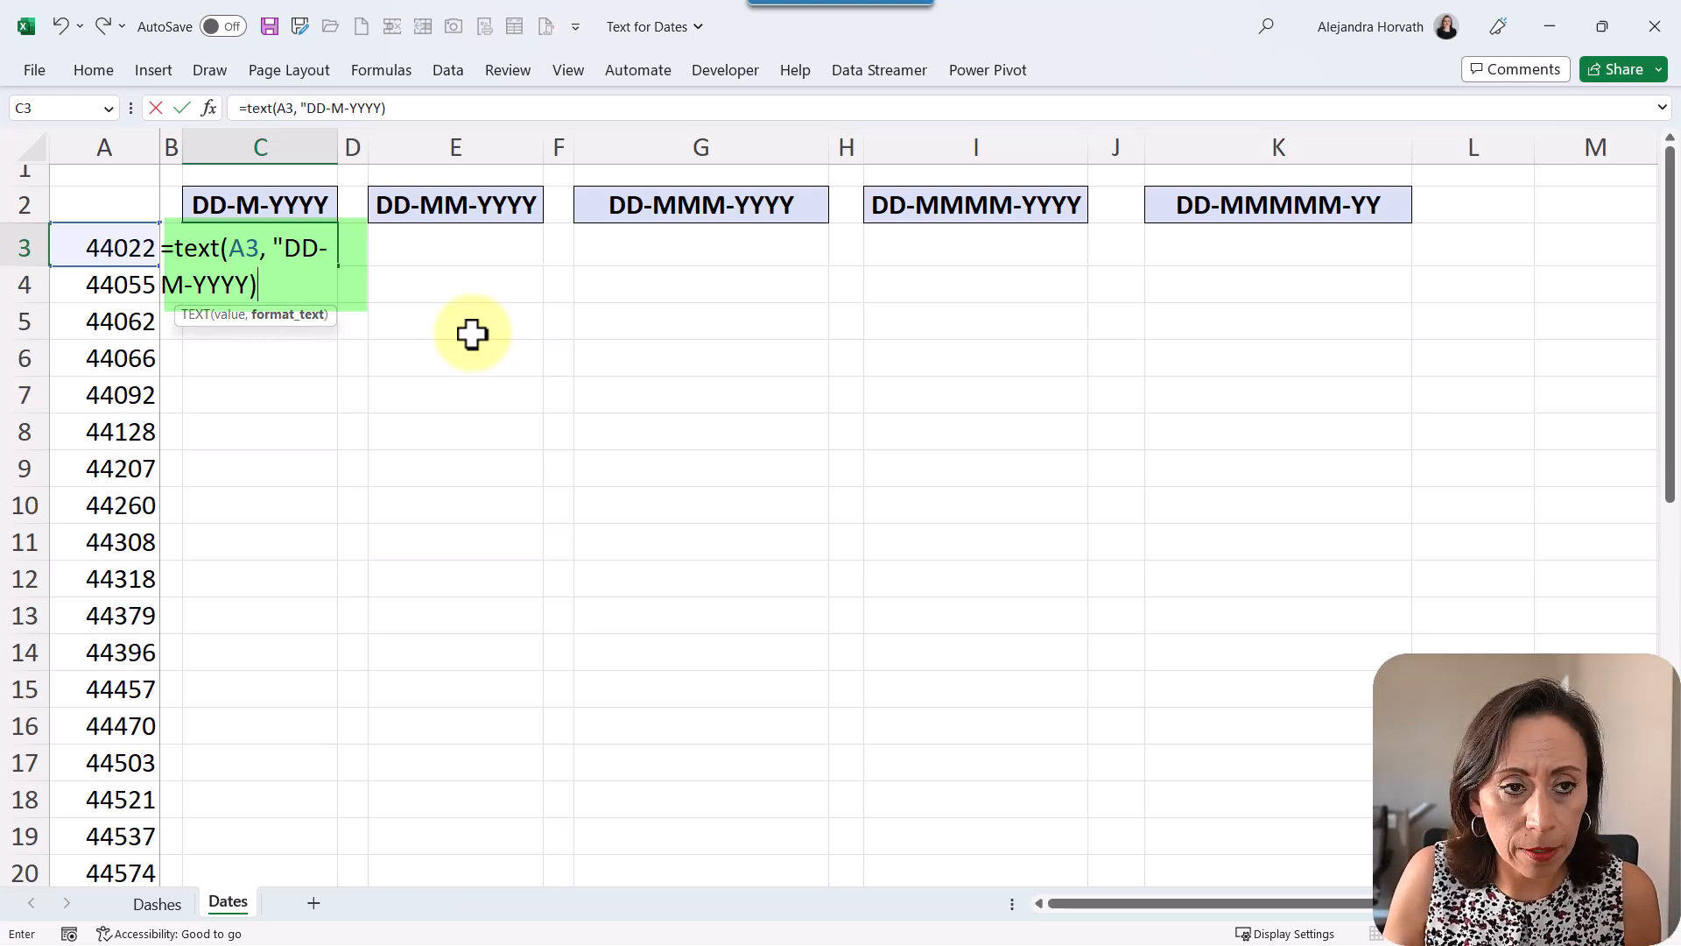
pyautogui.write('"')
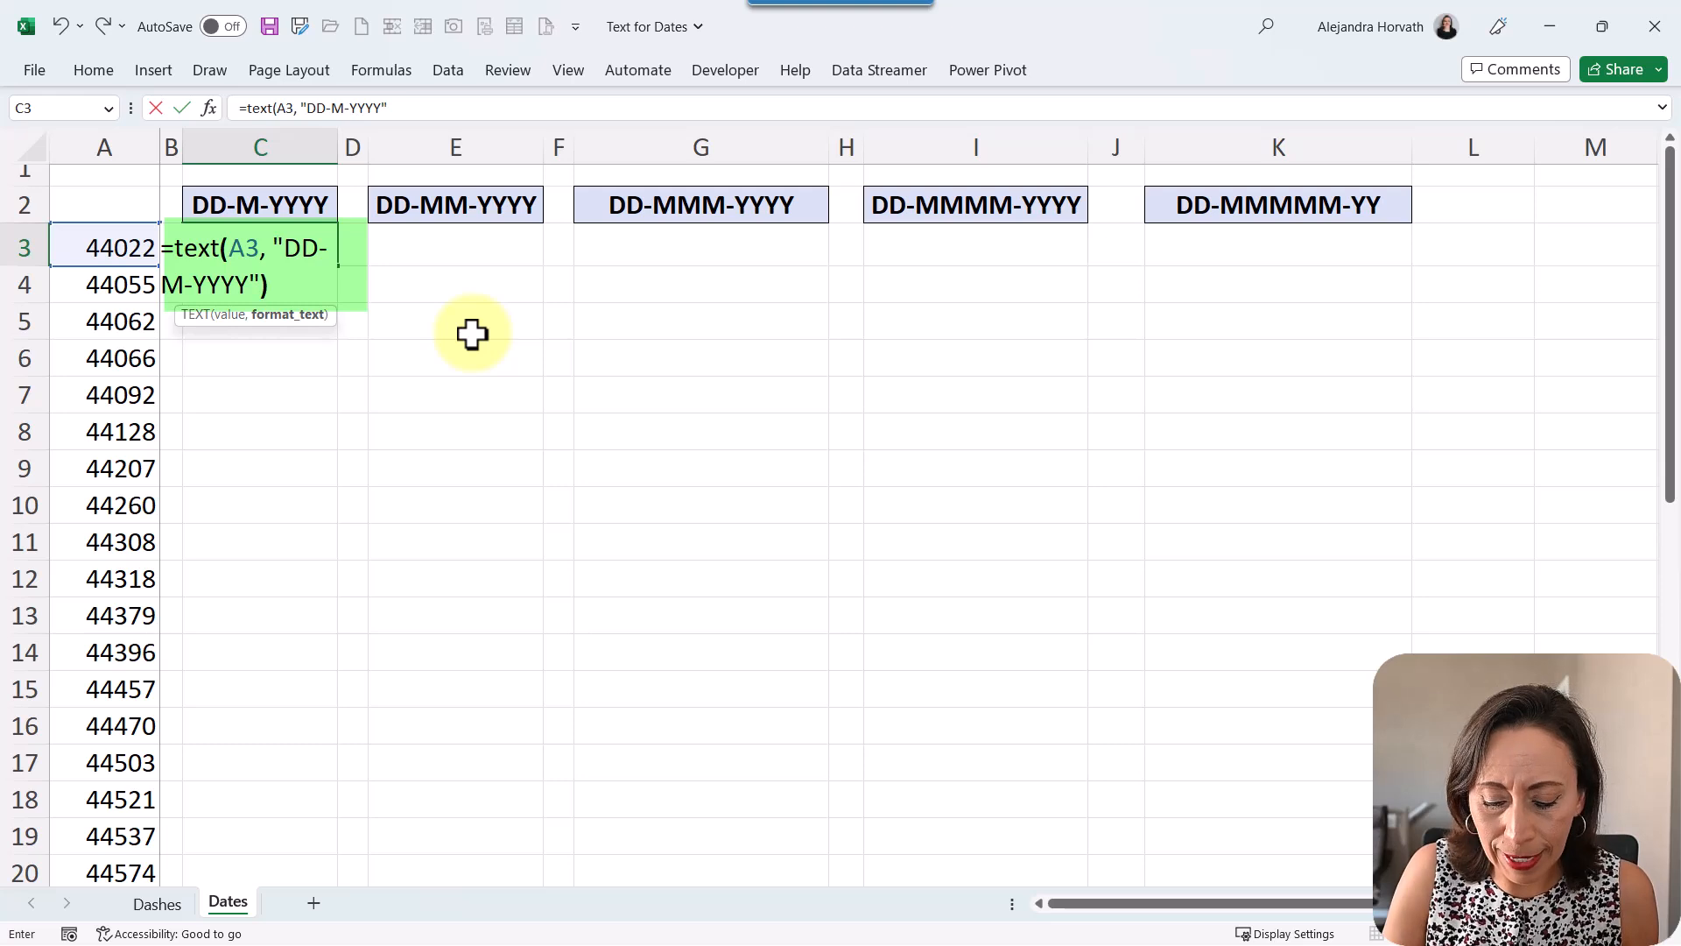
pyautogui.press('Enter')
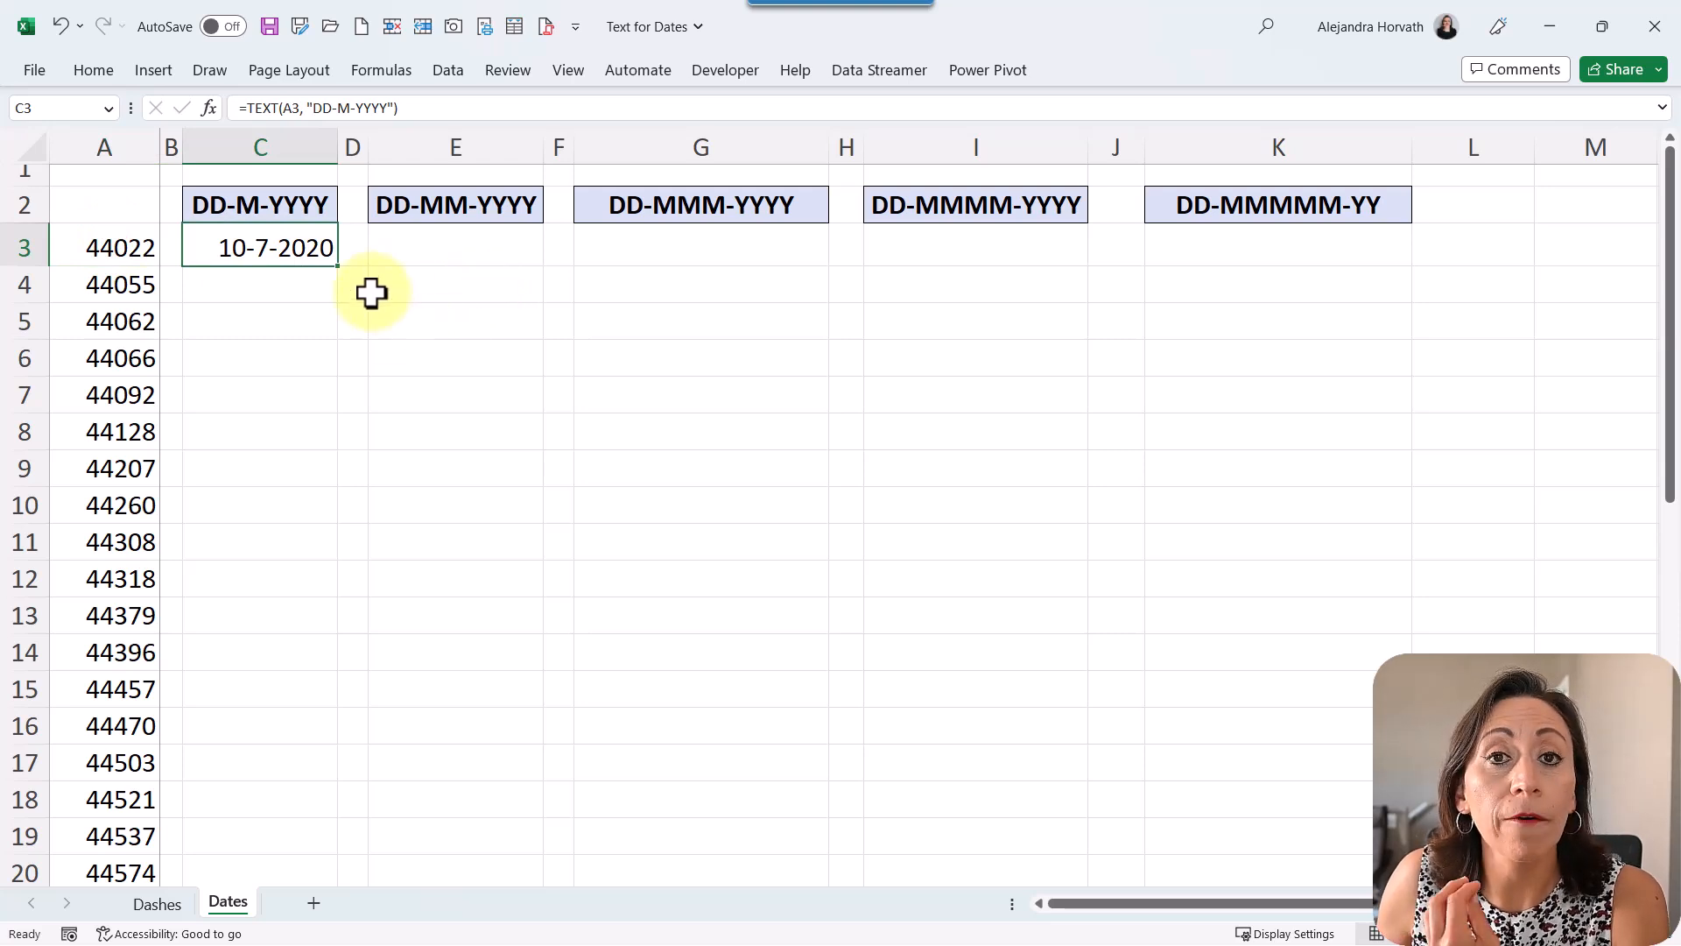
pyautogui.moveTo(338, 268)
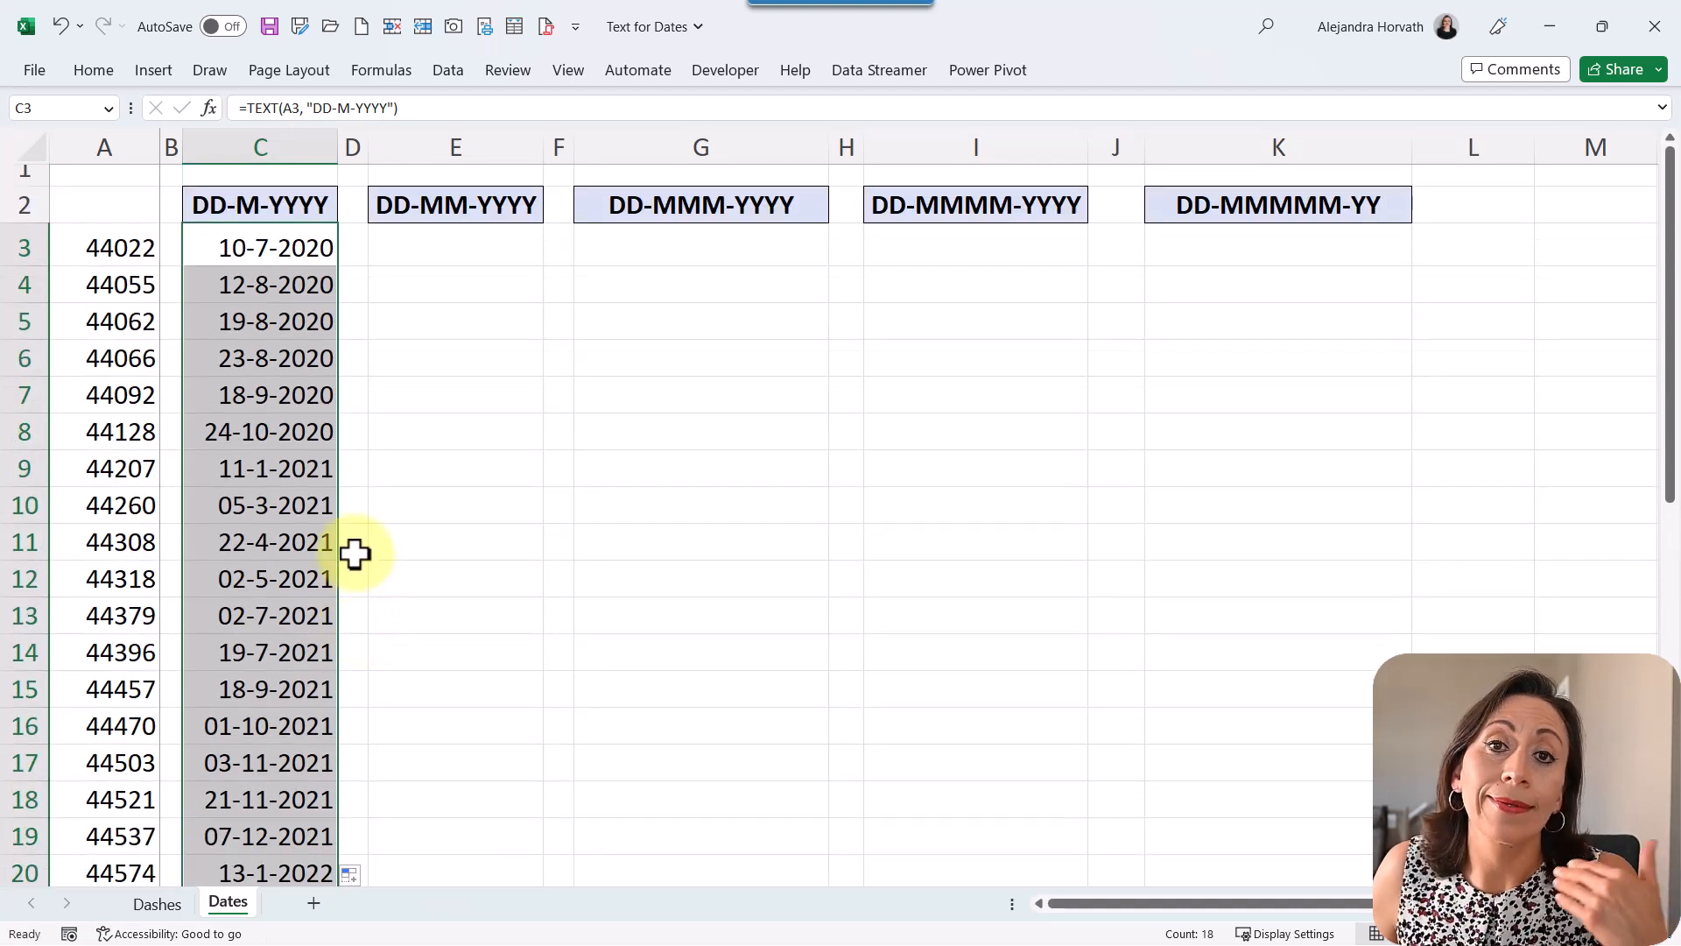
pyautogui.moveTo(221, 483)
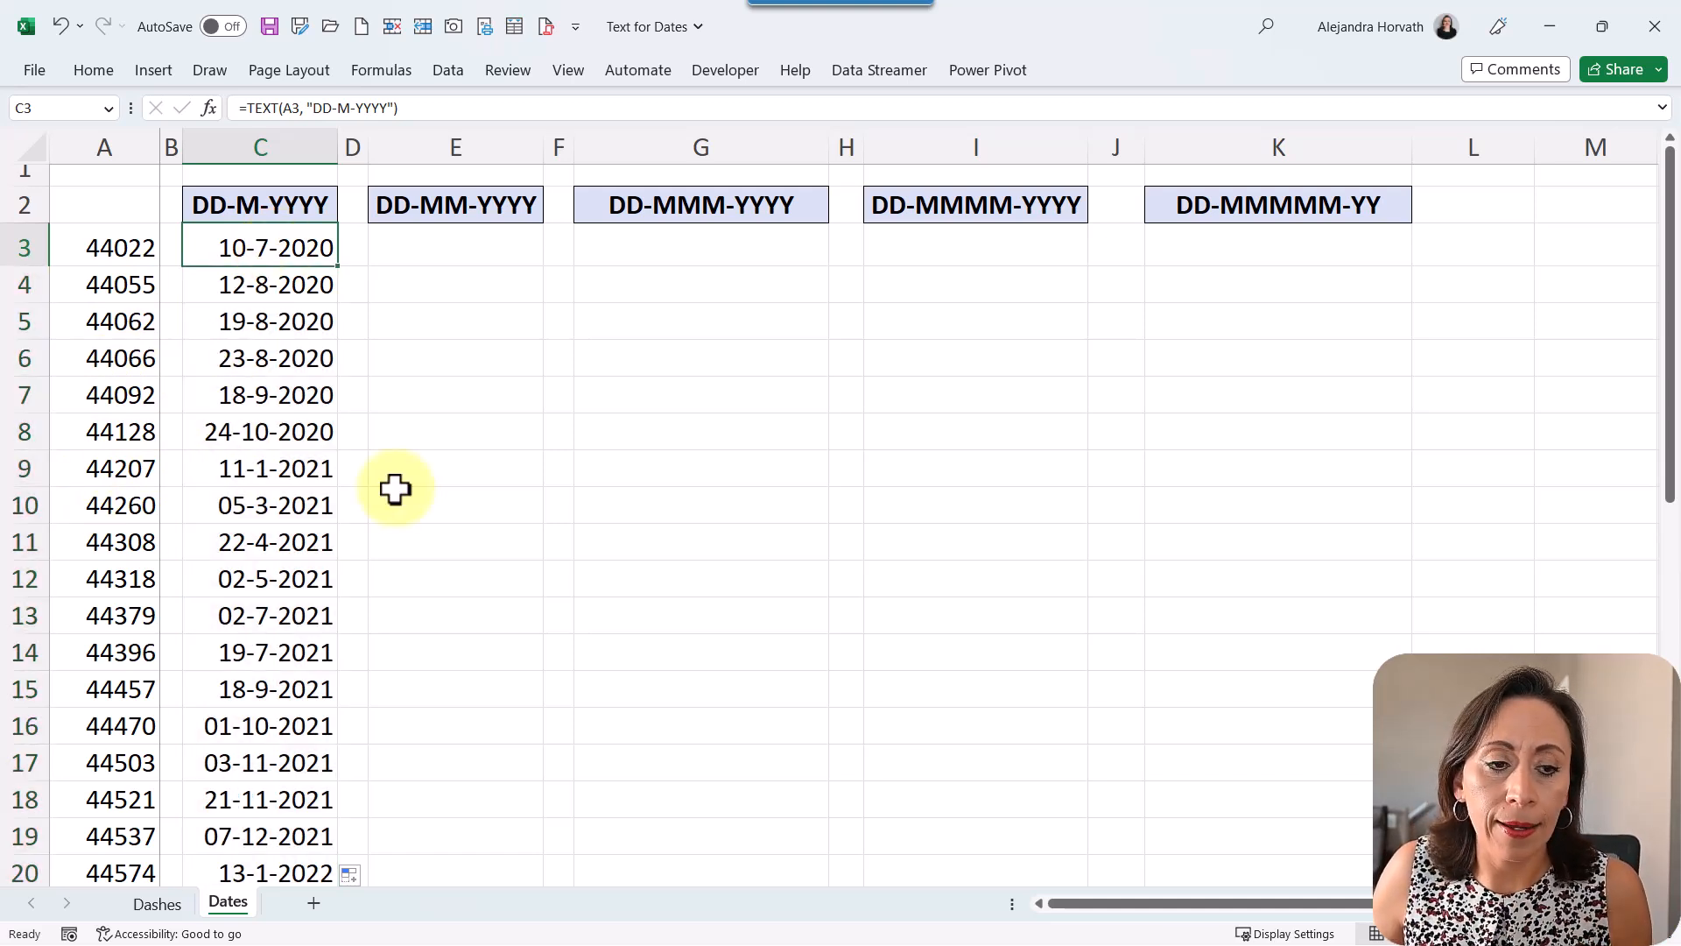
pyautogui.moveTo(732, 619)
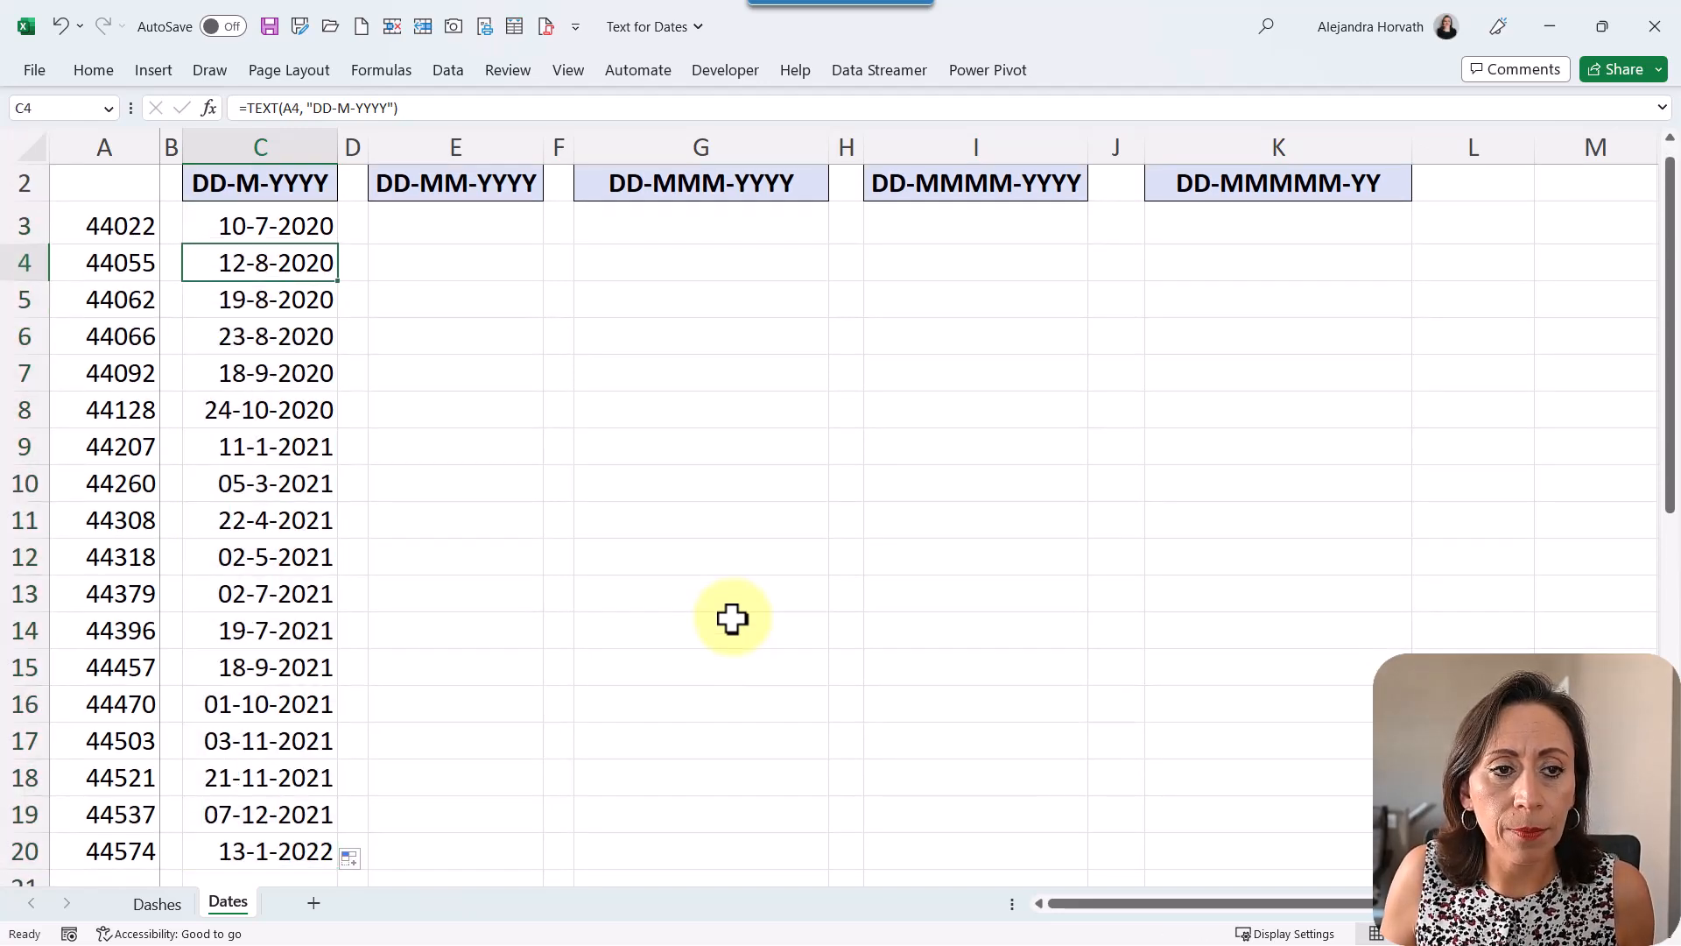
# Clear C4:C20 and change C3 to =TEXT(A3:A20,"DD-M-YYYY") so dates spill to row 20
pyautogui.moveTo(259, 263); pyautogui.dragTo(260, 851)
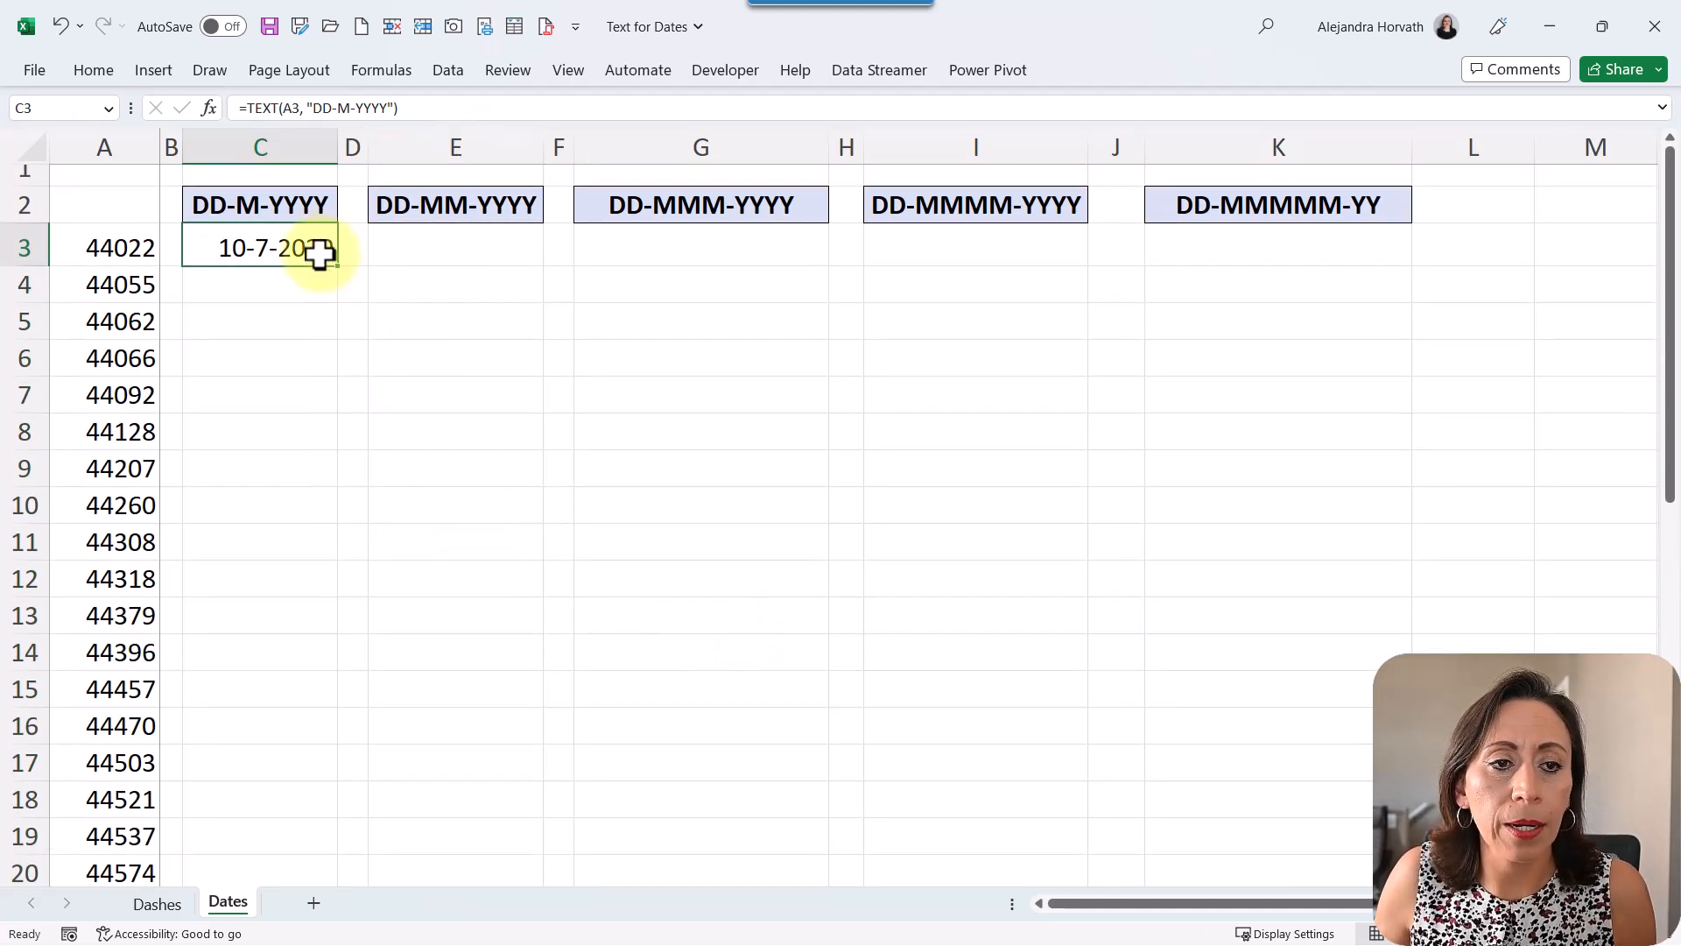
pyautogui.doubleClick(260, 247)
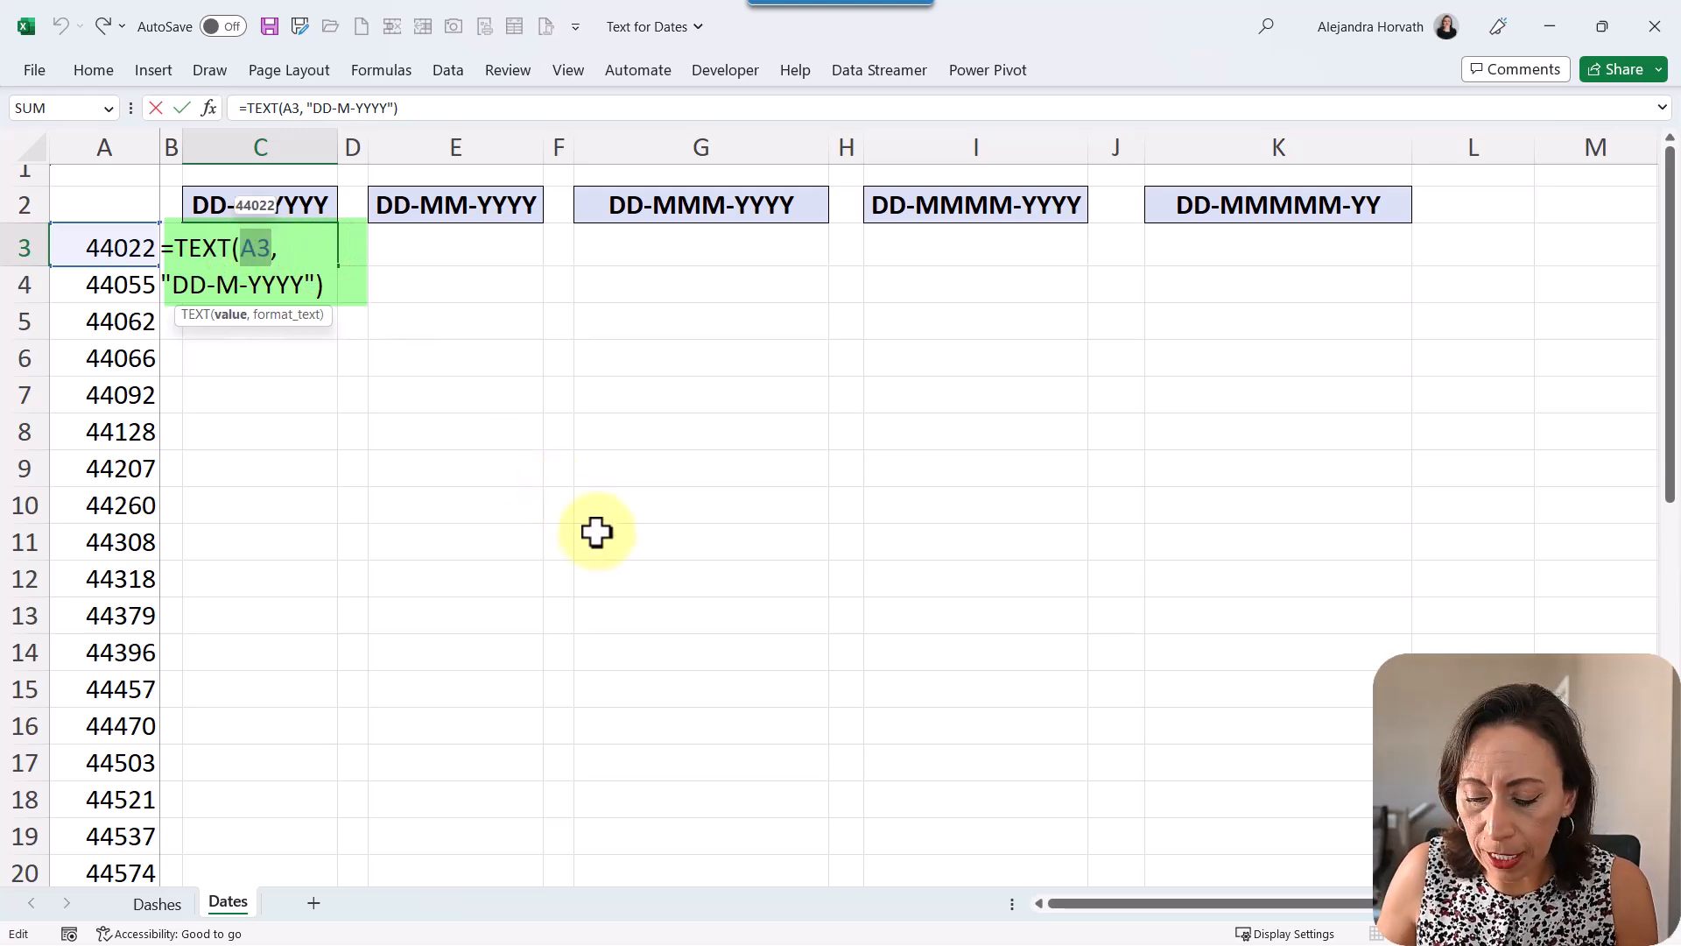
pyautogui.moveTo(103, 247); pyautogui.dragTo(103, 837)
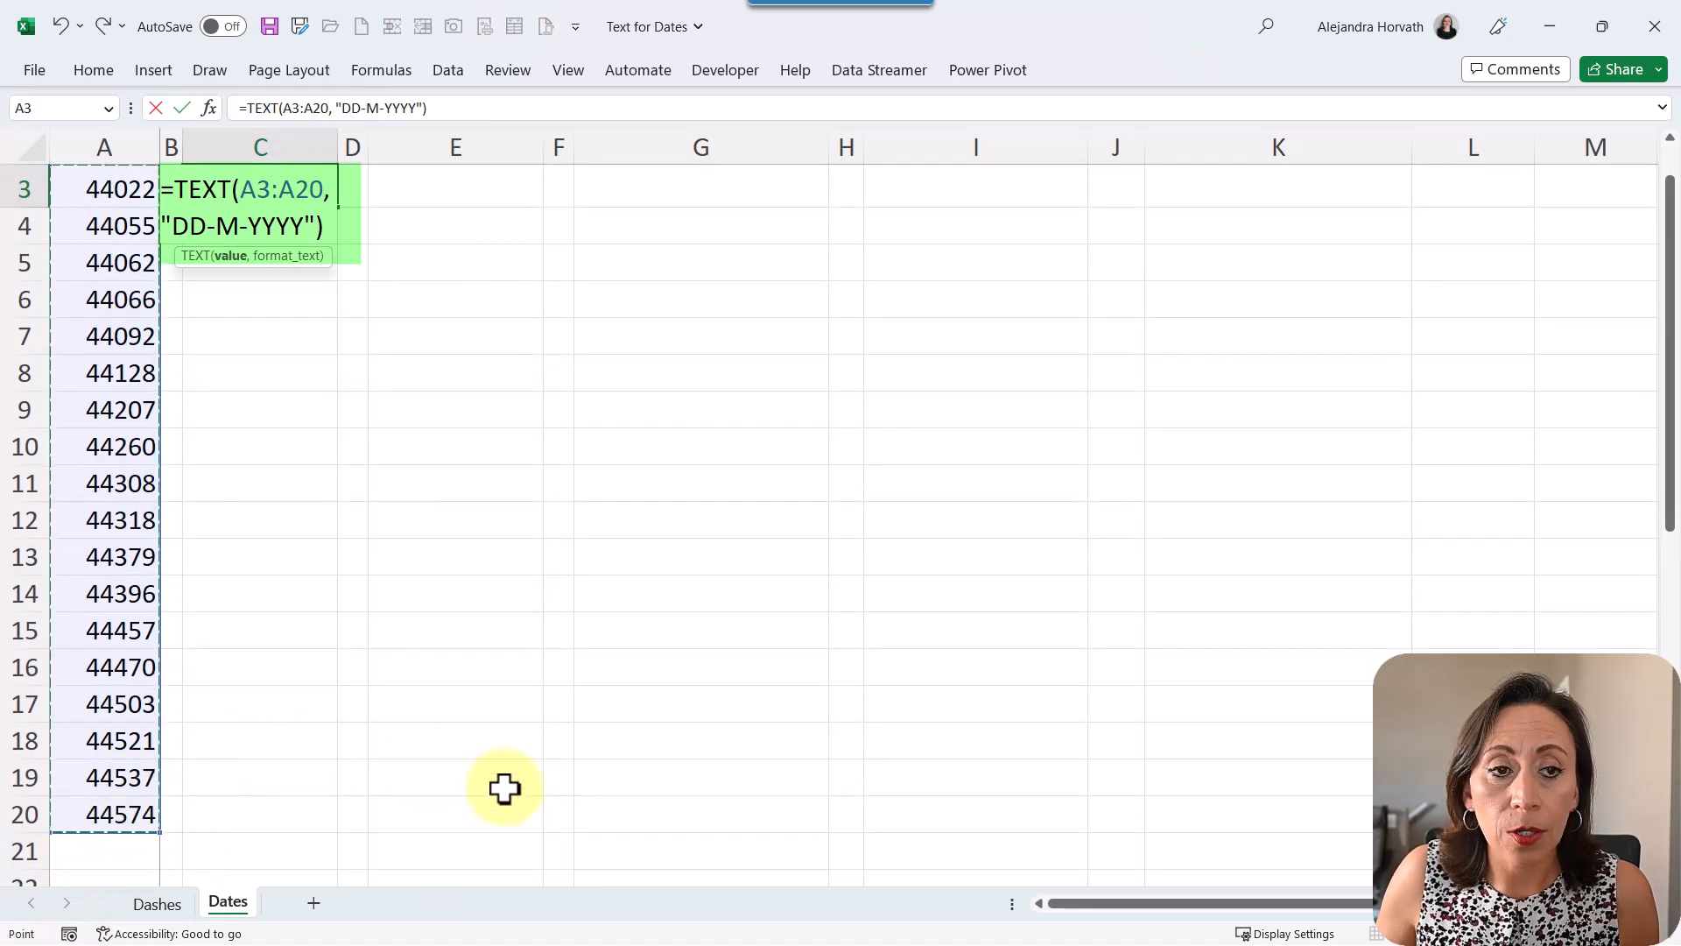
pyautogui.press('Enter')
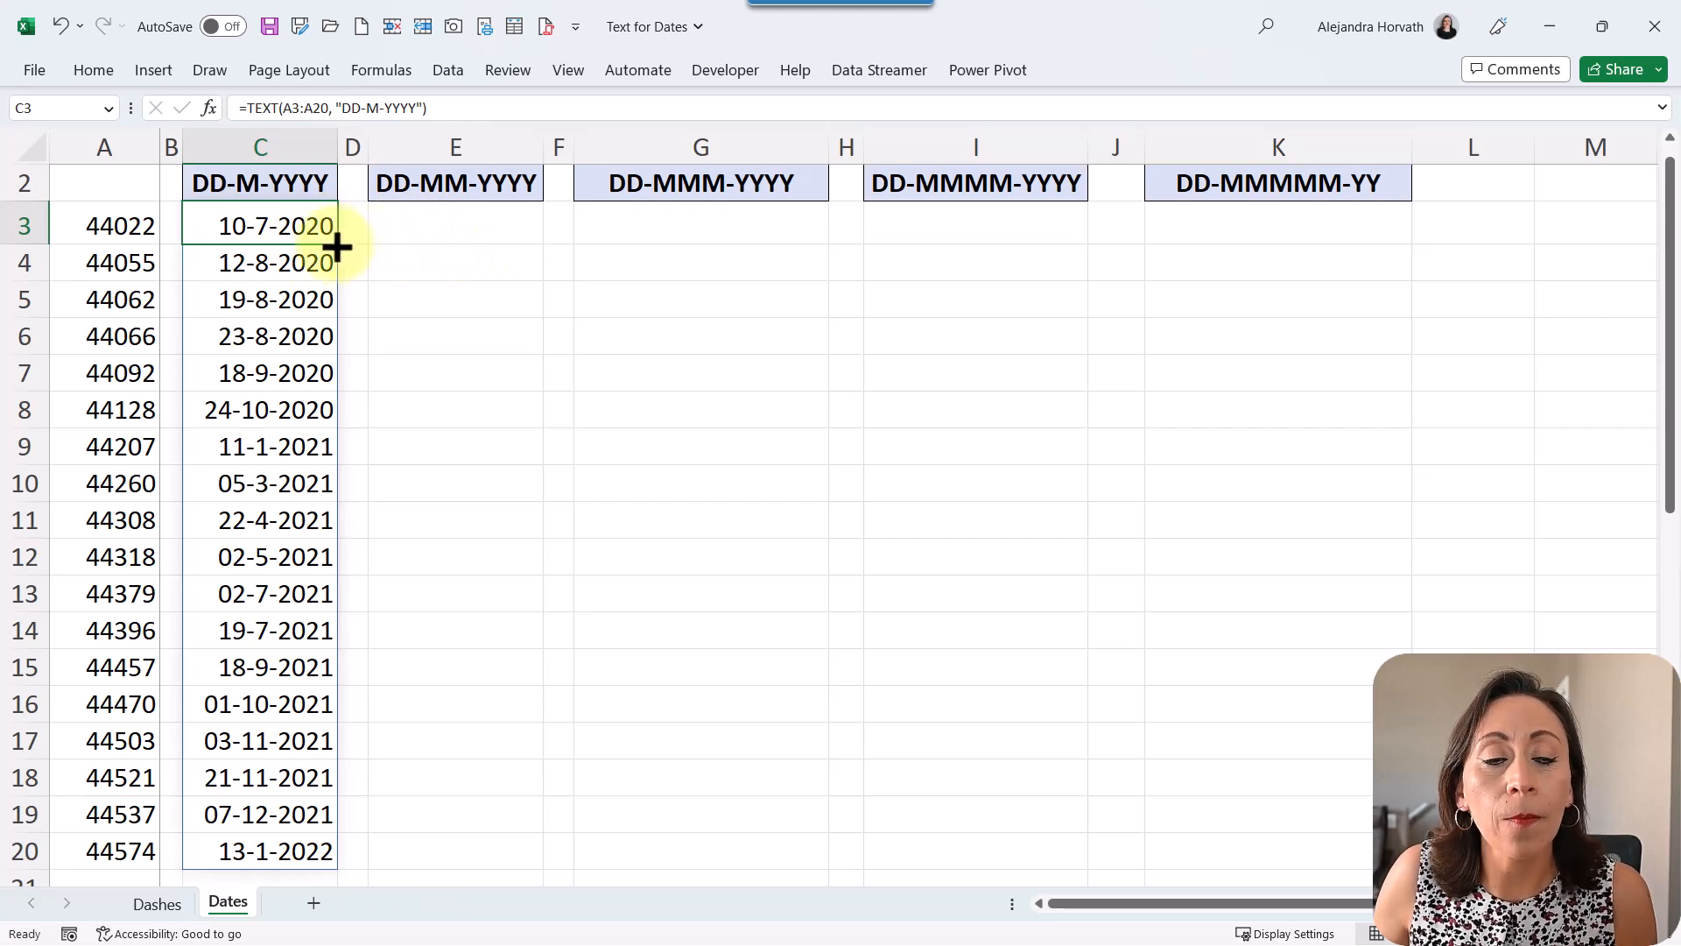
# Replace the typed "DD-M-YYYY" format in C3 with a reference to header cell C2
pyautogui.doubleClick(275, 226)
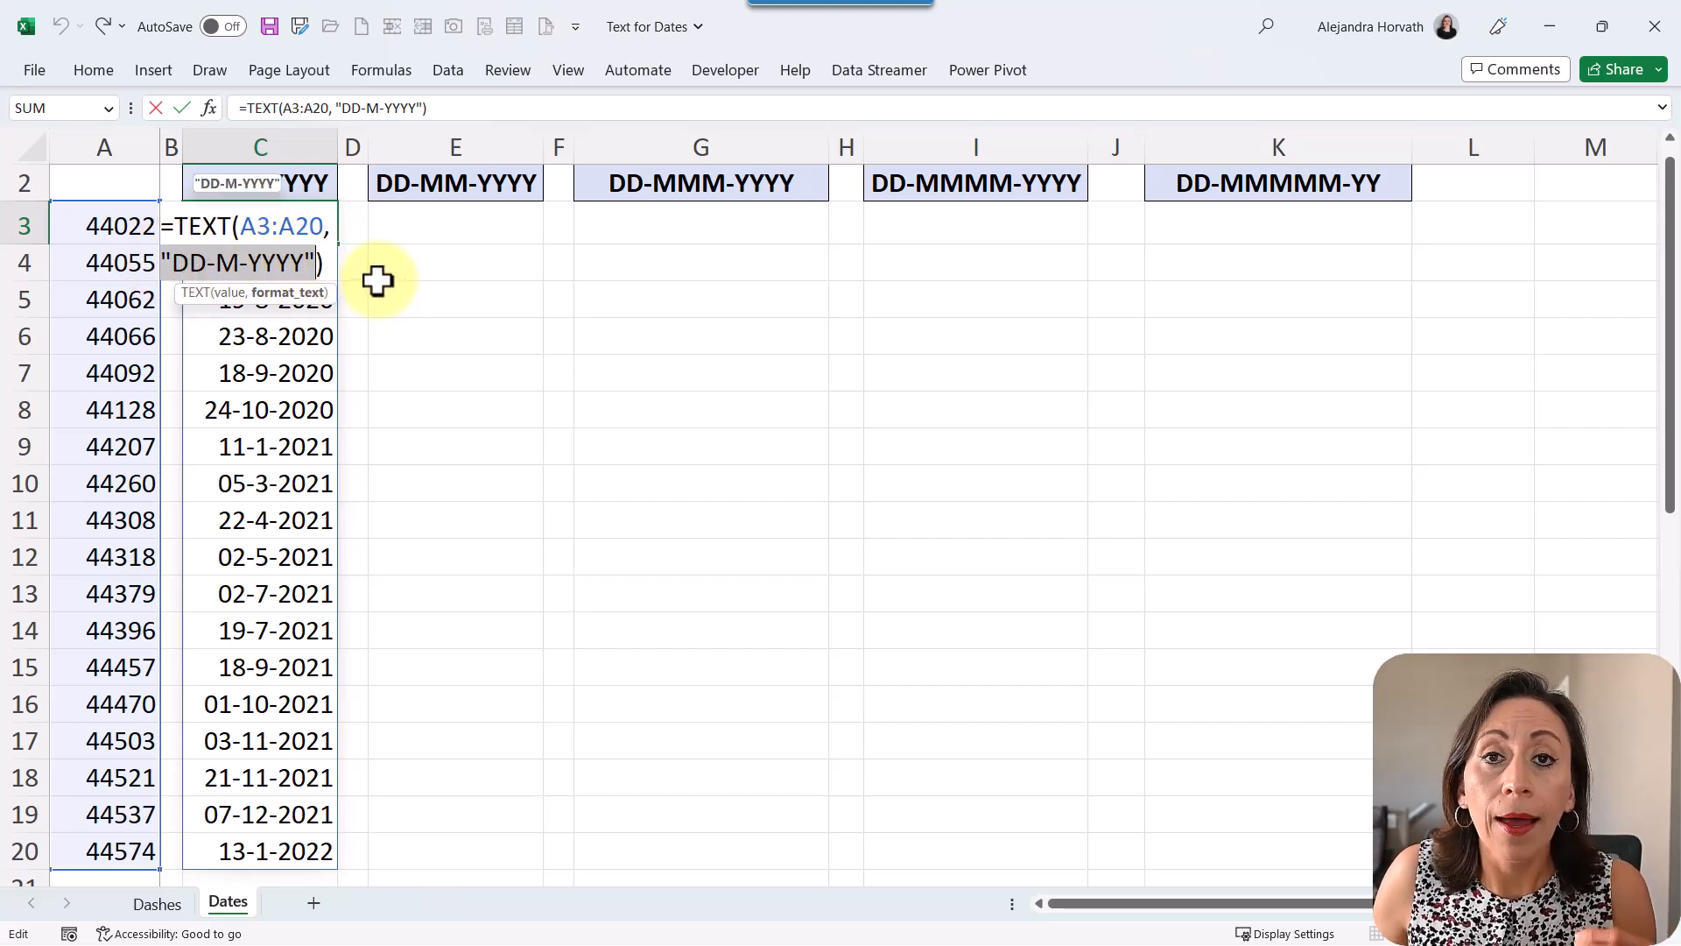
pyautogui.moveTo(381, 317)
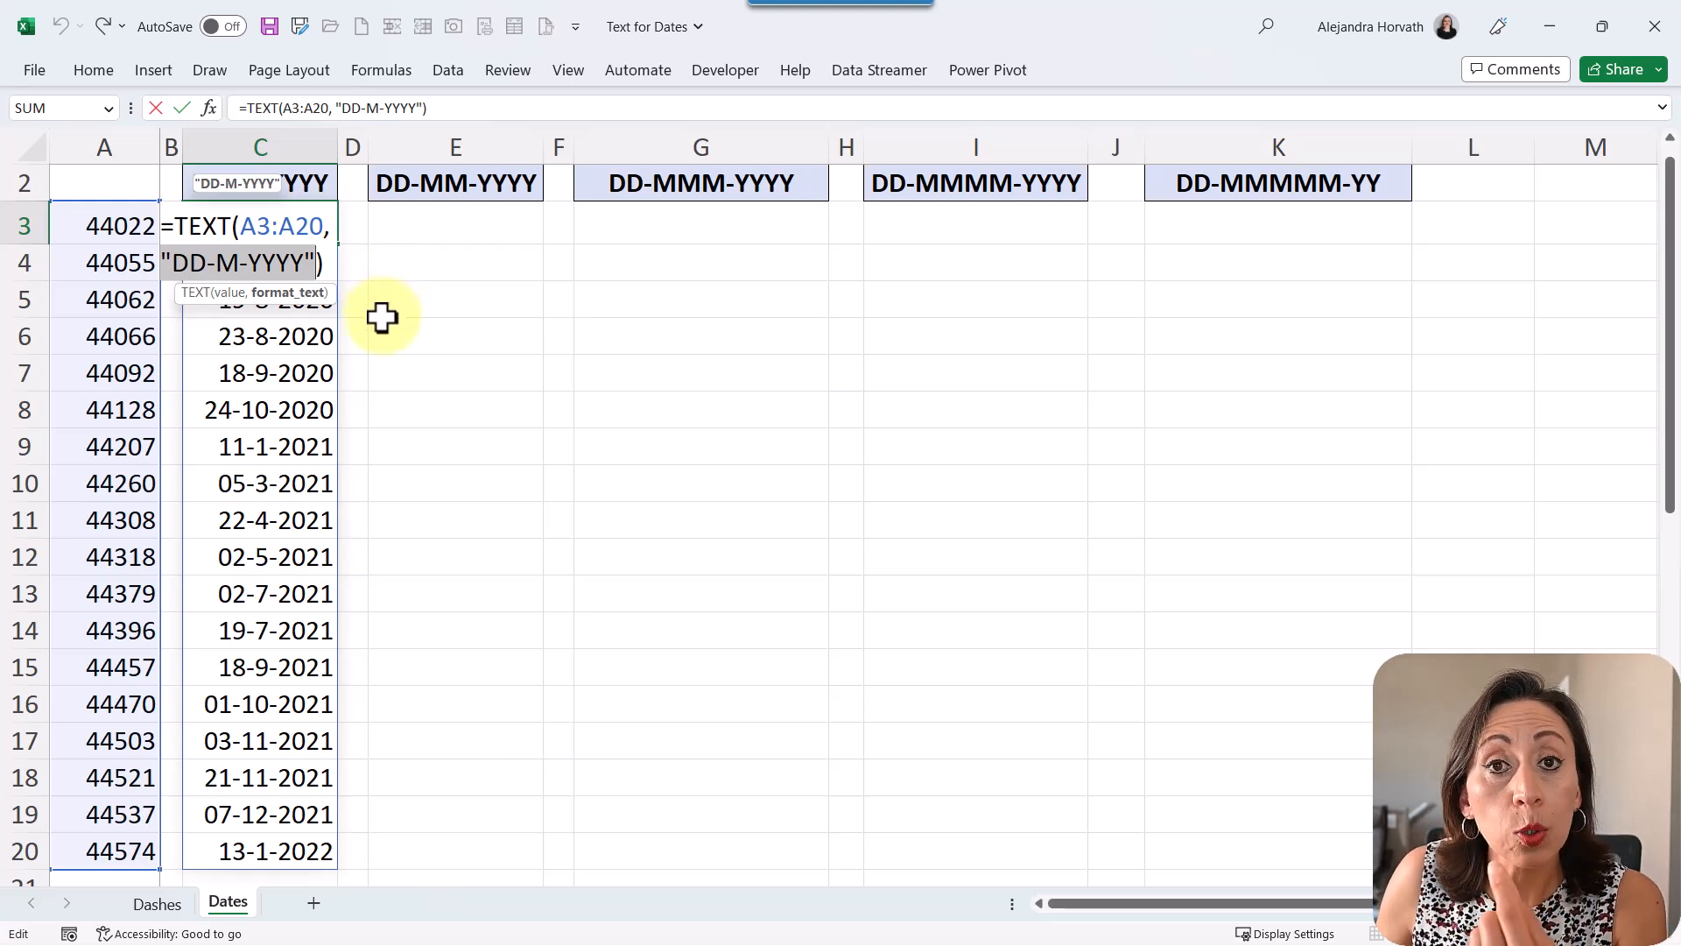
pyautogui.press('Delete')
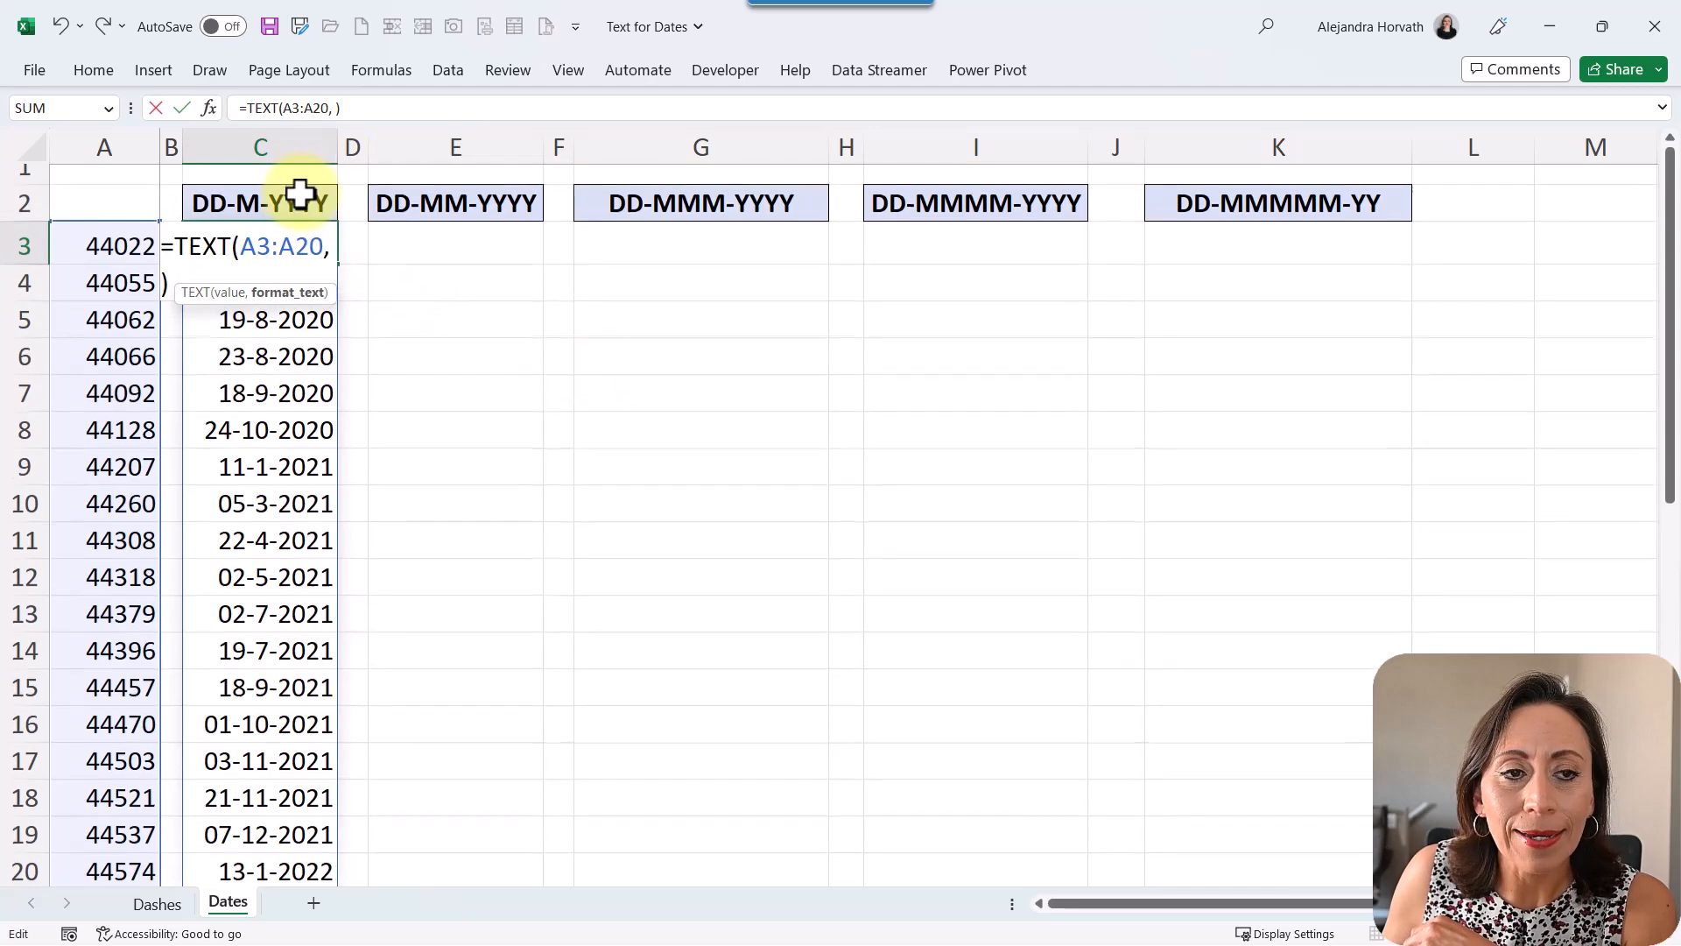
pyautogui.click(259, 203)
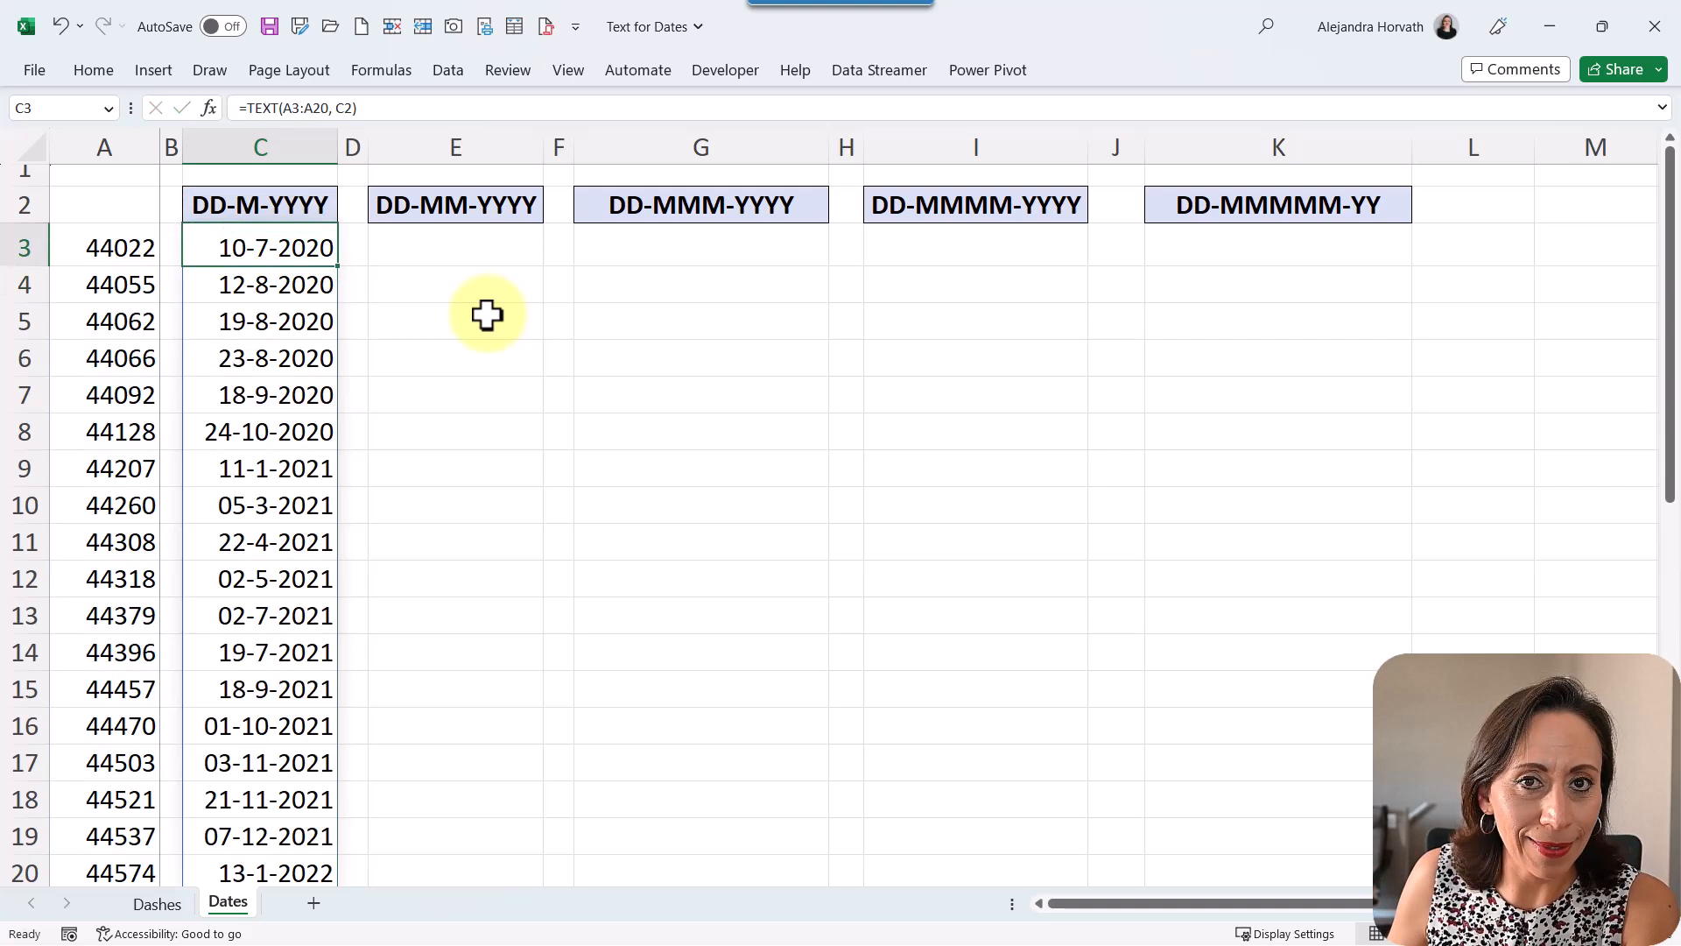
pyautogui.click(260, 205)
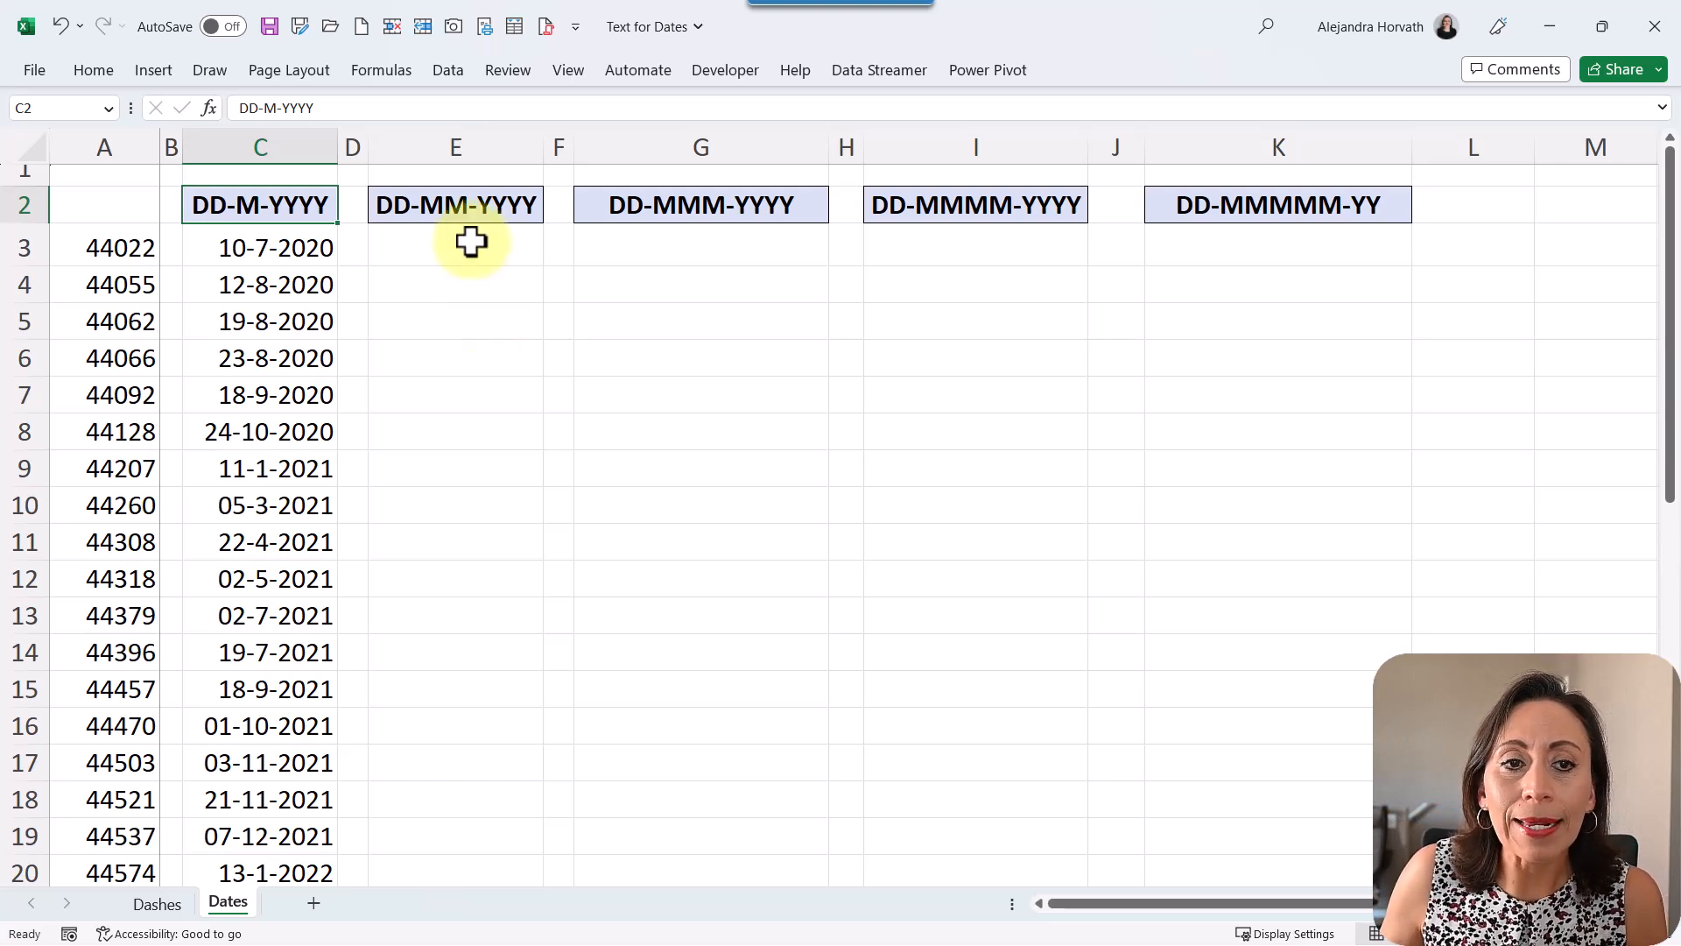
pyautogui.doubleClick(259, 205)
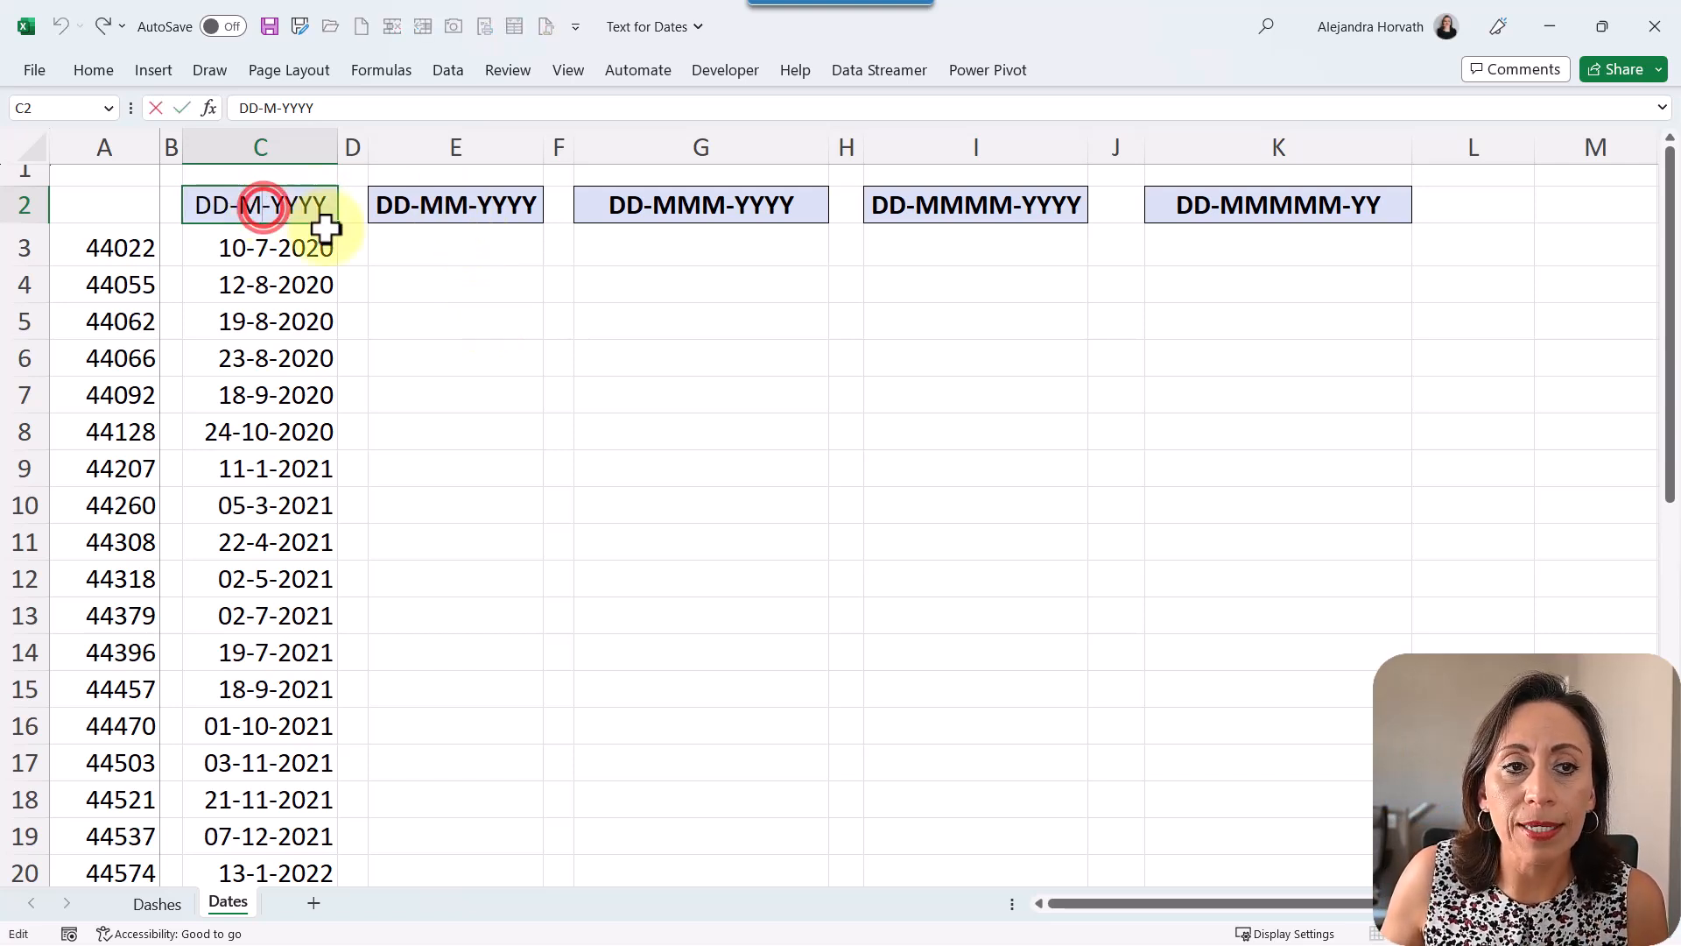
pyautogui.moveTo(617, 328)
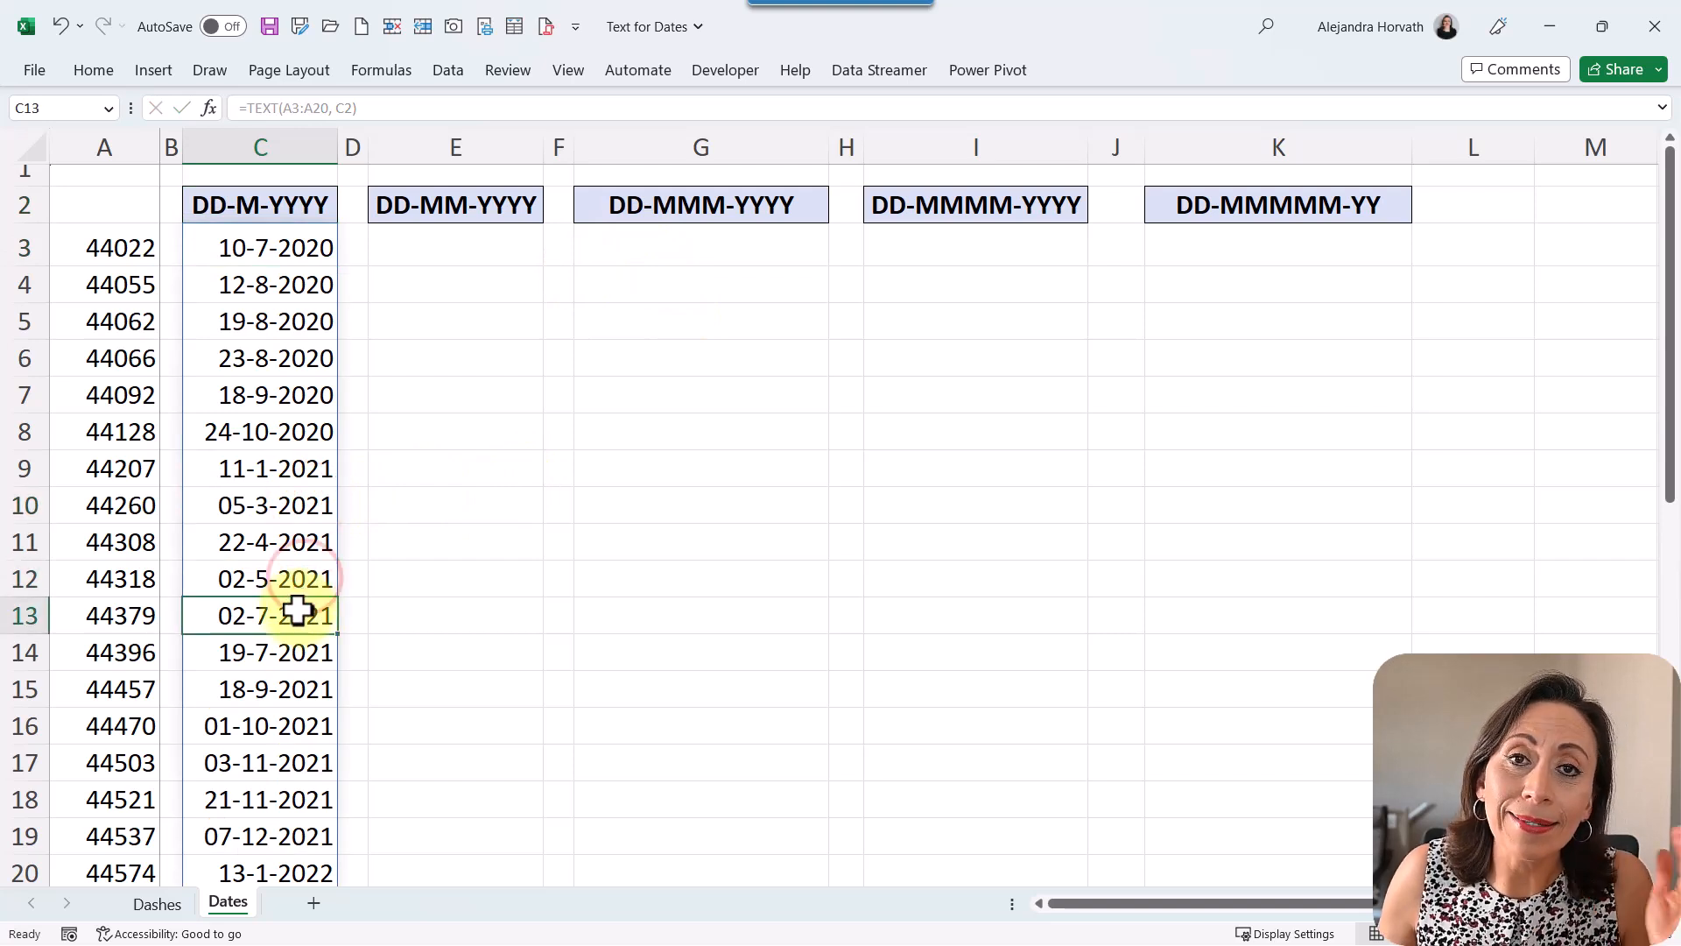
pyautogui.moveTo(354, 364)
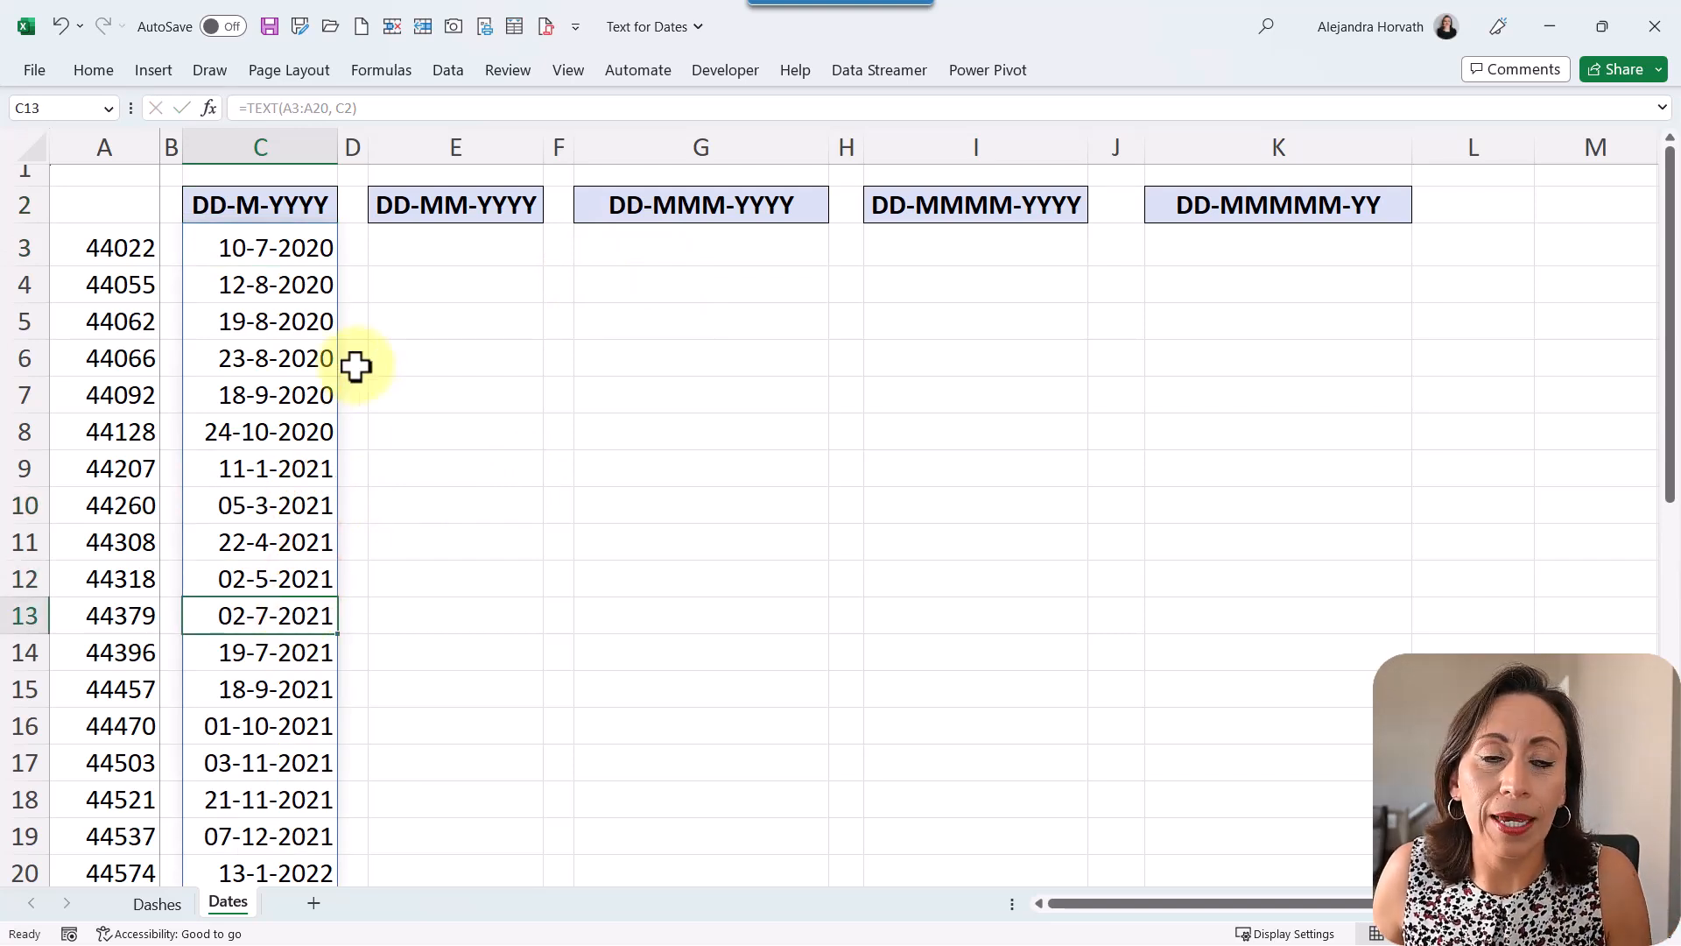
pyautogui.moveTo(368, 362)
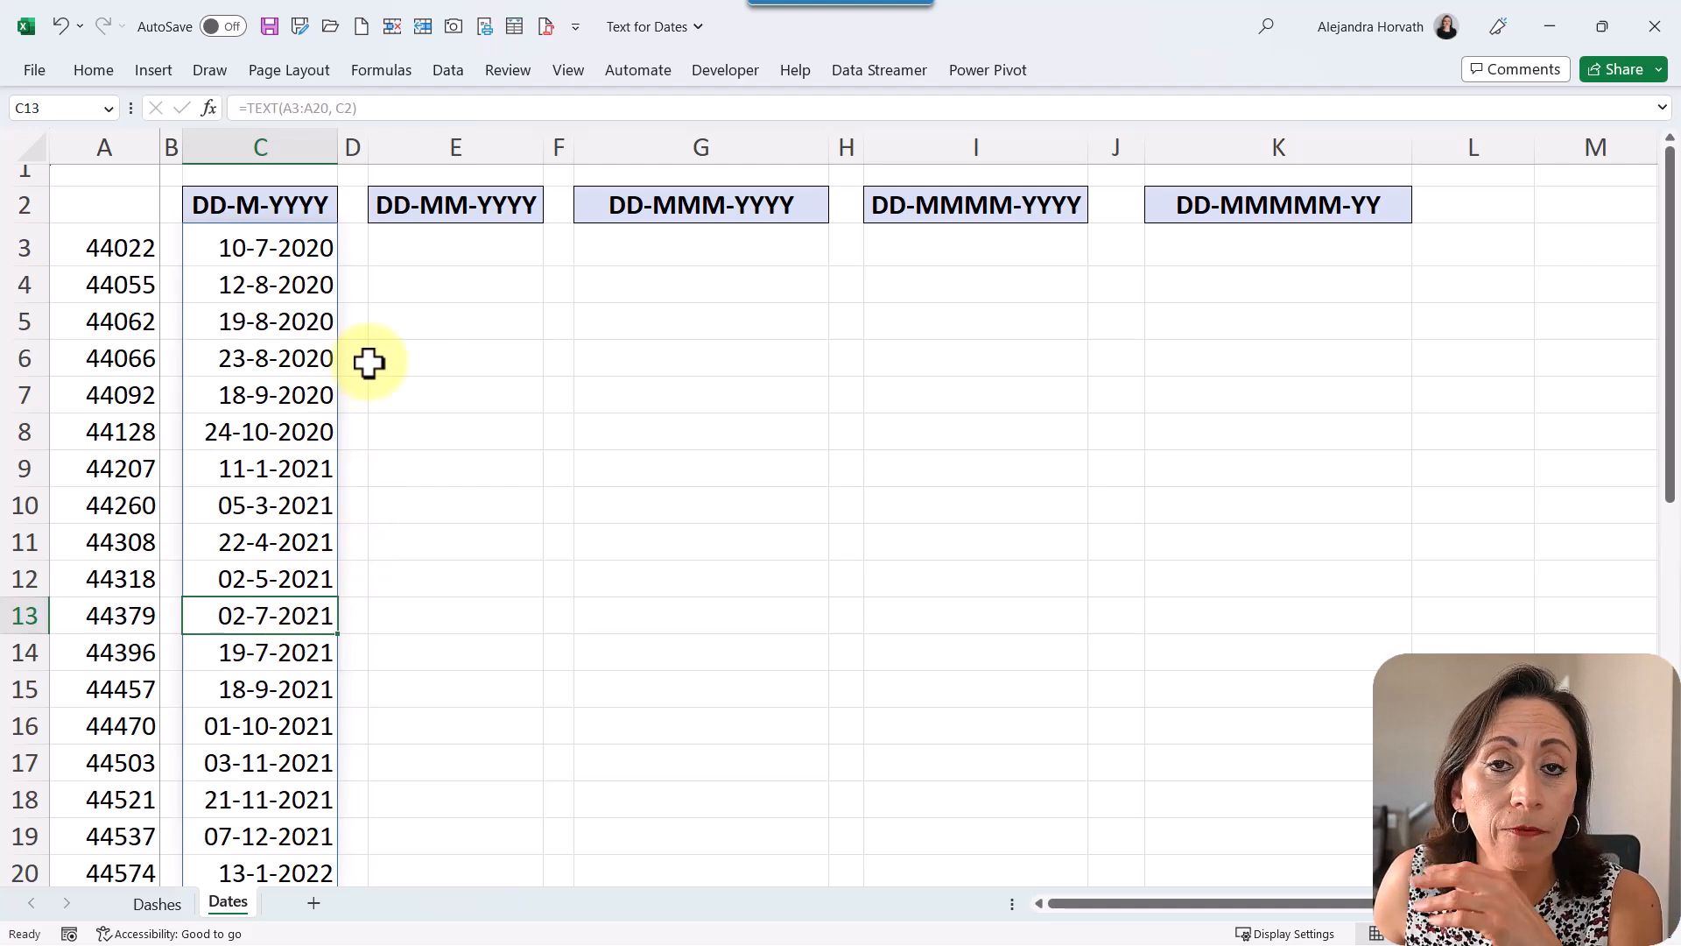
pyautogui.moveTo(267, 247)
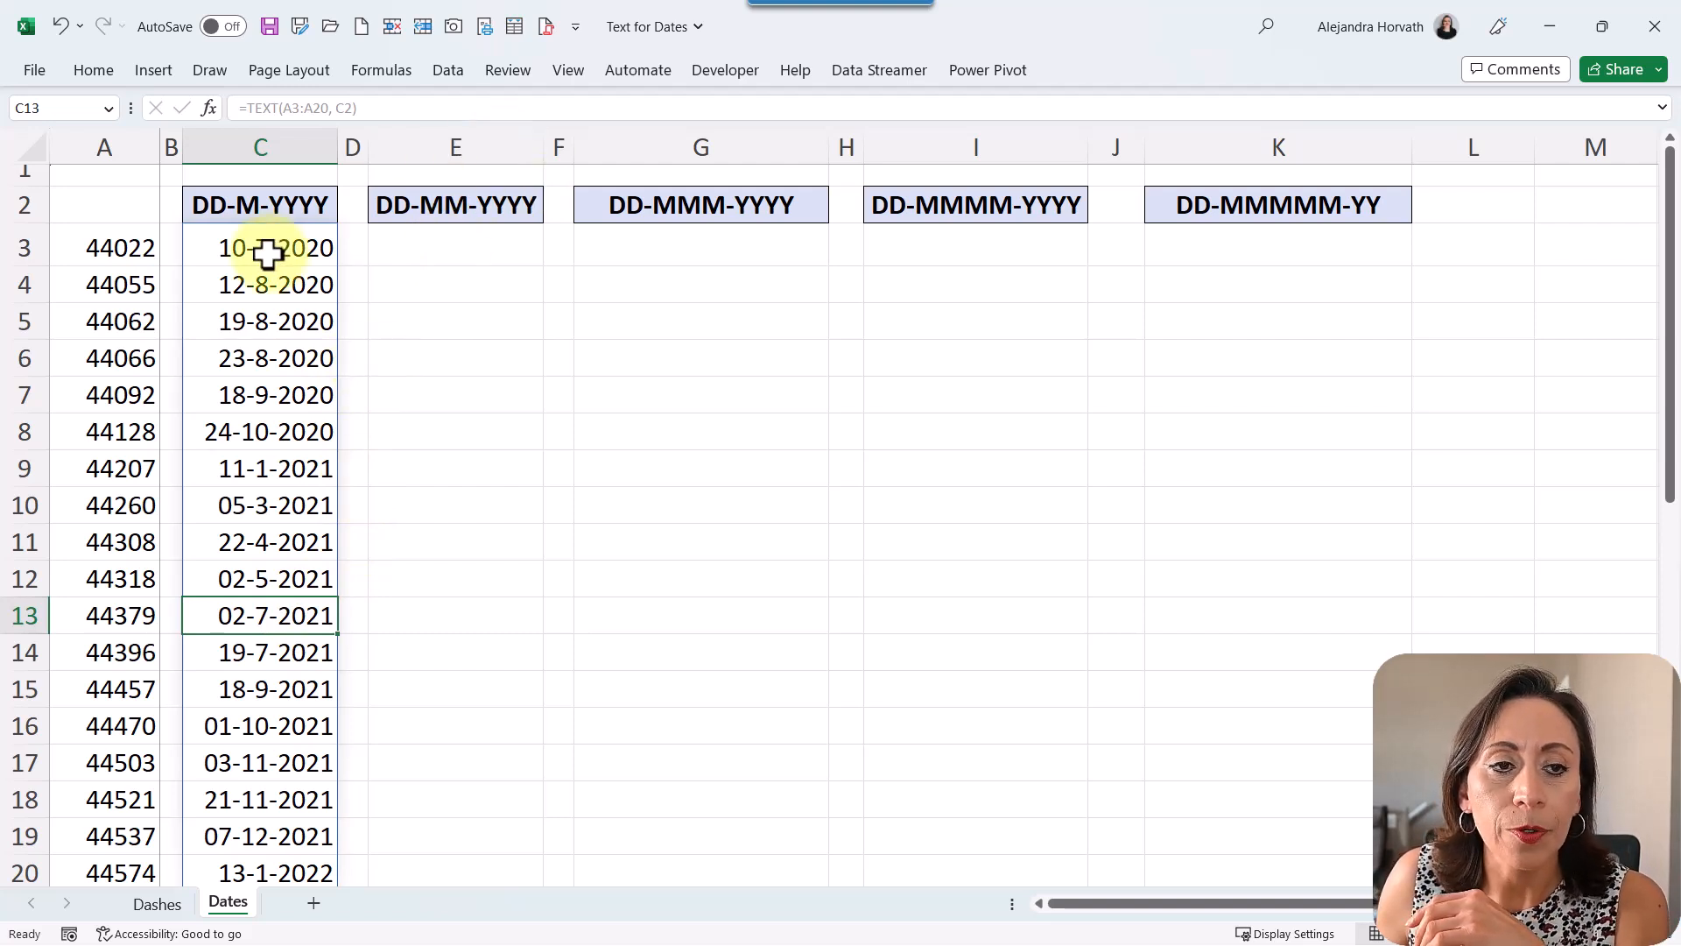
pyautogui.click(259, 247)
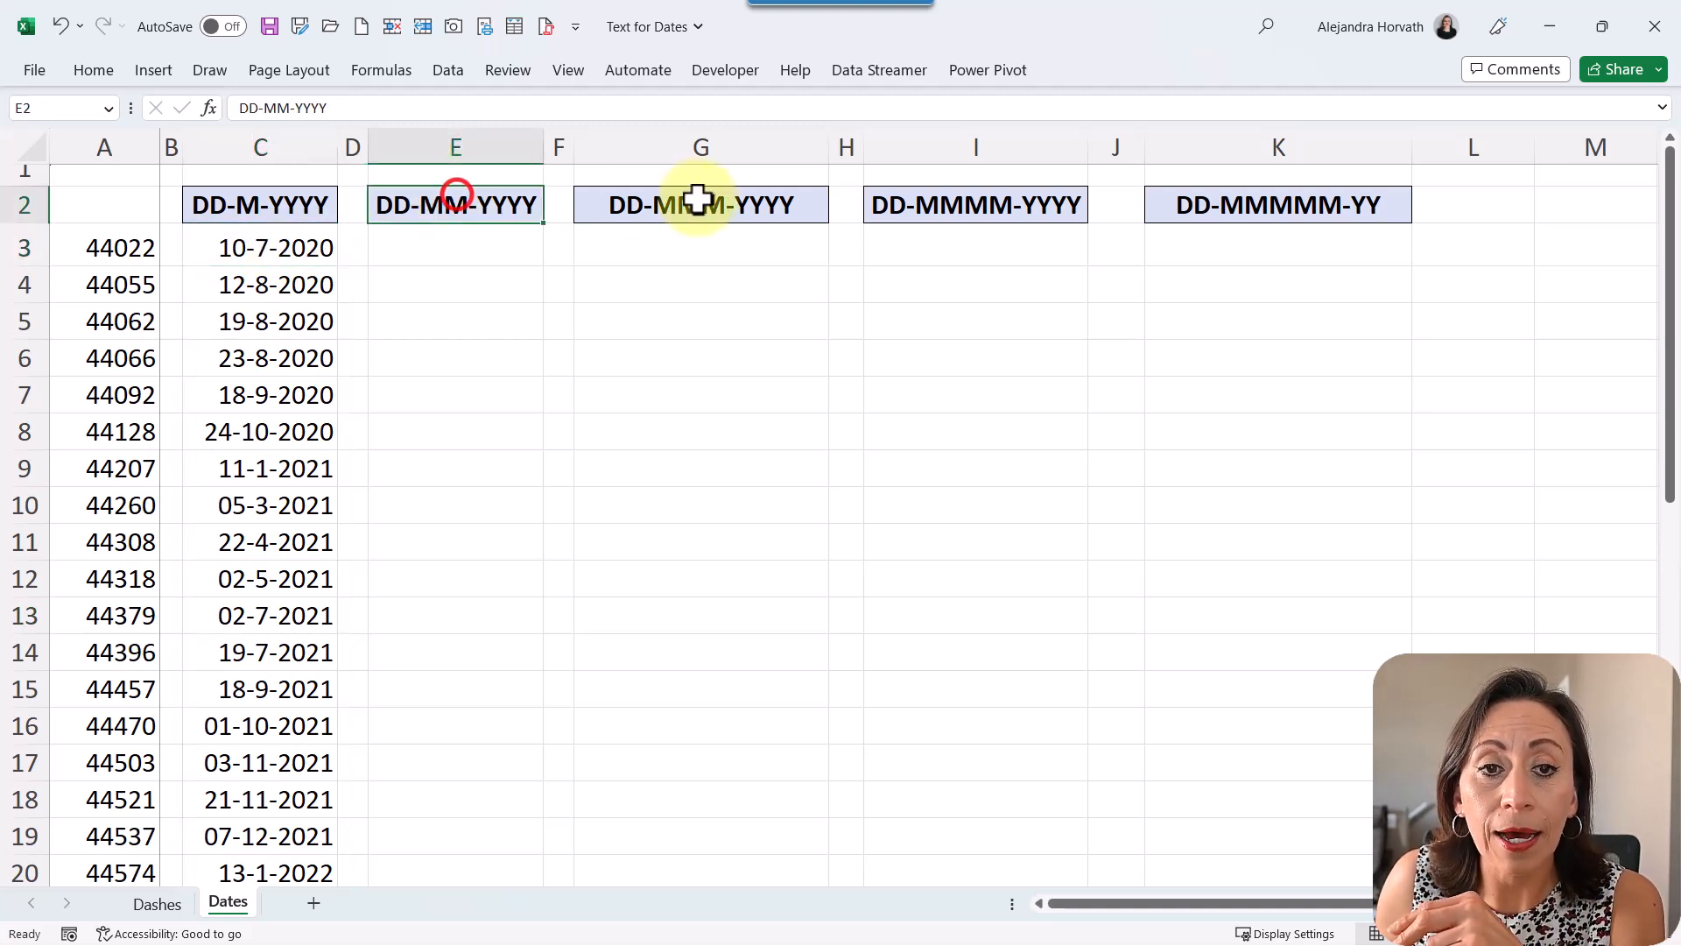
pyautogui.click(1277, 205)
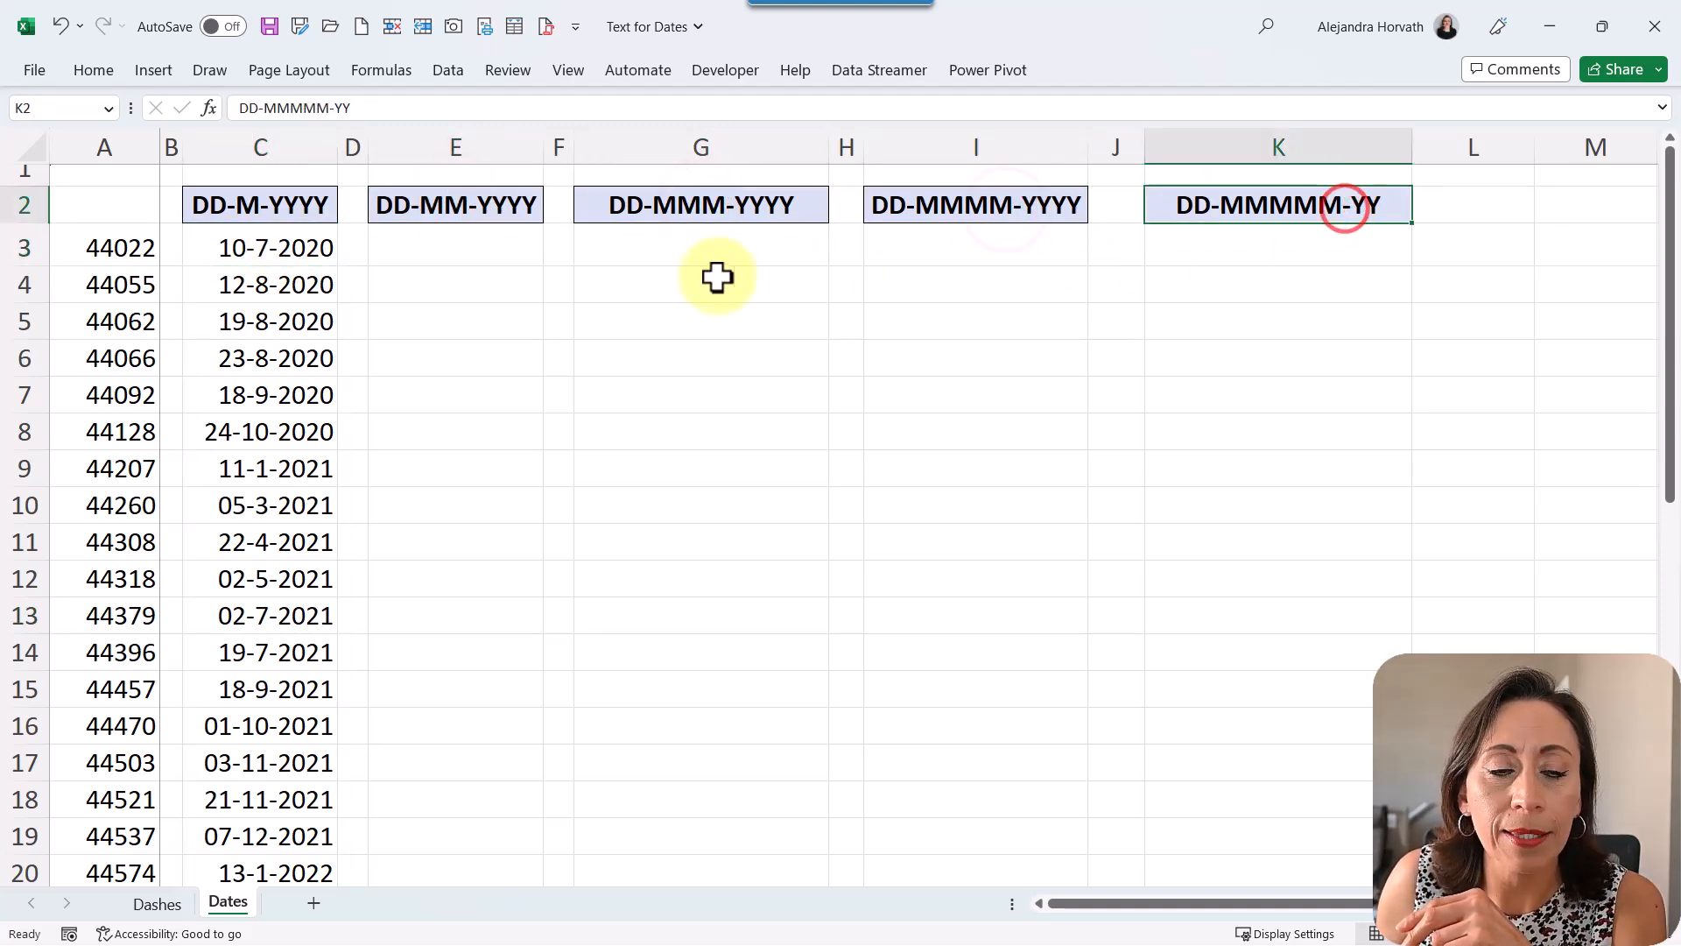
pyautogui.click(275, 247)
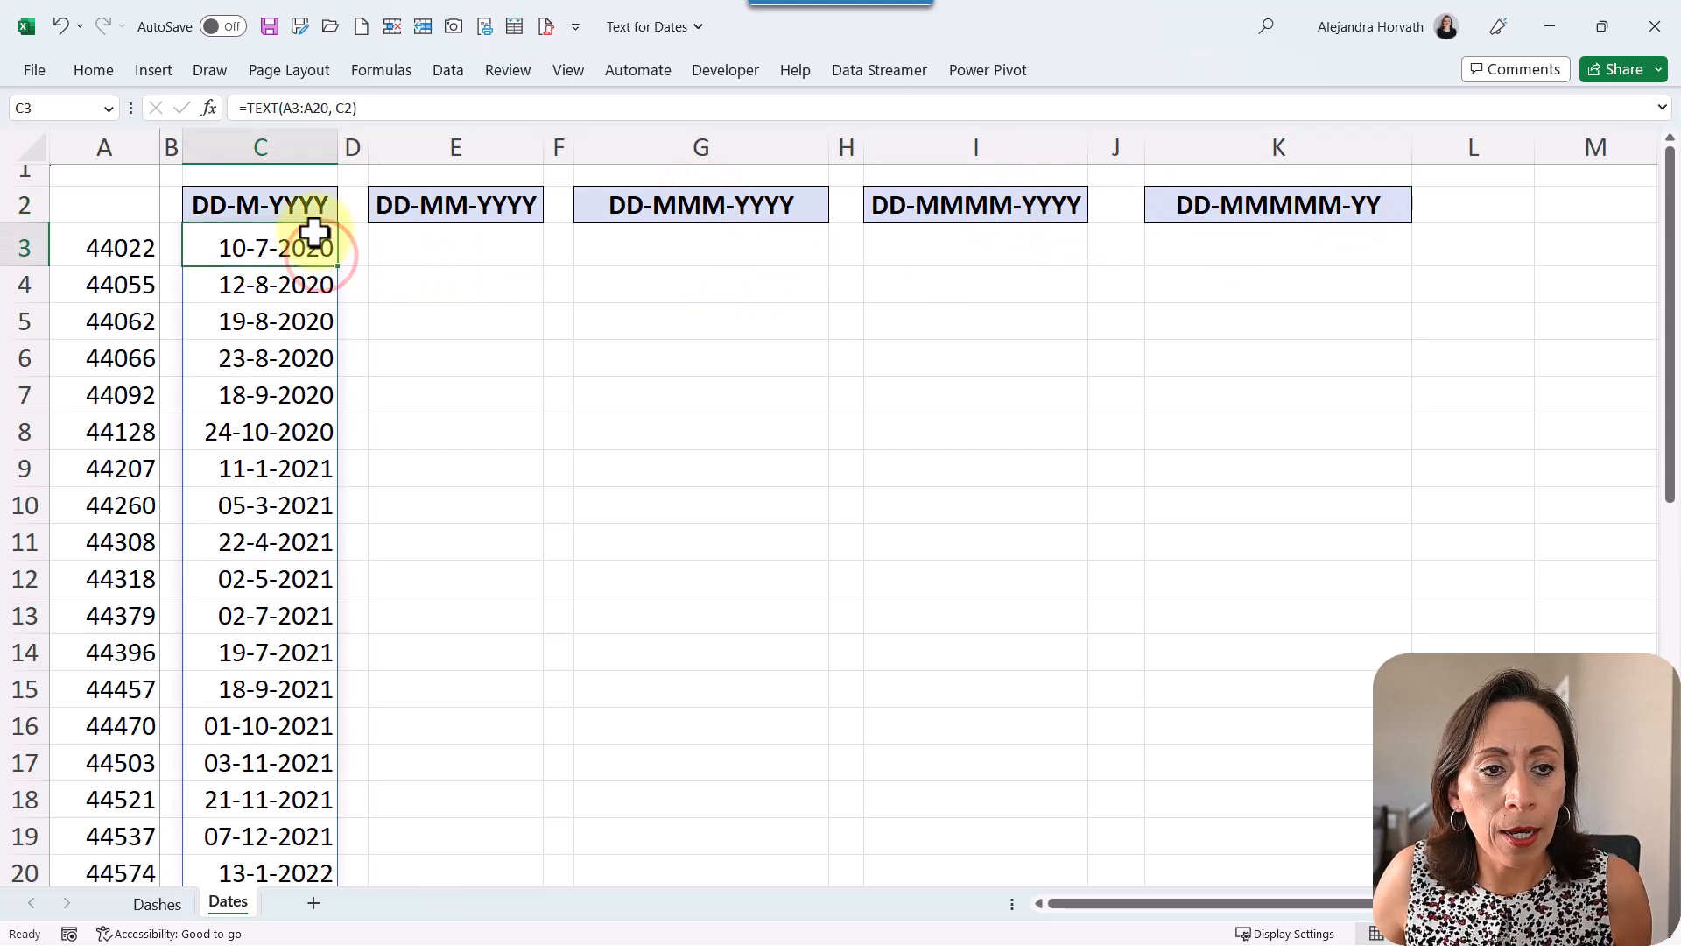
# Anchor the C3 formula as =TEXT($A3:$A20, C$2), locking column A and row 2
pyautogui.doubleClick(259, 247)
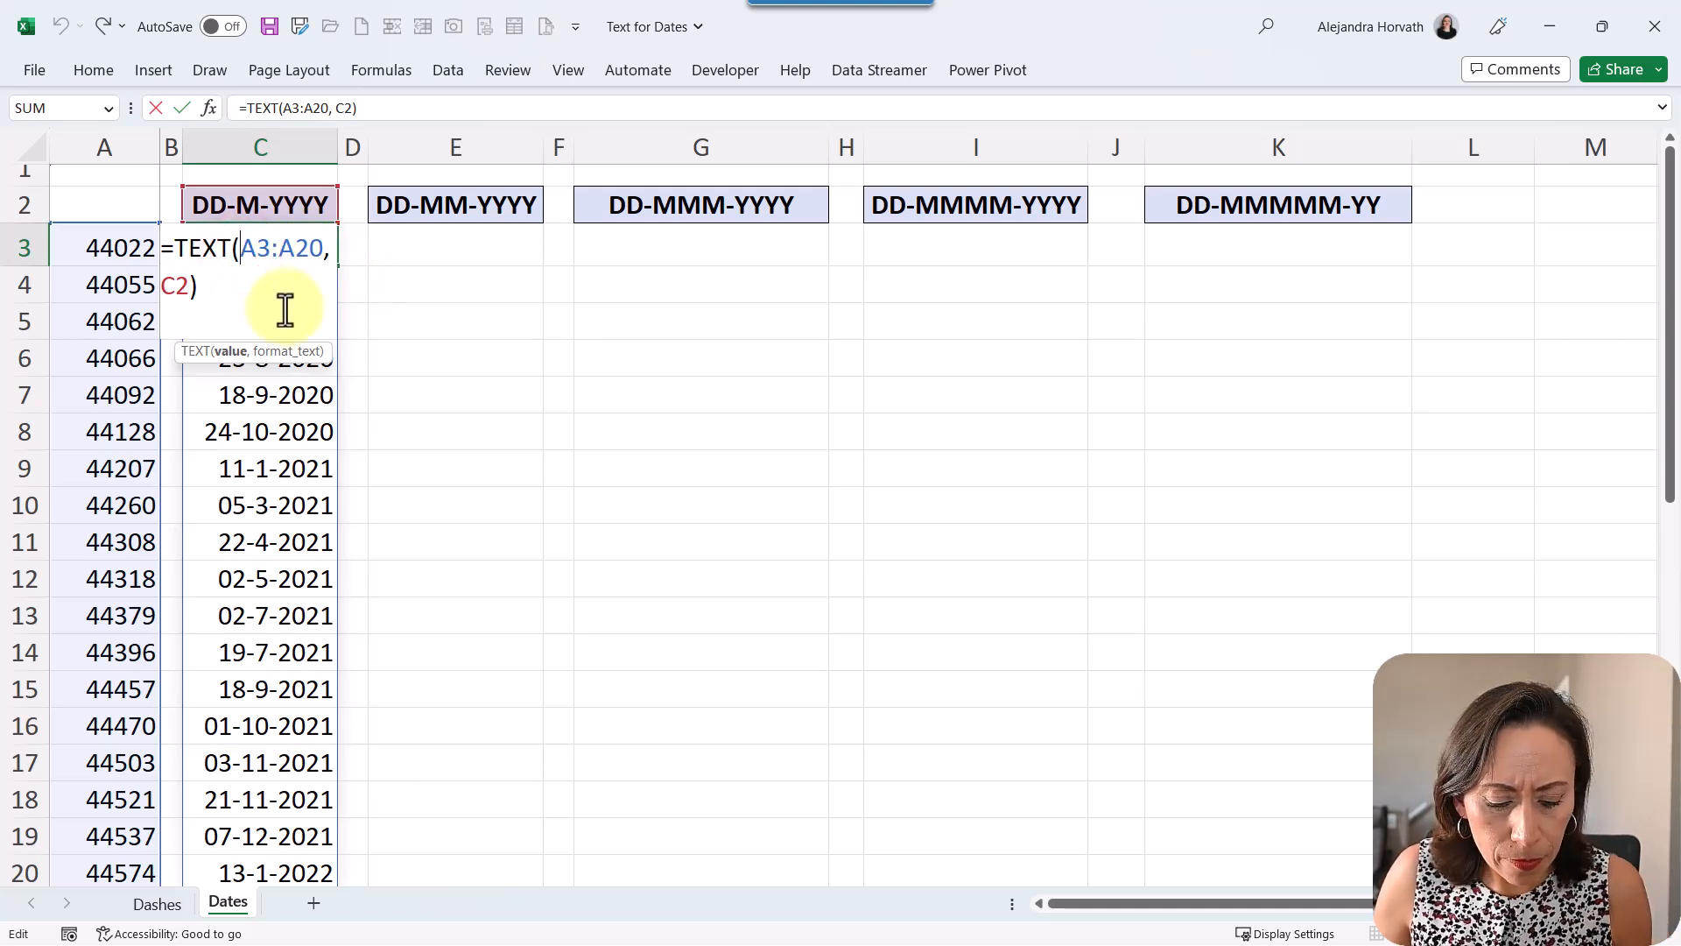
pyautogui.write('$')
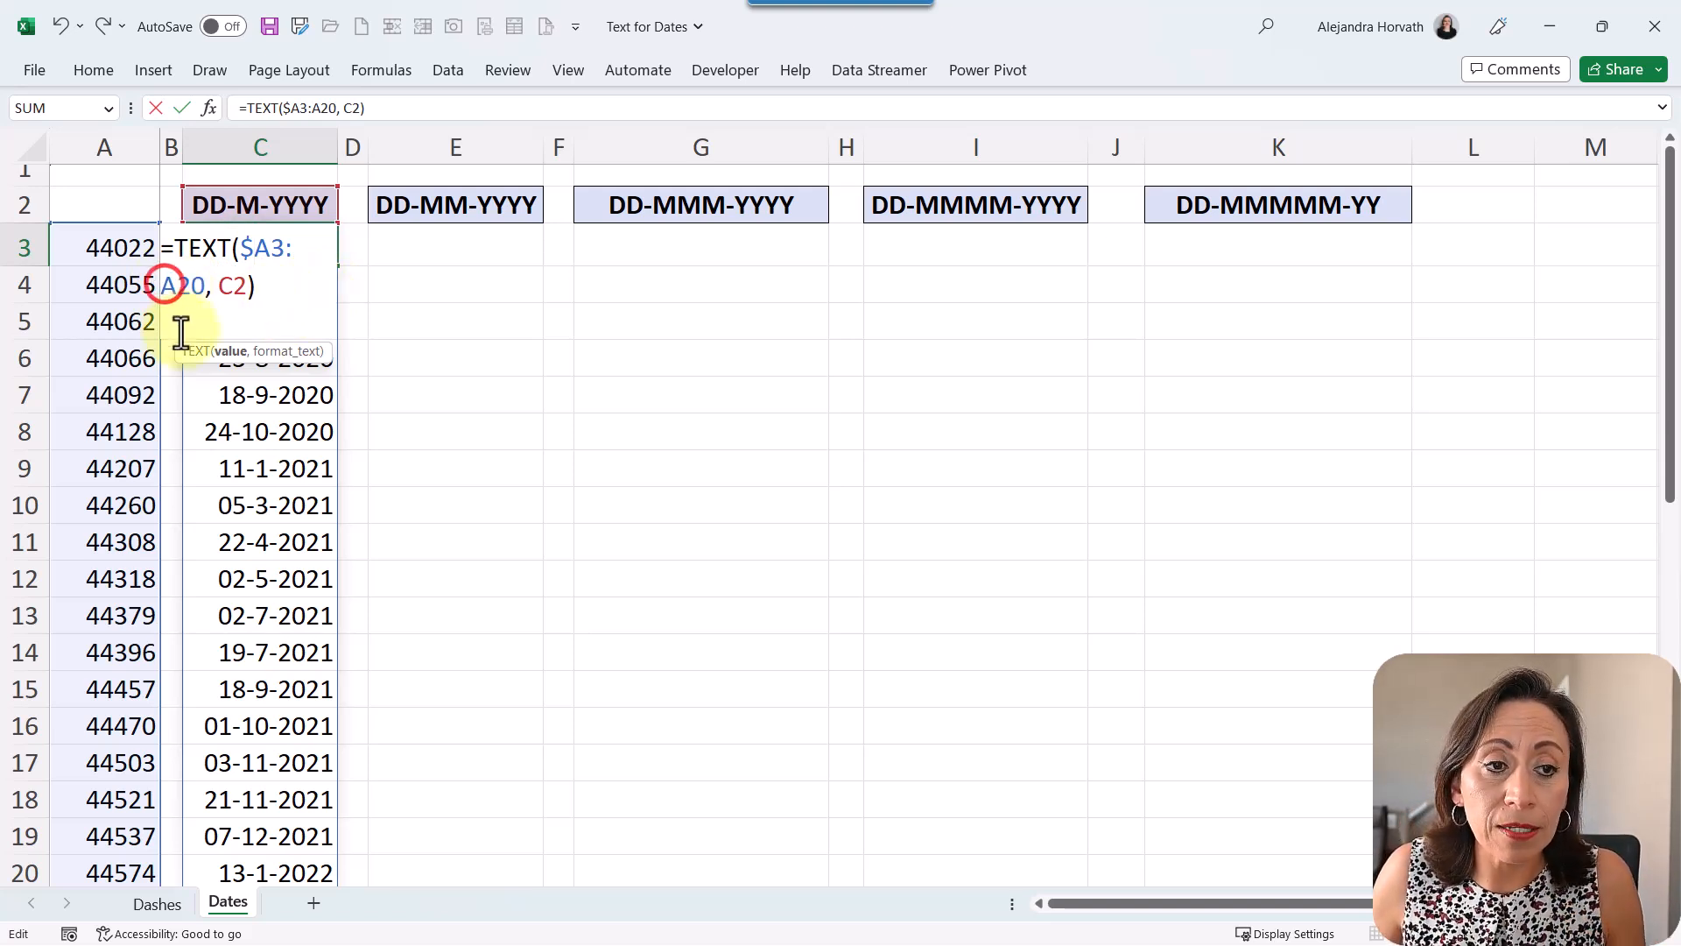
pyautogui.press('f4')
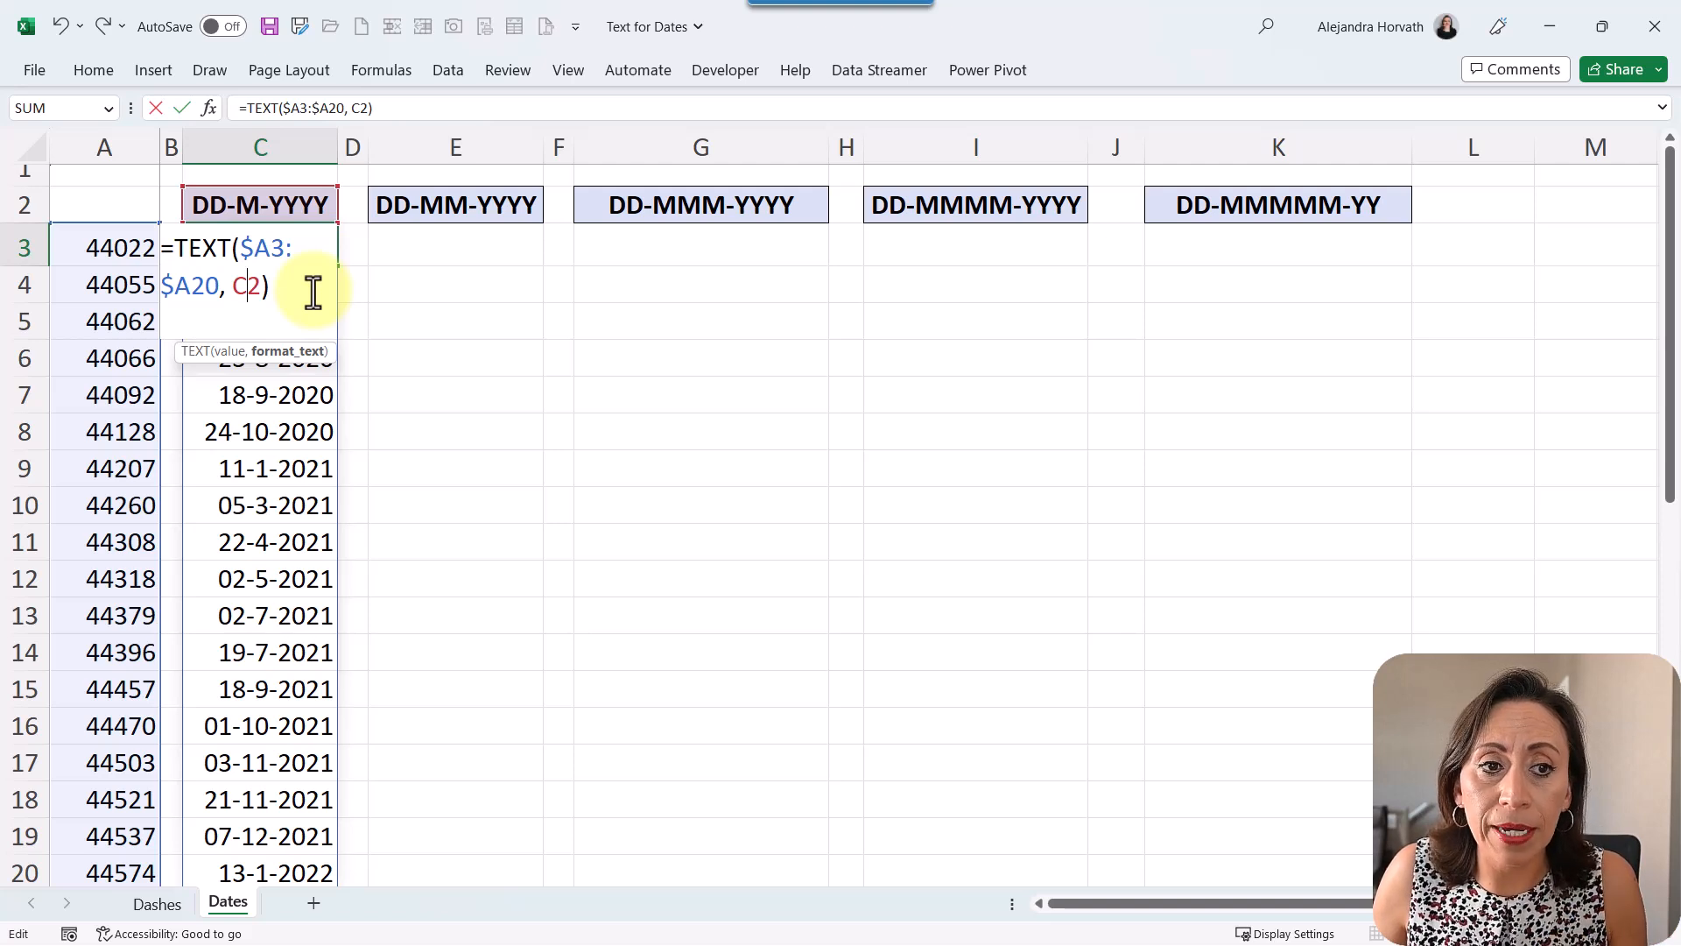
pyautogui.press('f4')
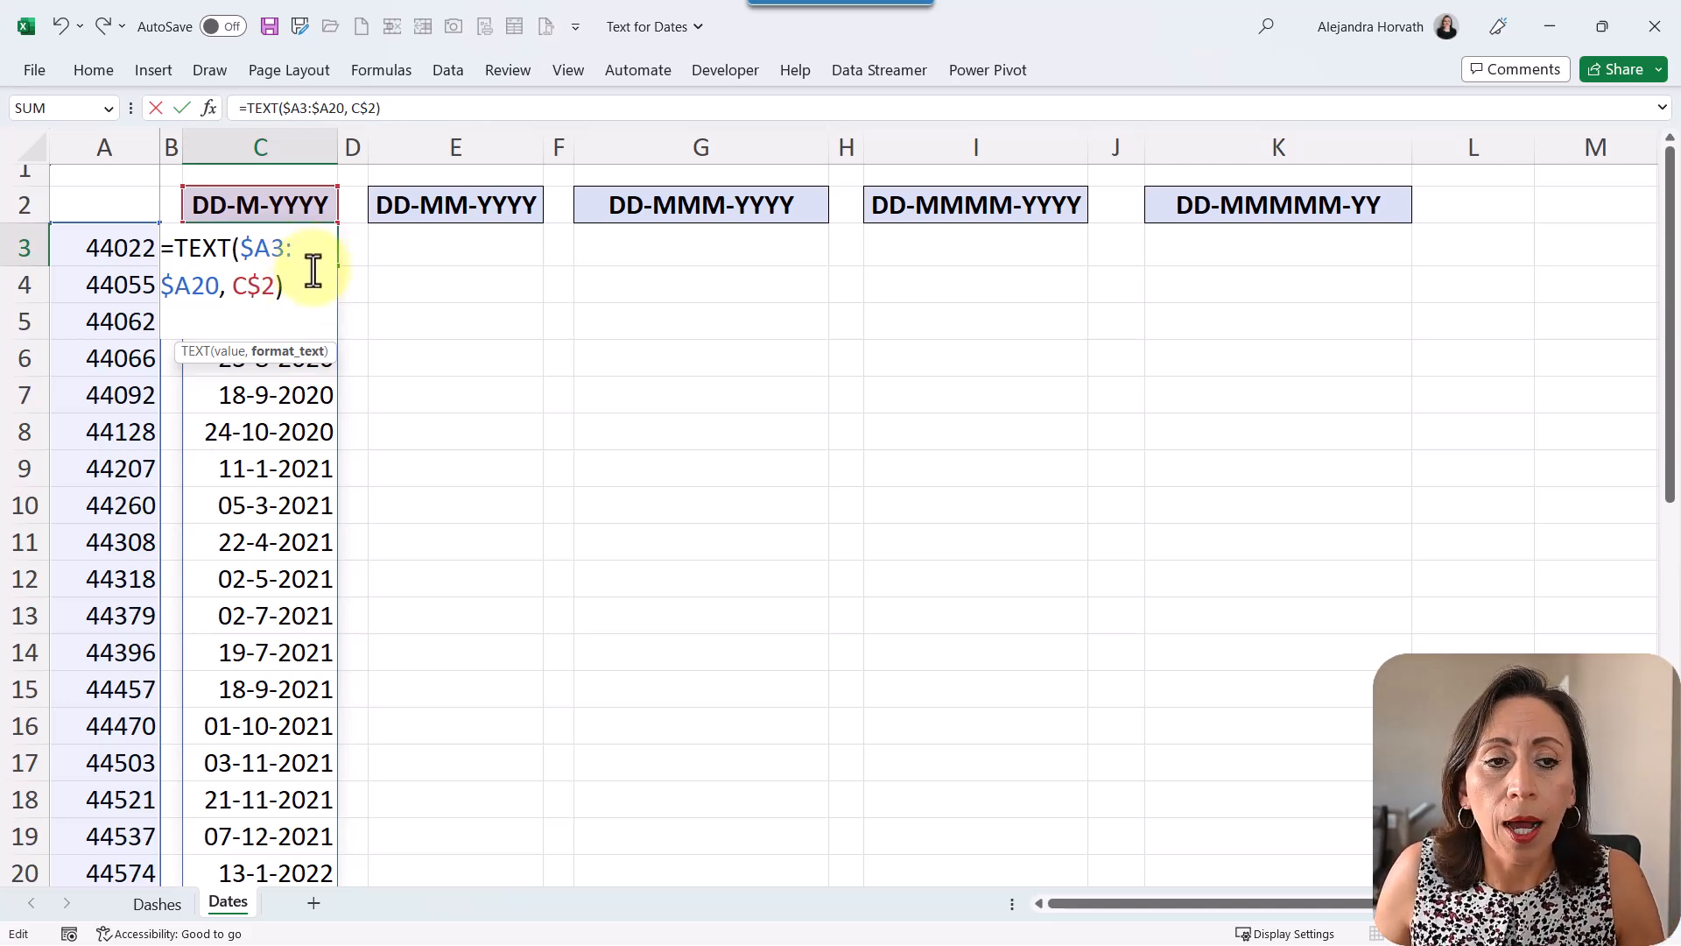
pyautogui.moveTo(337, 289)
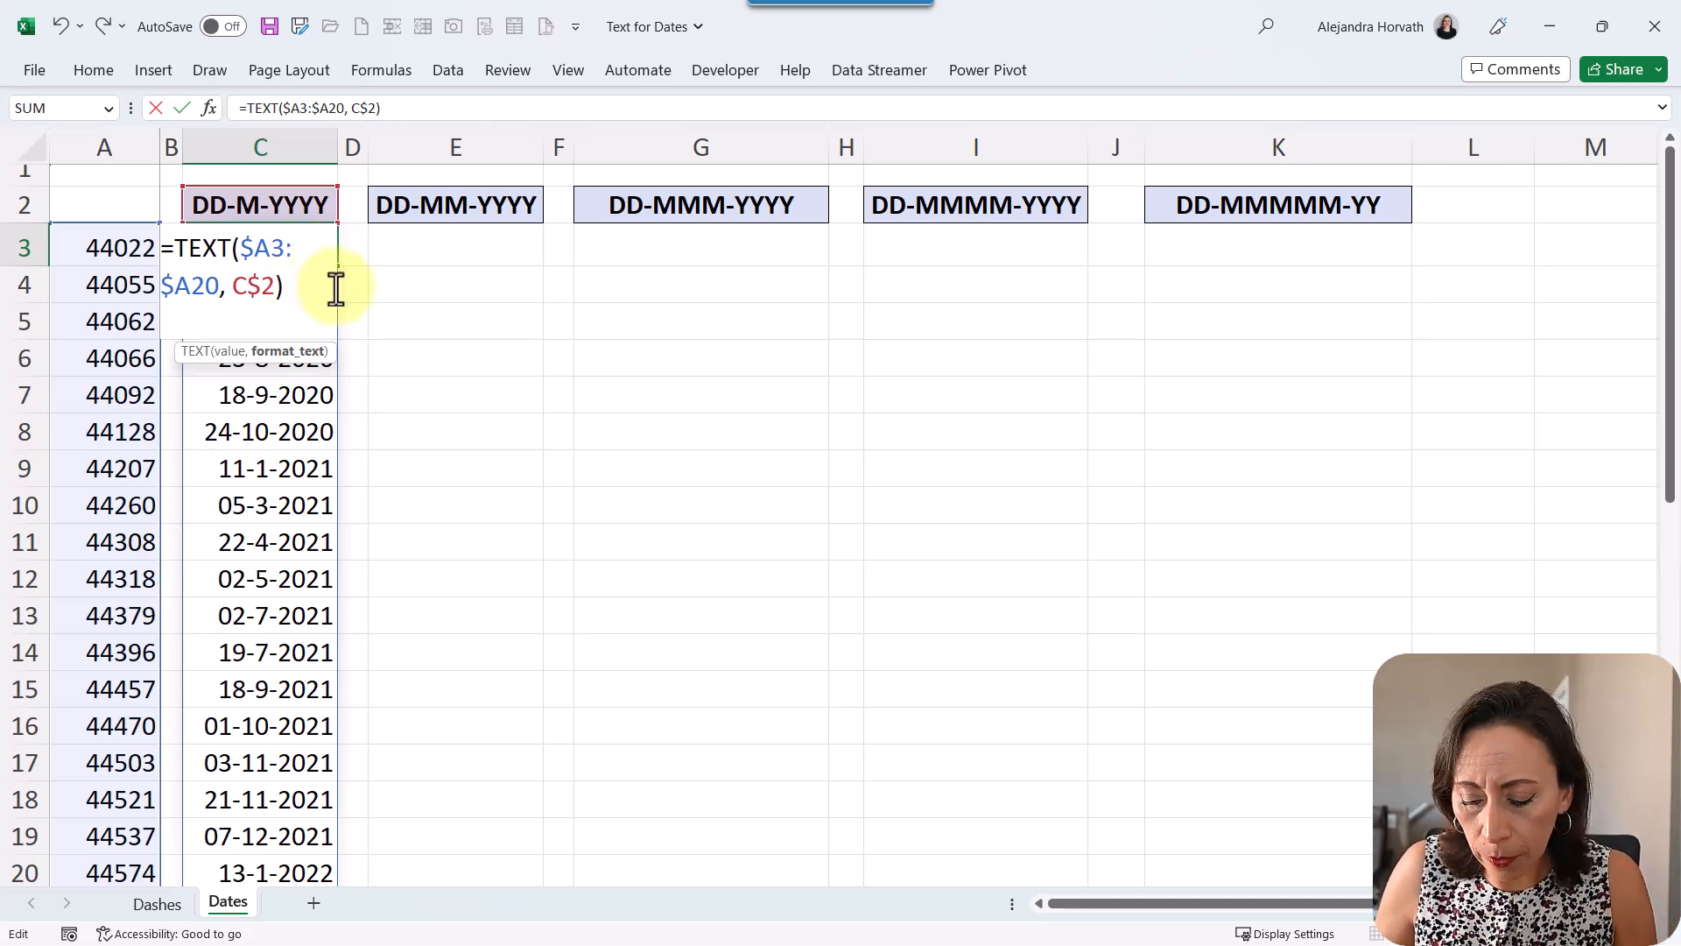
pyautogui.press('Enter')
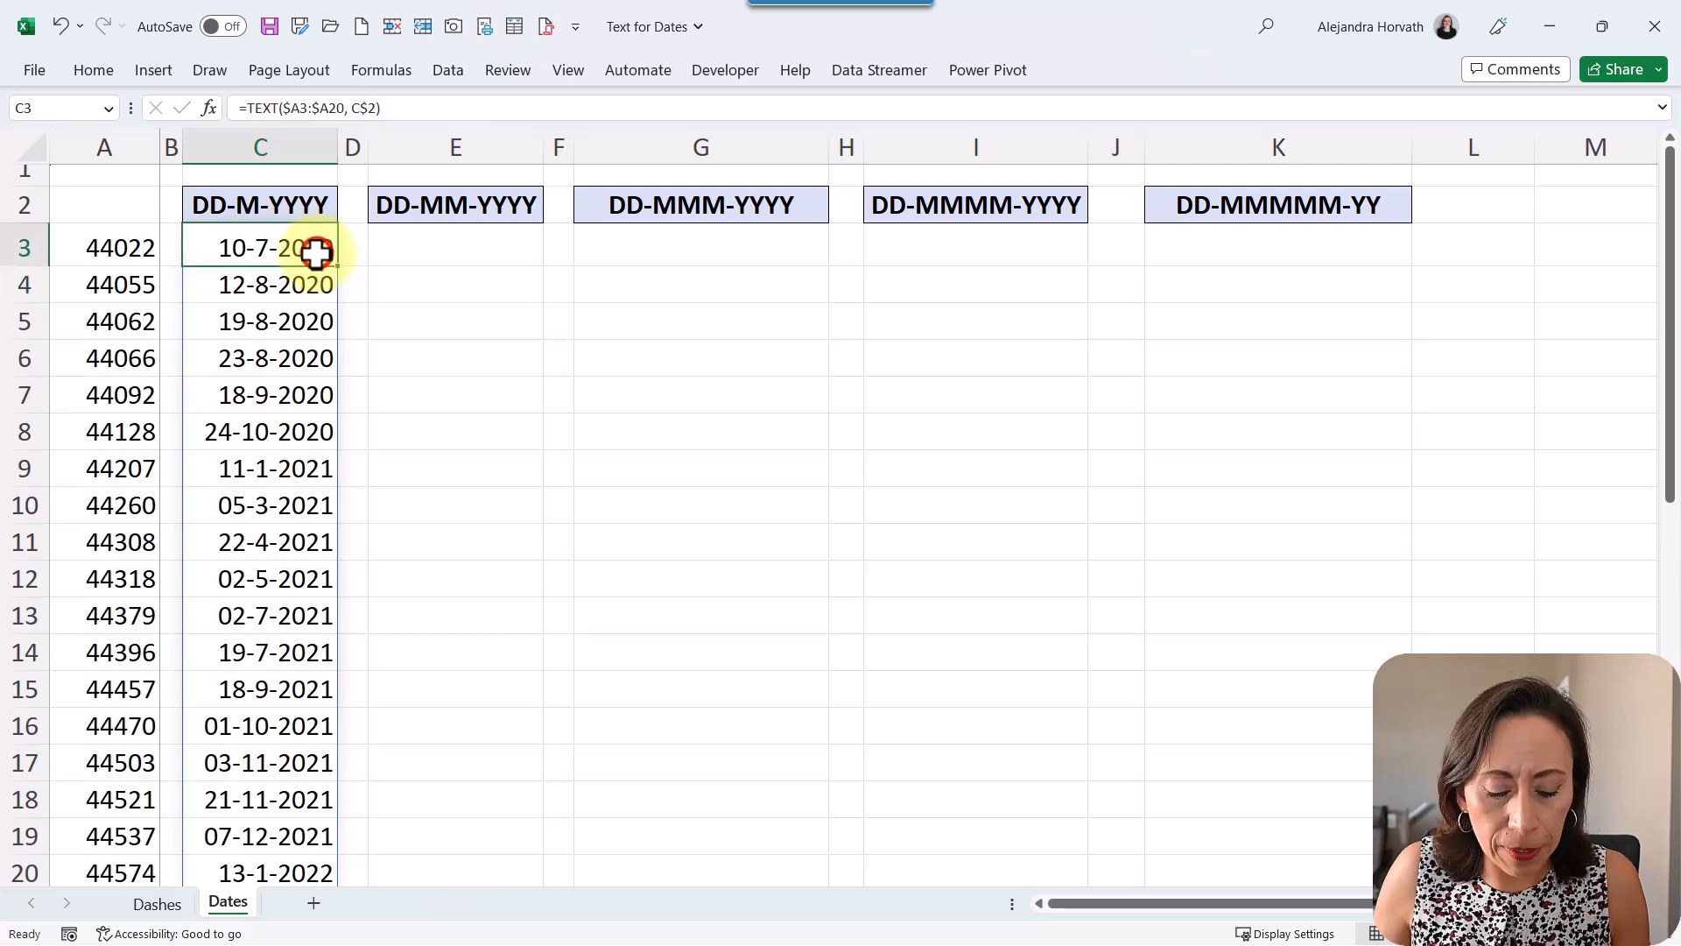
# Copy the anchored C3 formula into E3, G3, I3 and K3 to fill all five format columns
pyautogui.click(456, 247)
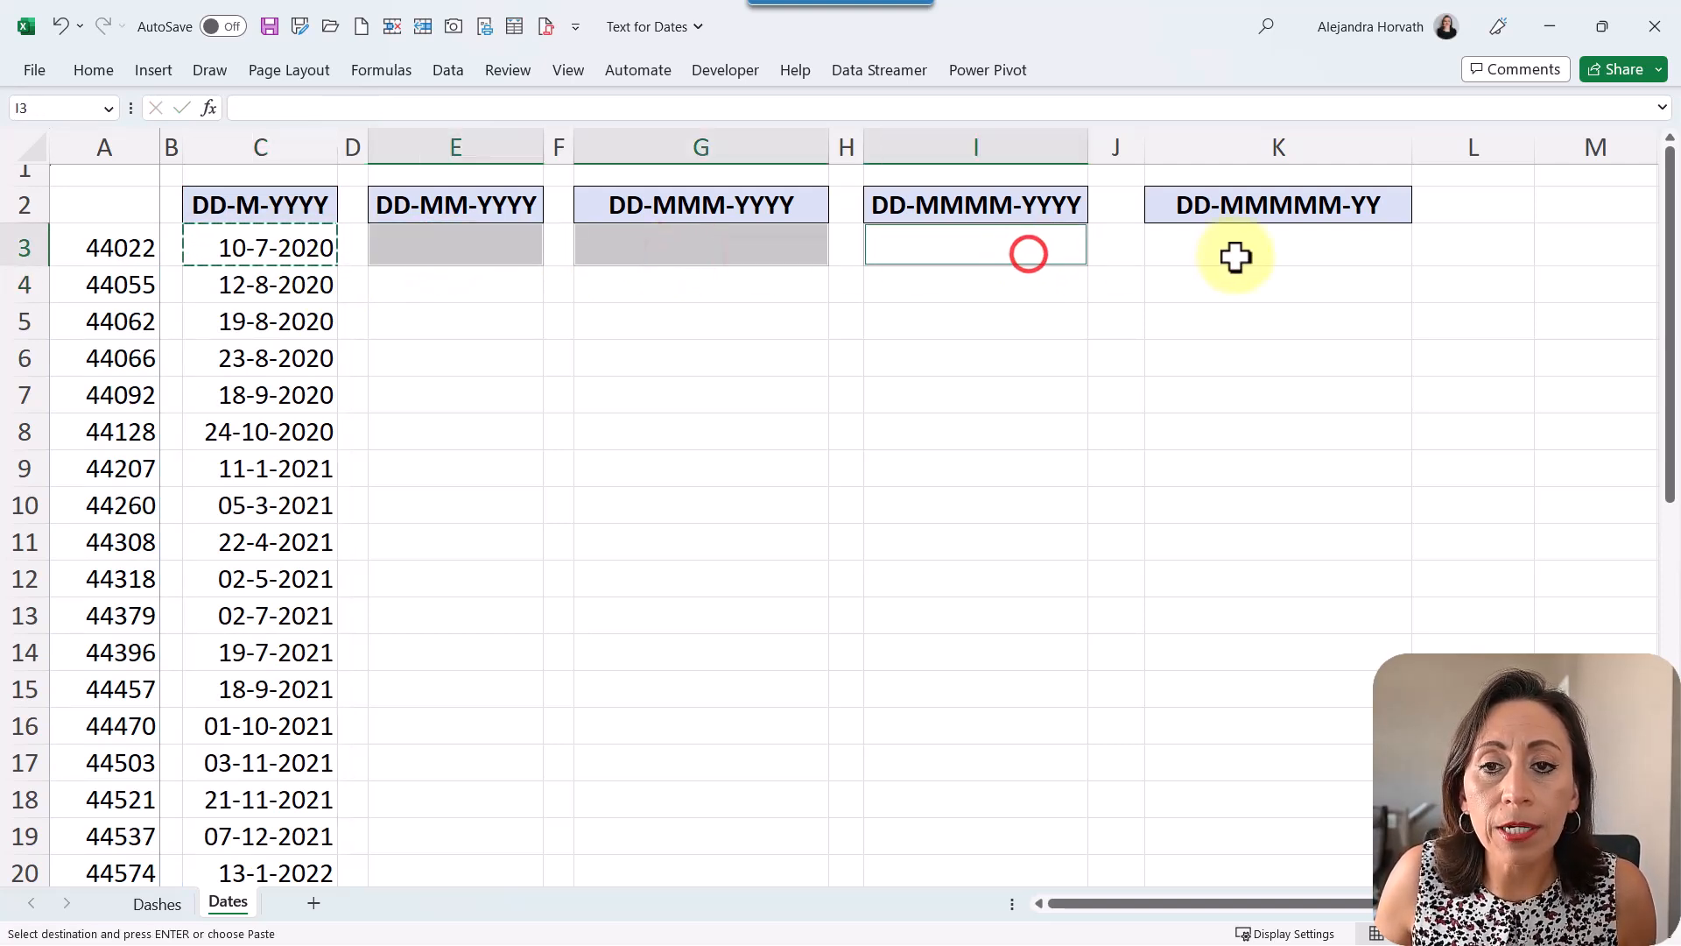
pyautogui.click(1277, 247)
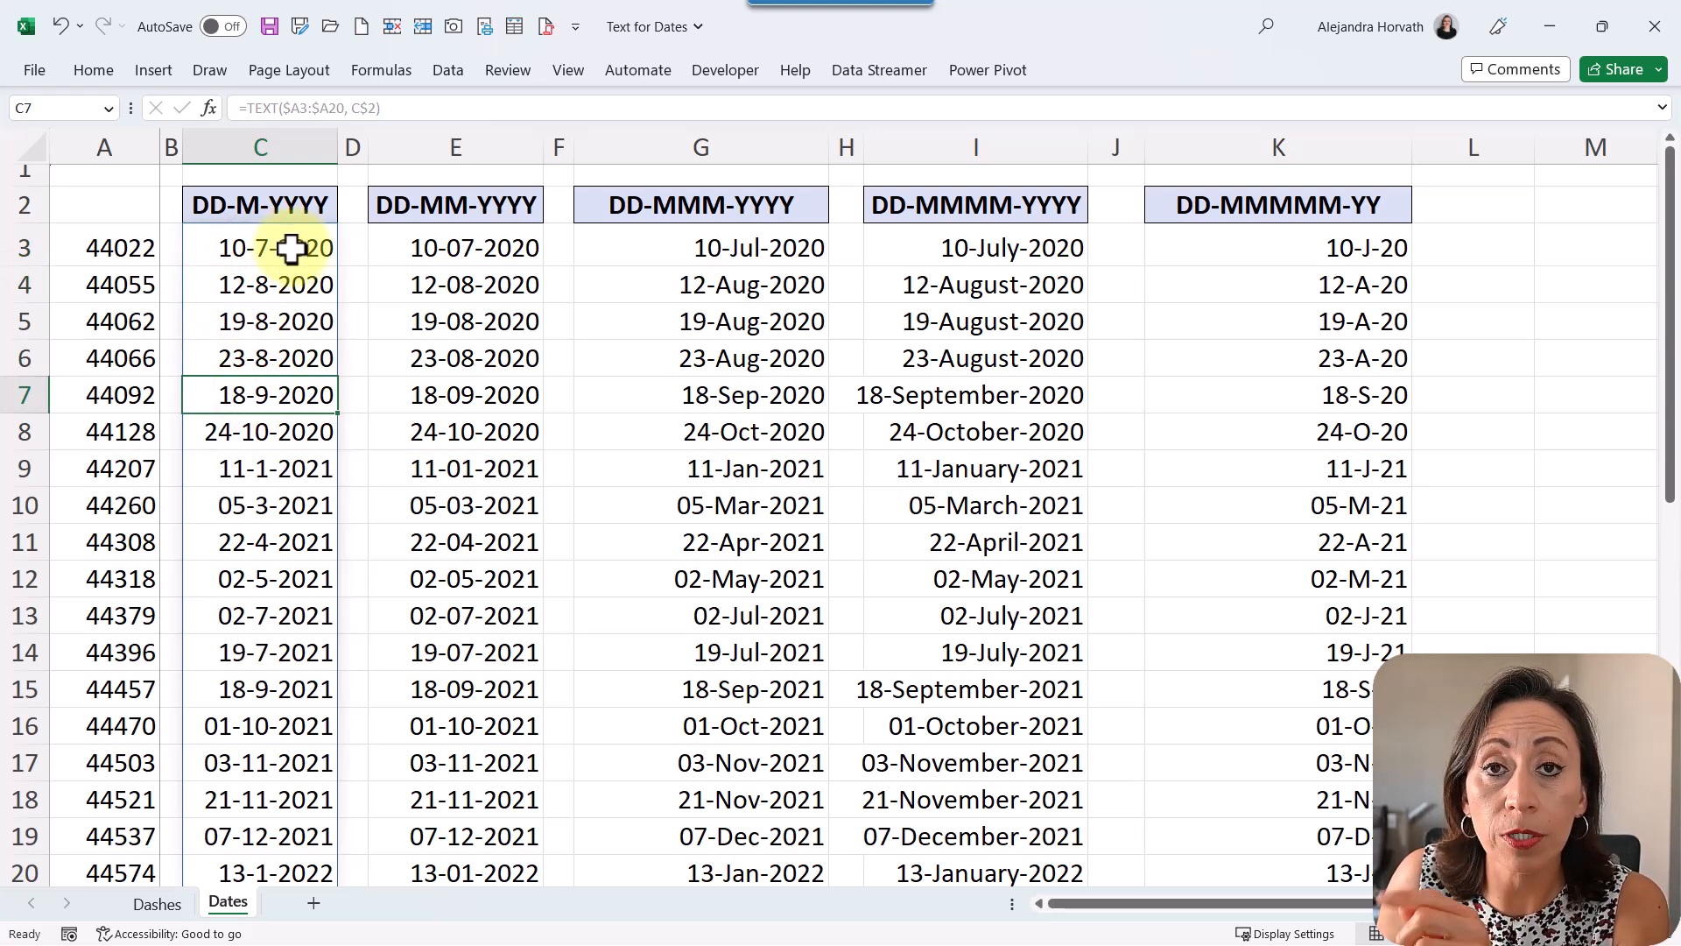
pyautogui.click(259, 247)
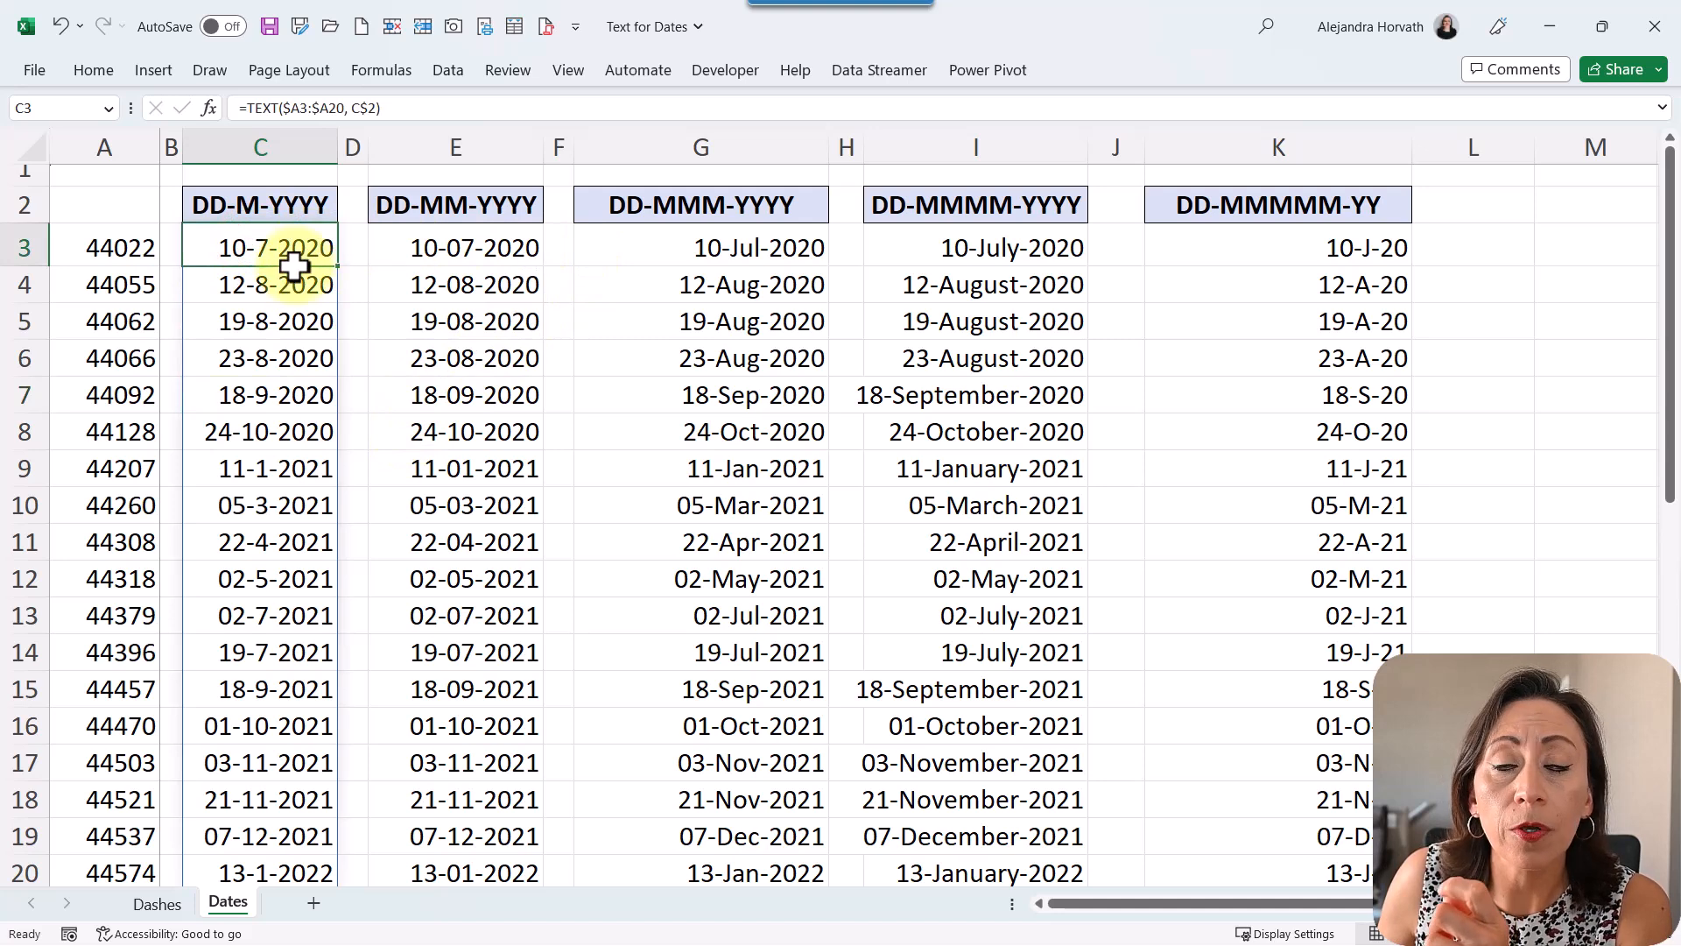
pyautogui.click(455, 205)
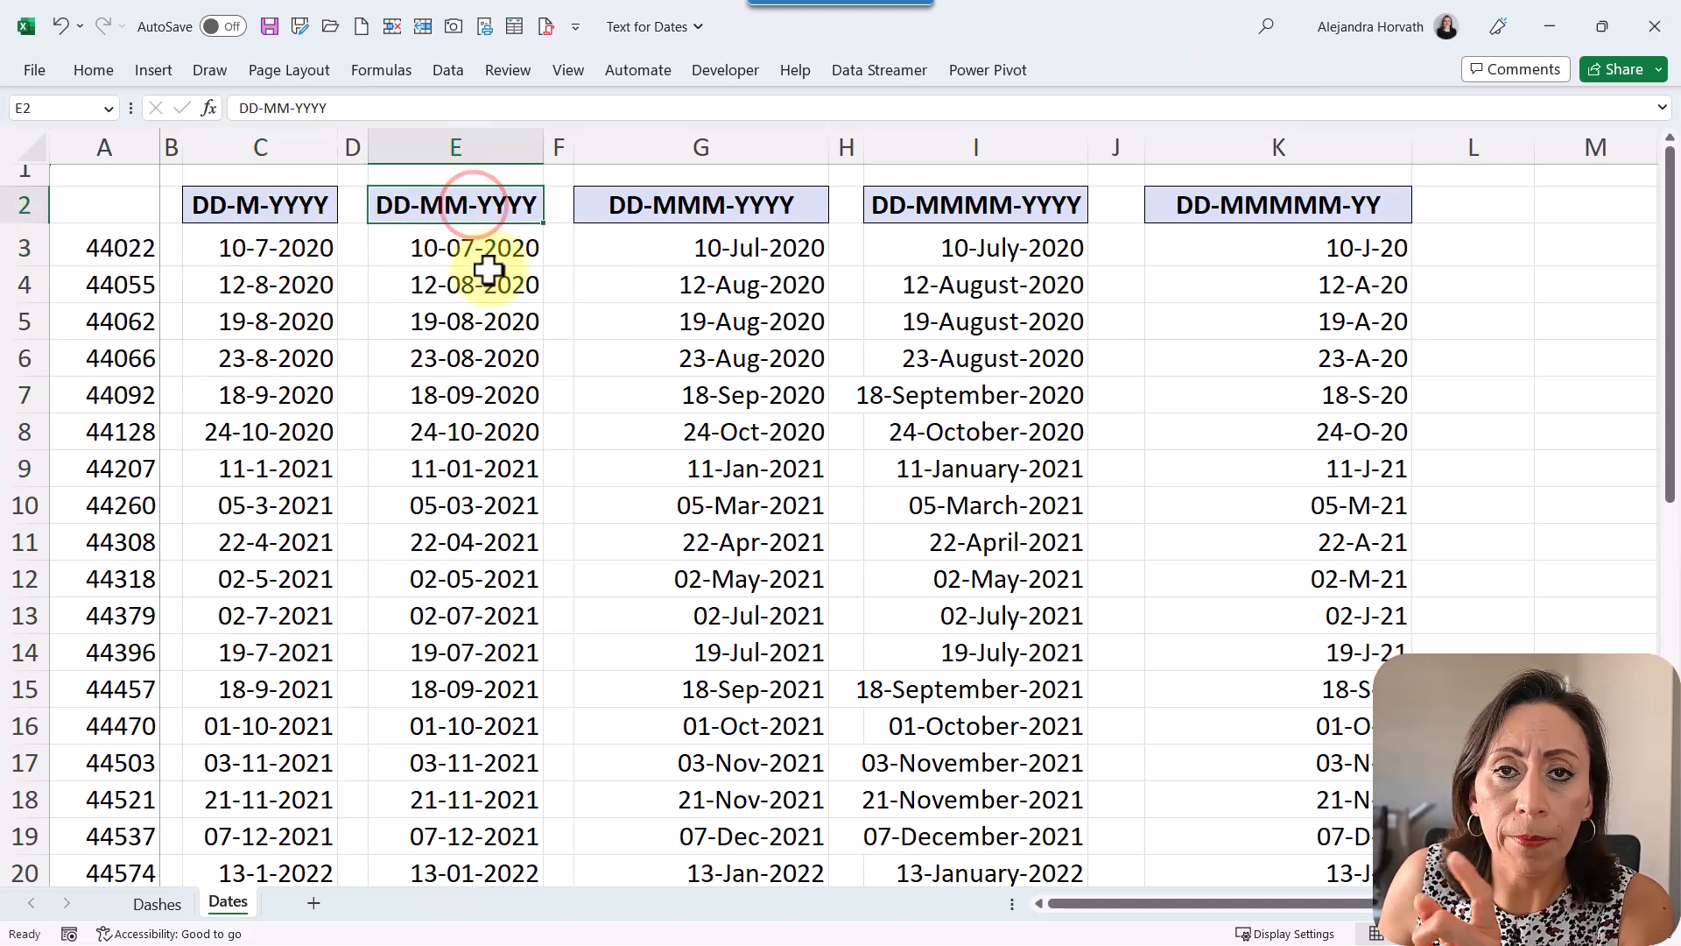
pyautogui.click(454, 247)
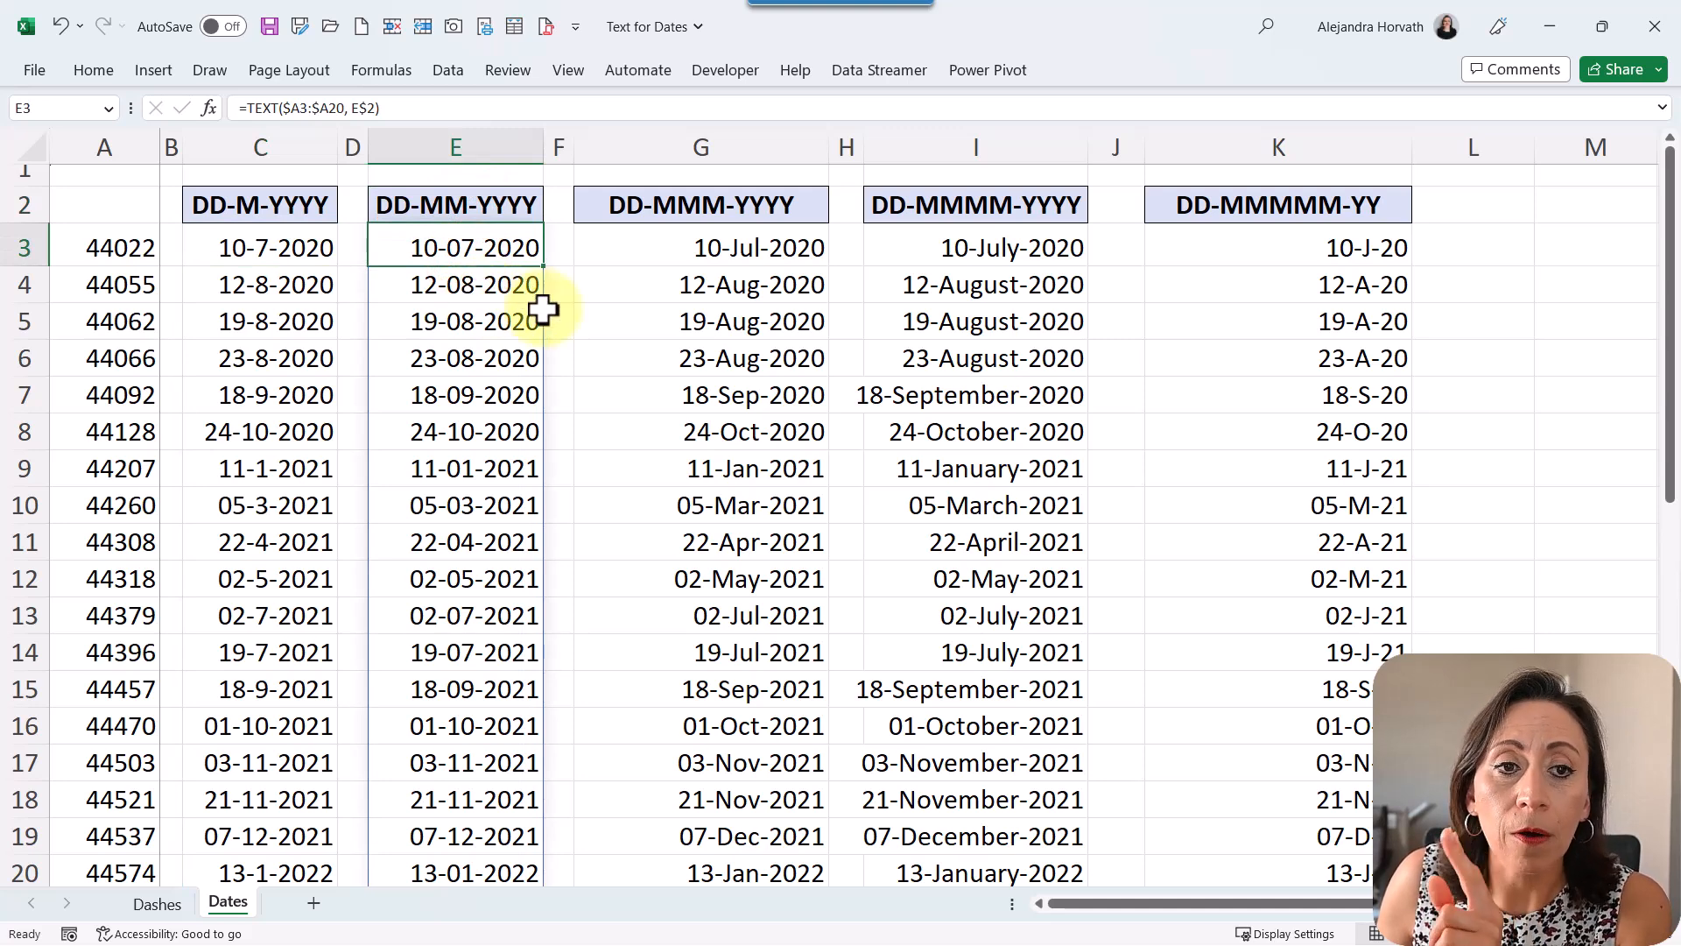
pyautogui.moveTo(756, 352)
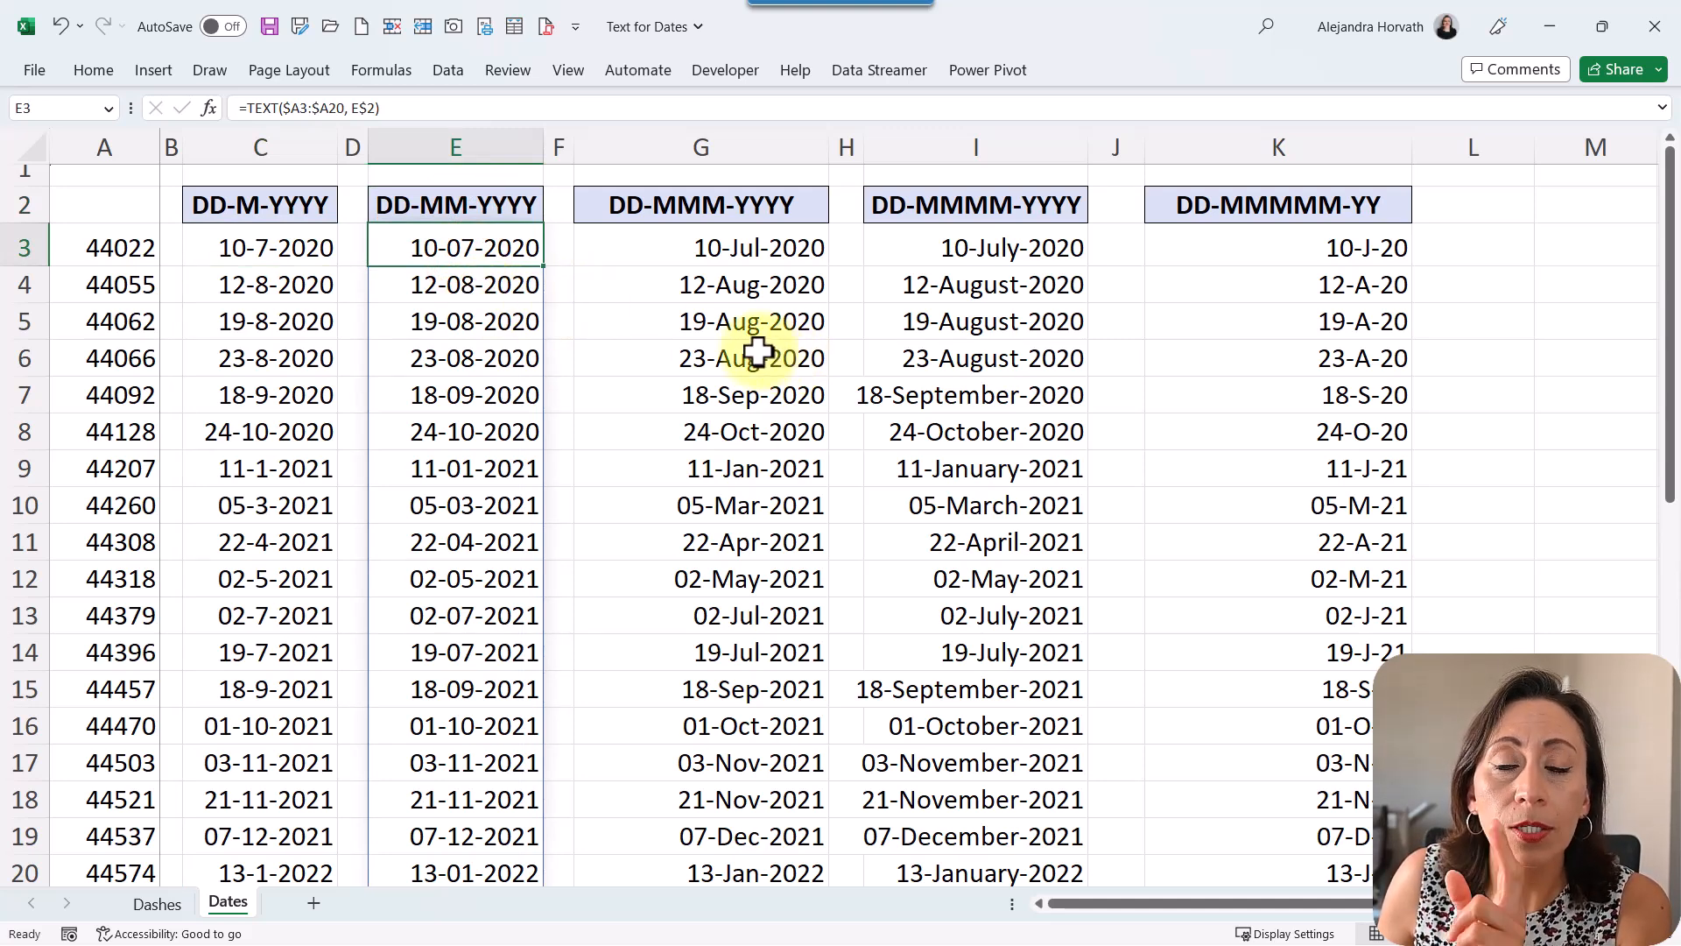
pyautogui.click(701, 205)
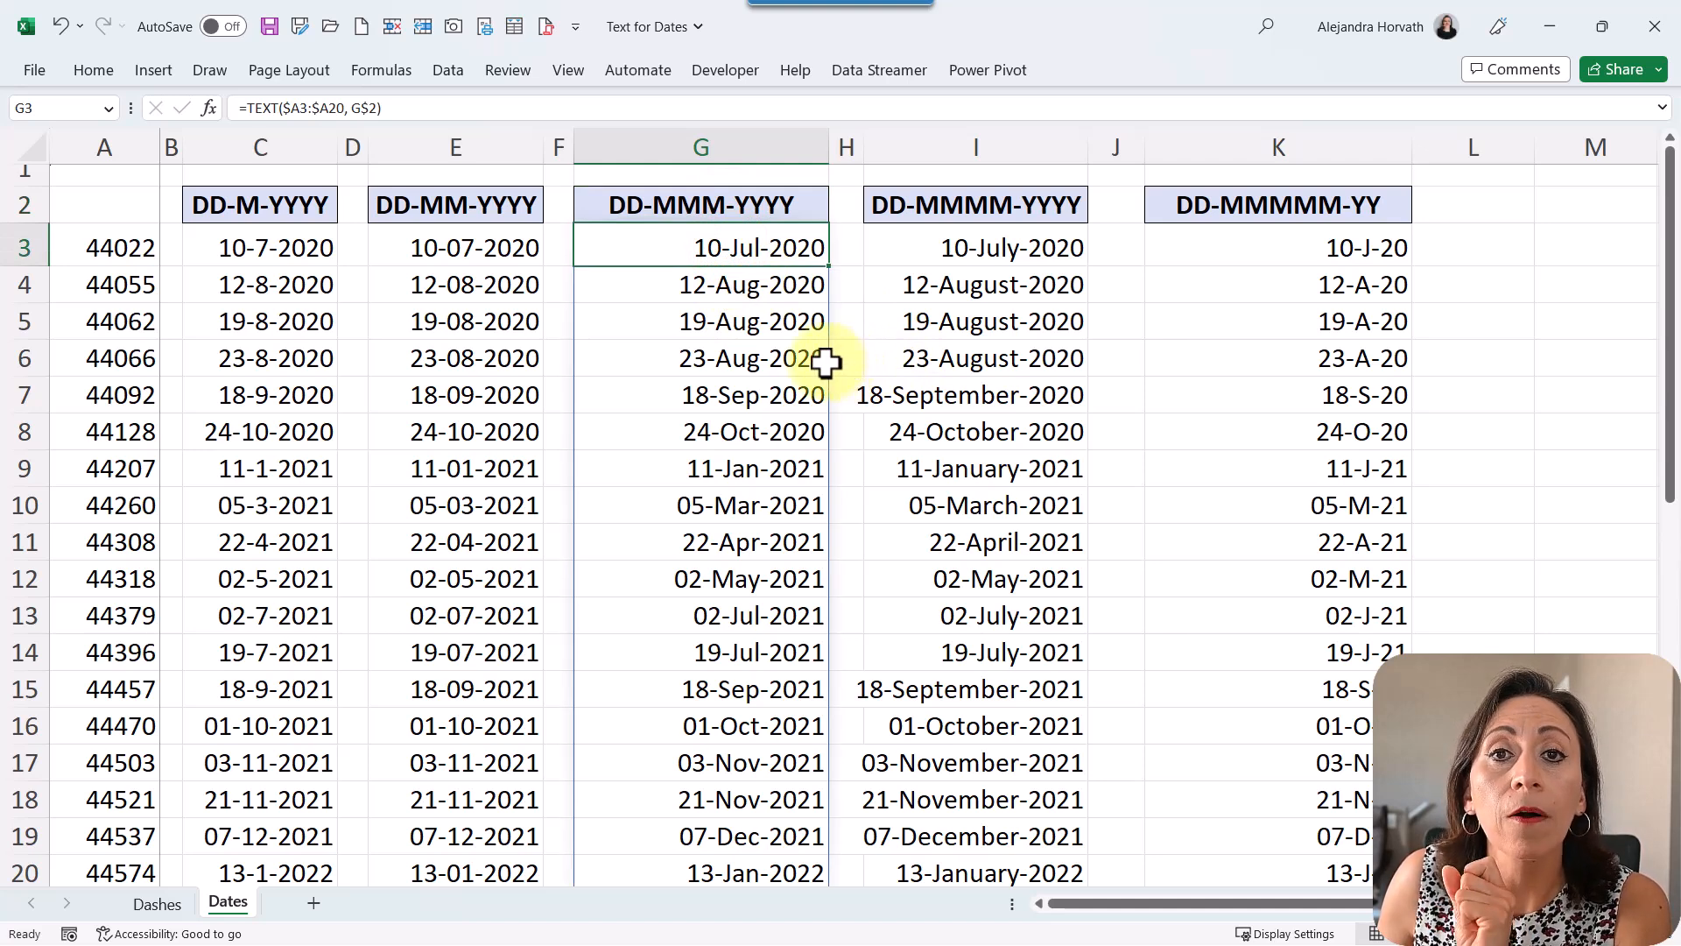
pyautogui.click(974, 205)
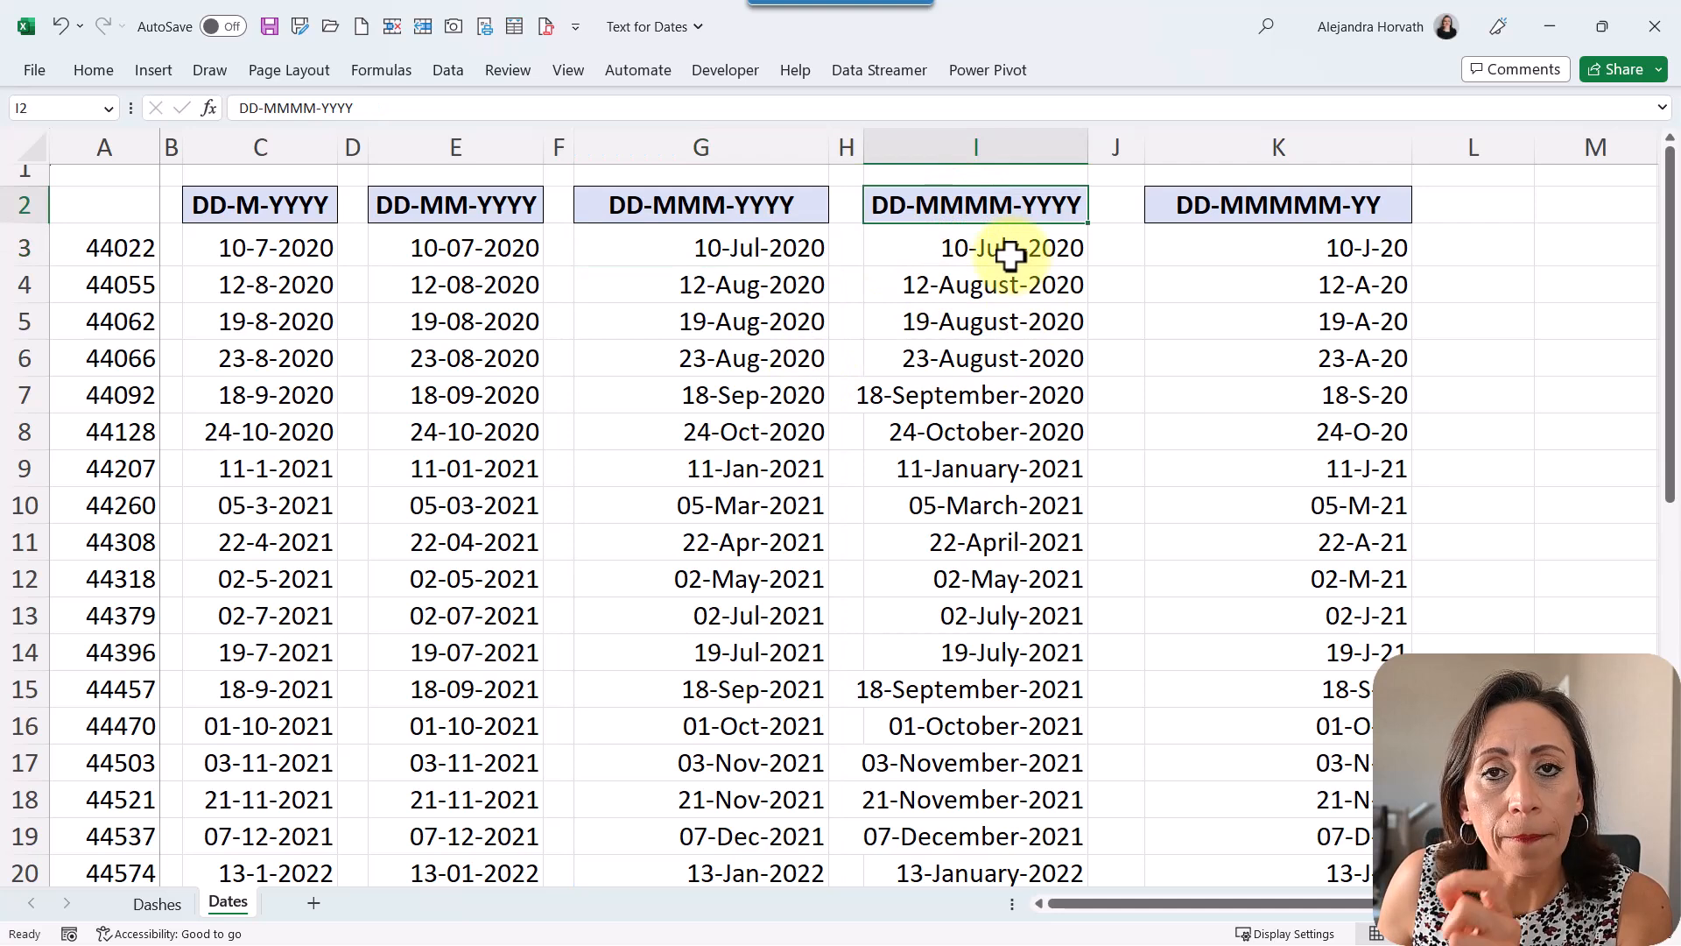
pyautogui.click(974, 247)
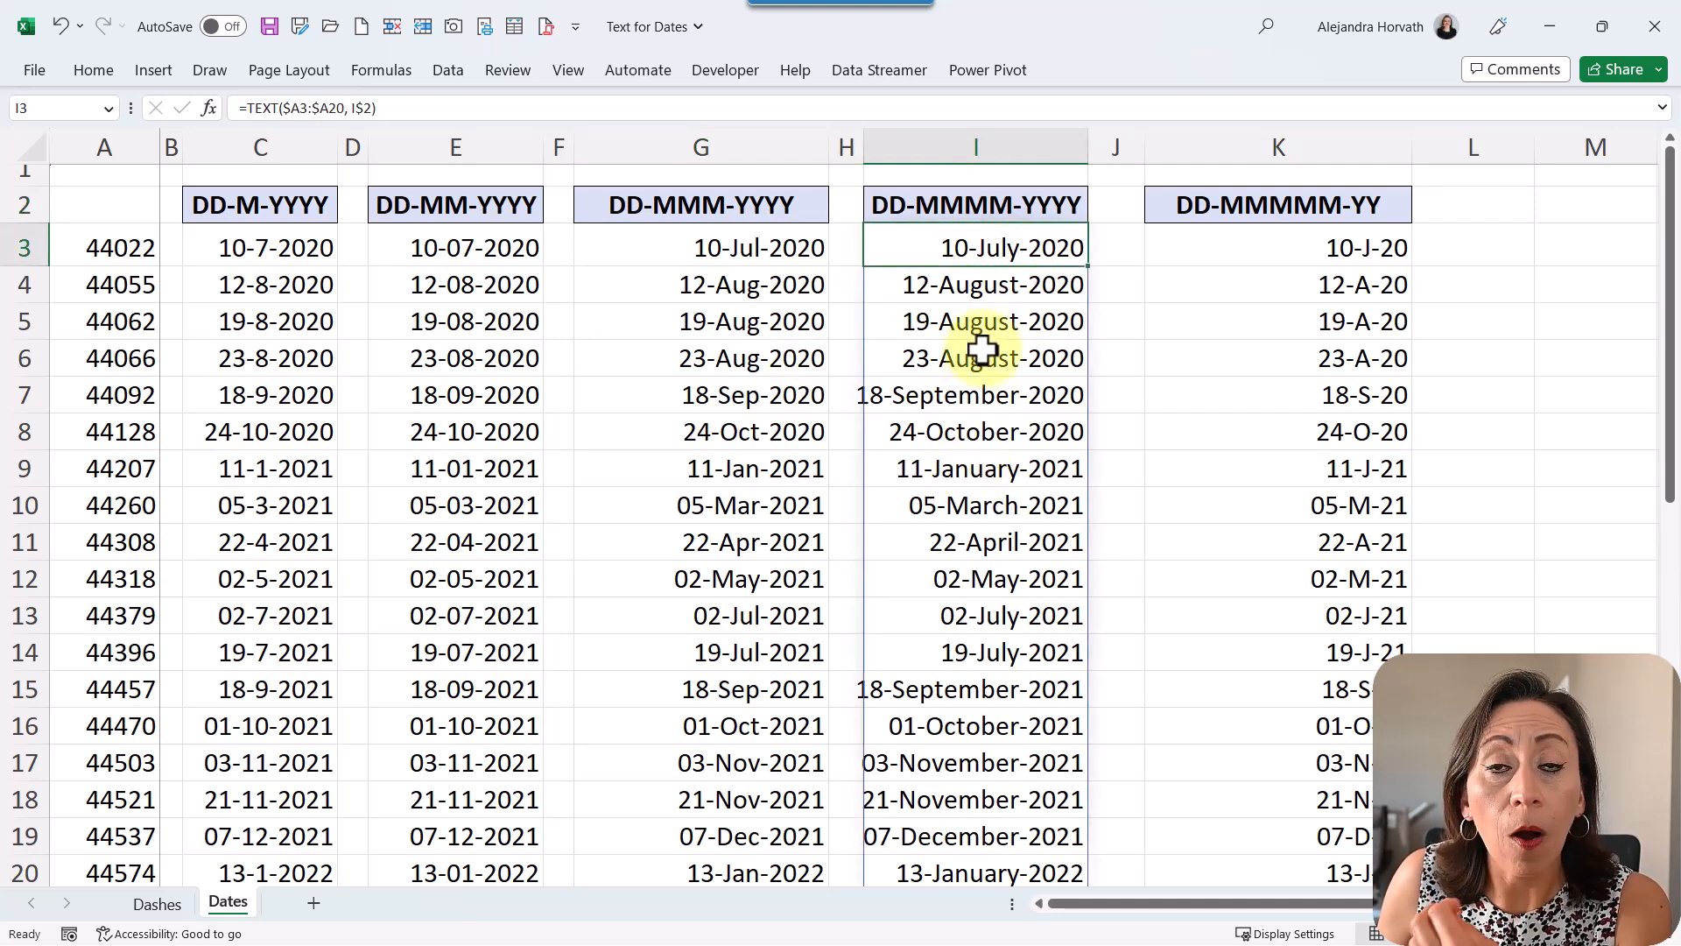
pyautogui.click(1277, 246)
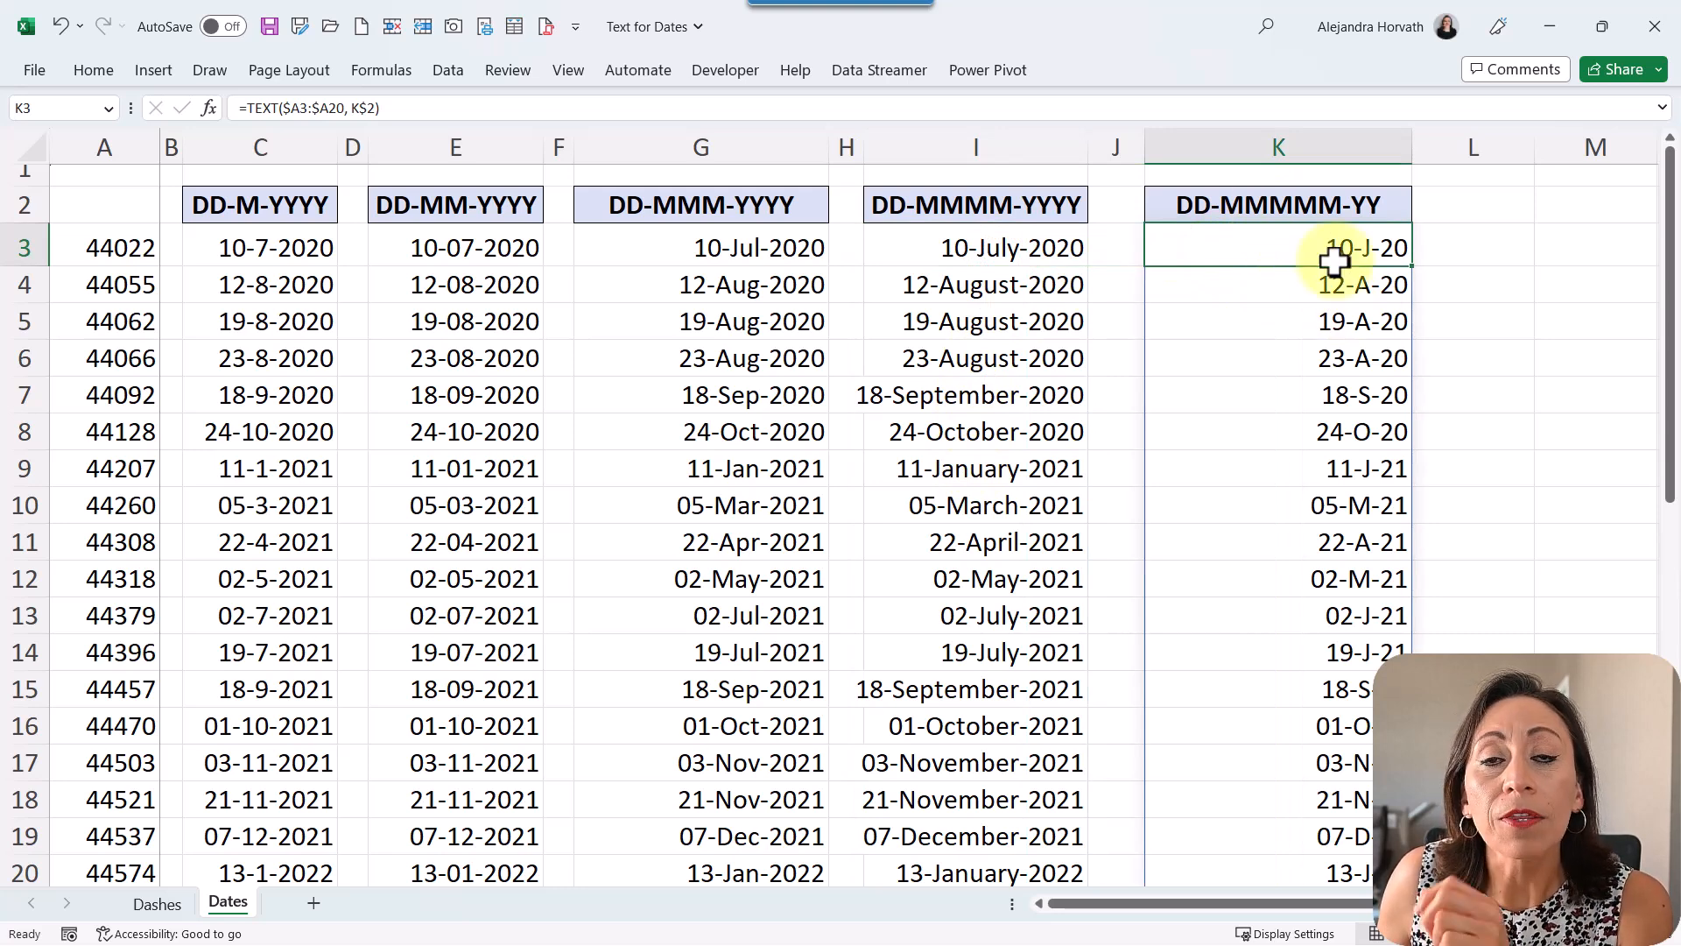
pyautogui.moveTo(1382, 317)
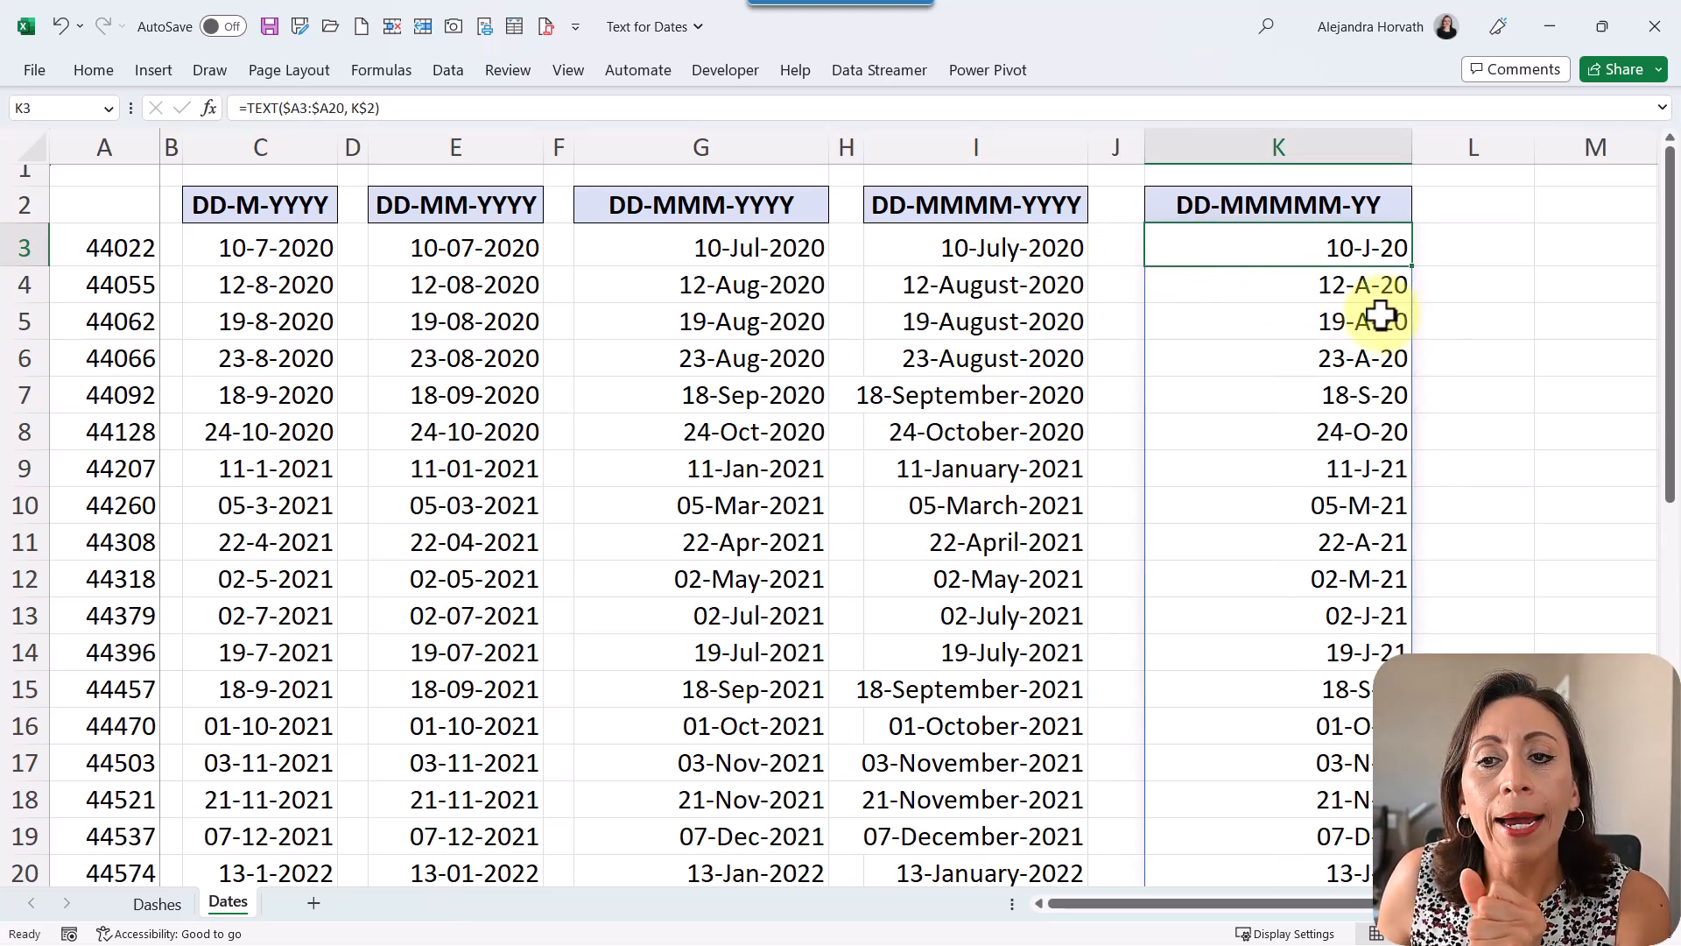
pyautogui.moveTo(1319, 359)
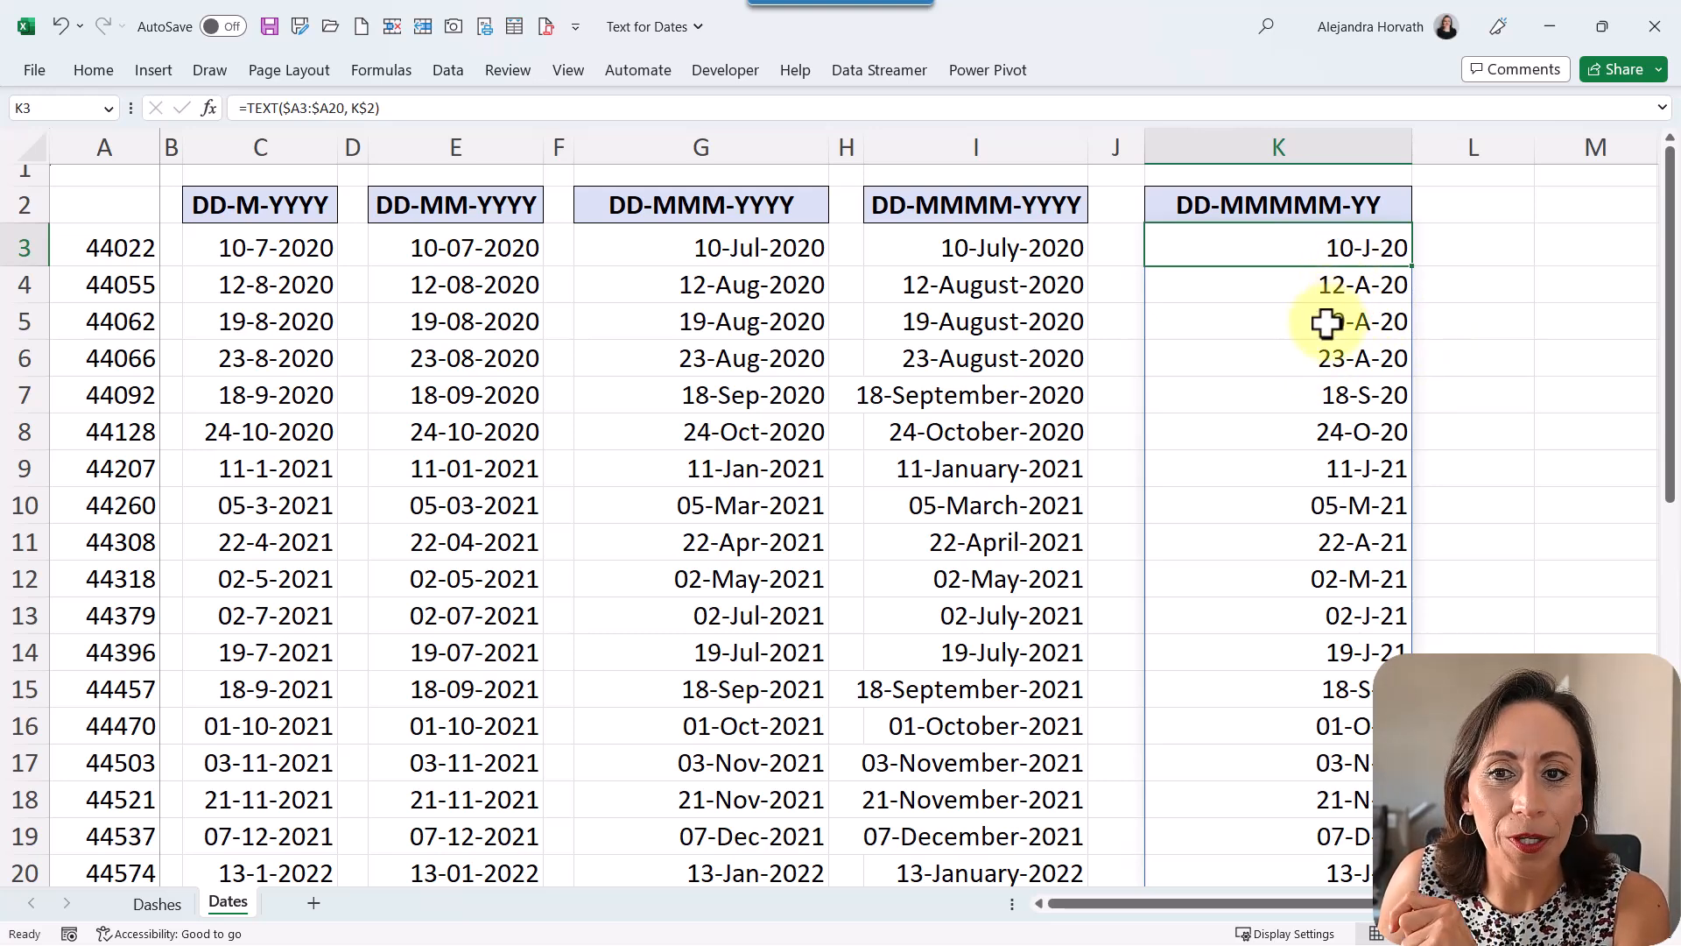
pyautogui.click(1278, 203)
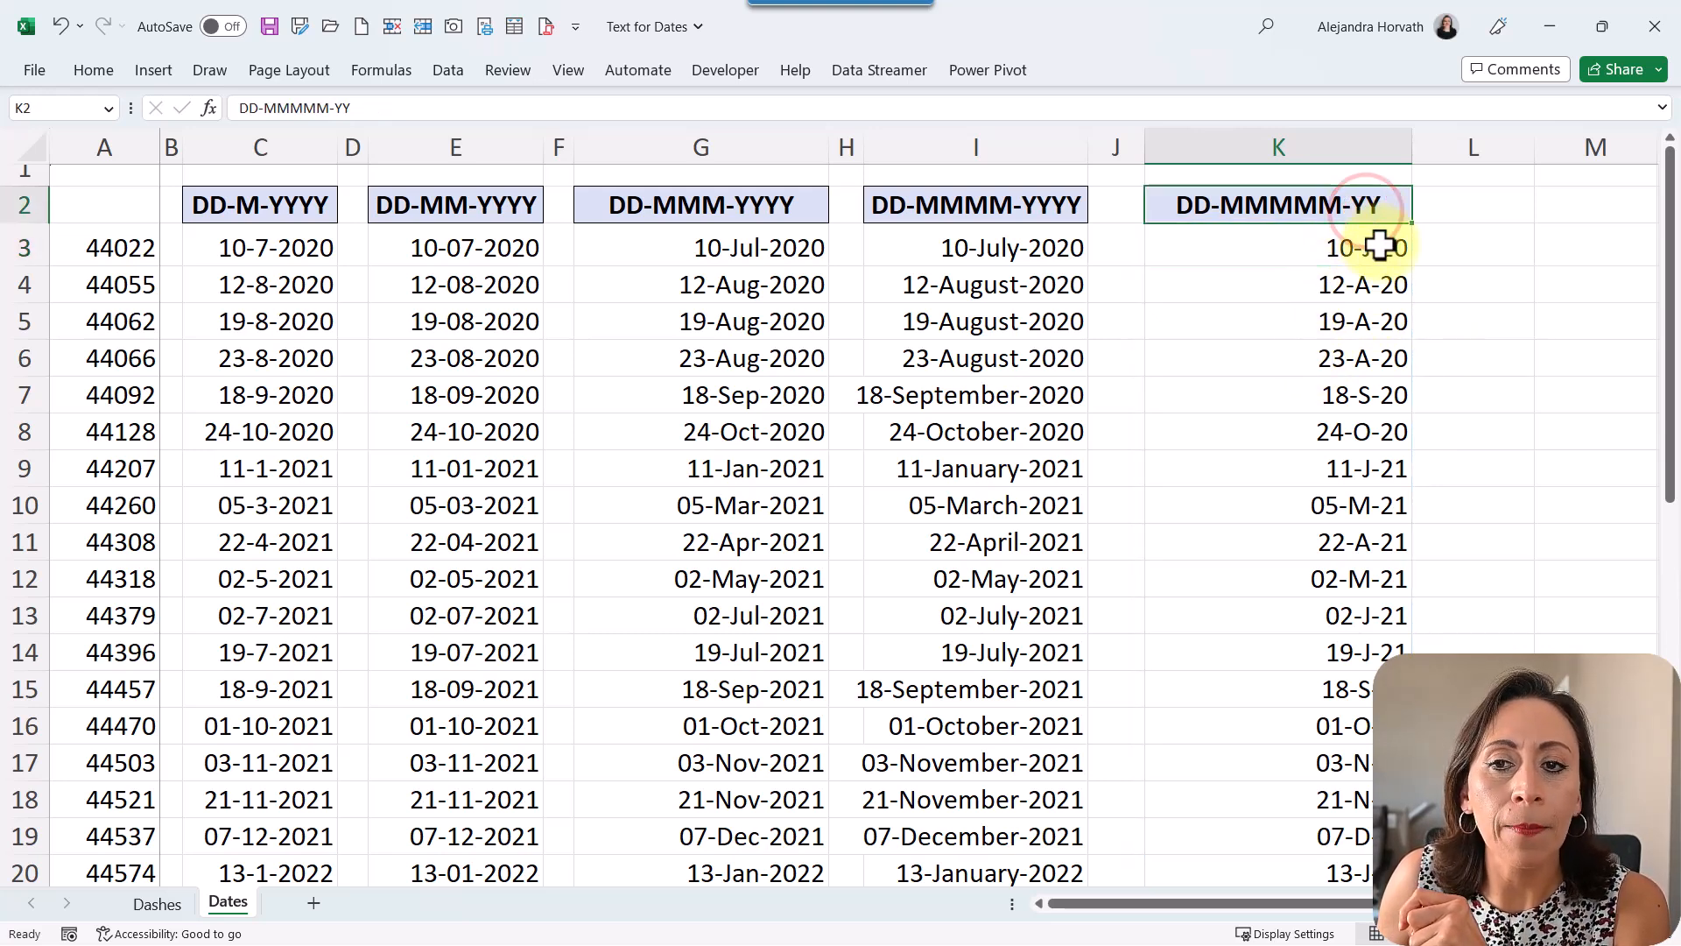